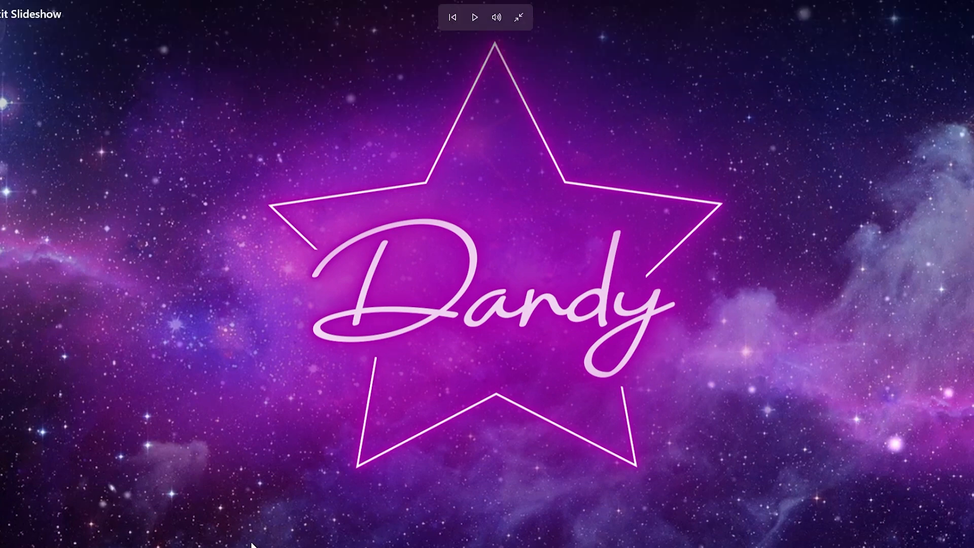
mouse_move(330, 415)
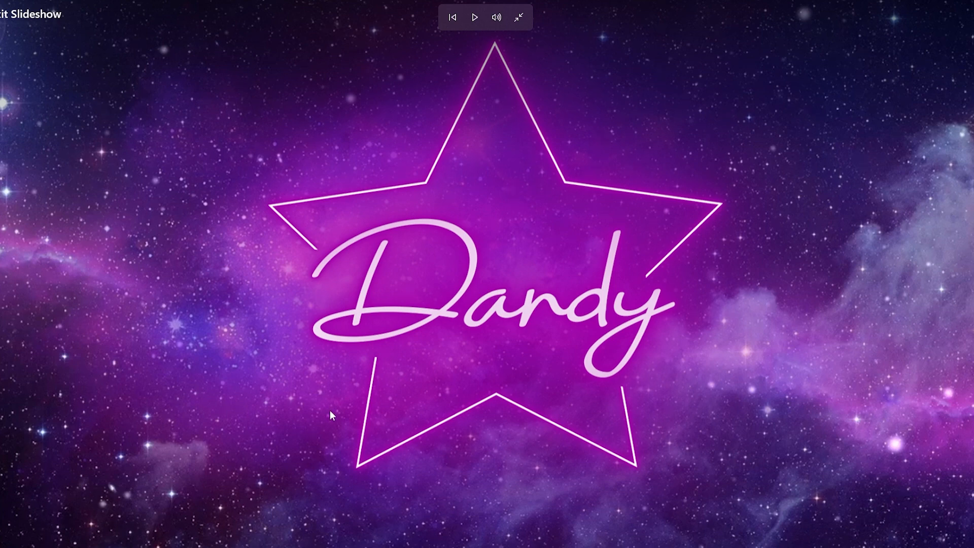
mouse_move(333, 404)
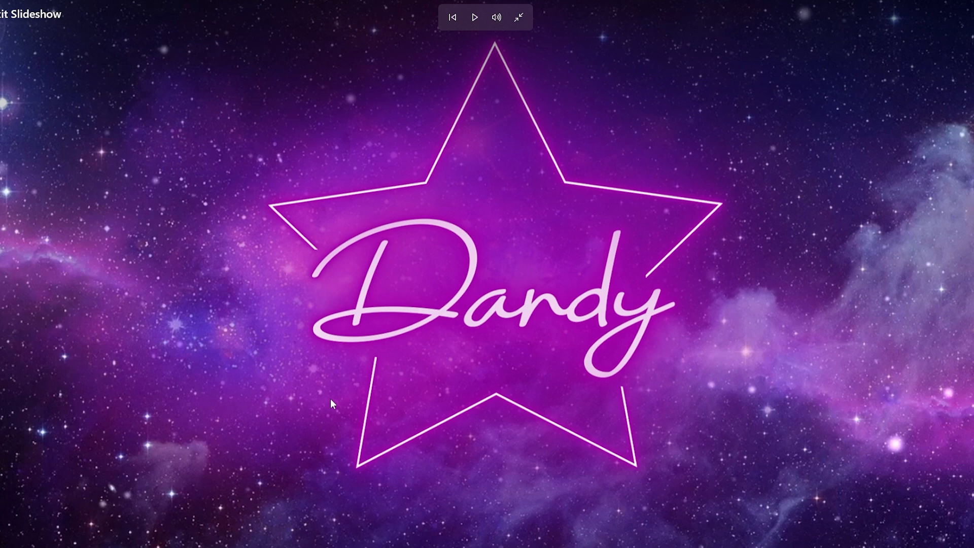
mouse_move(311, 410)
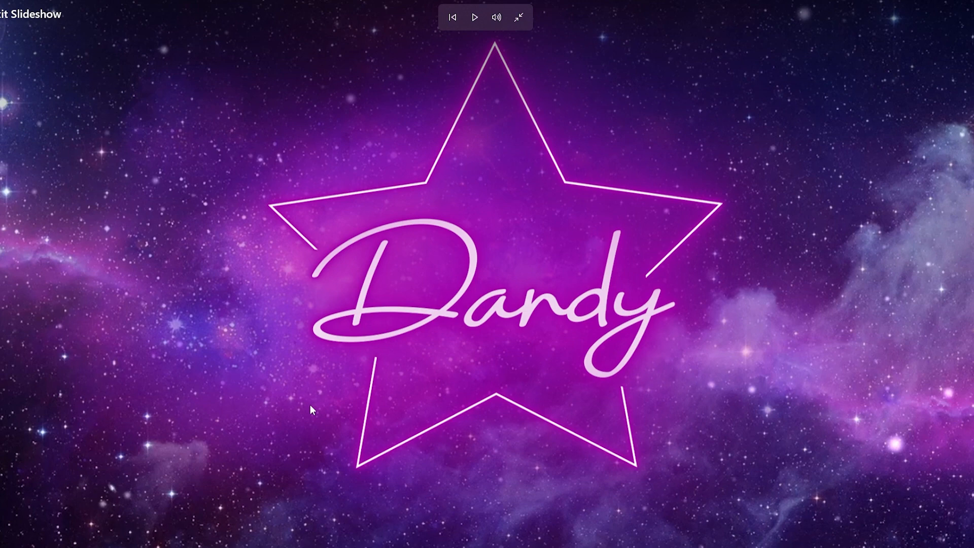
mouse_move(245, 438)
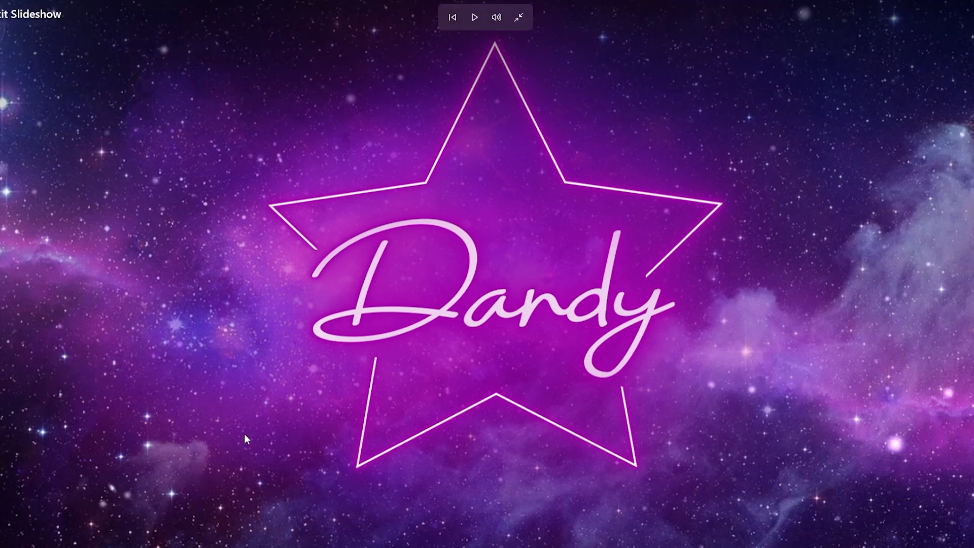
- Search Google in a new Chrome tab for a Thunderstore mod manager download
click(518, 17)
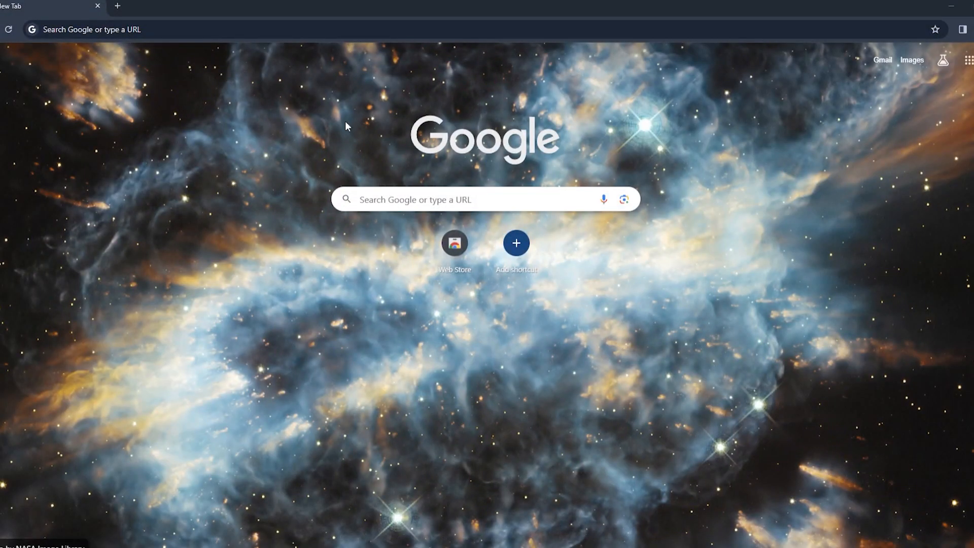
mouse_move(283, 177)
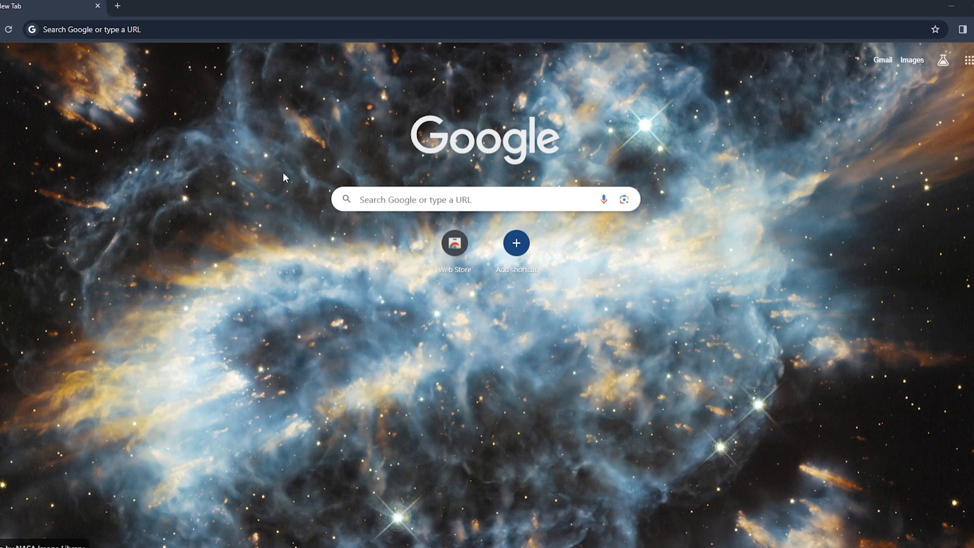
text(Thun)
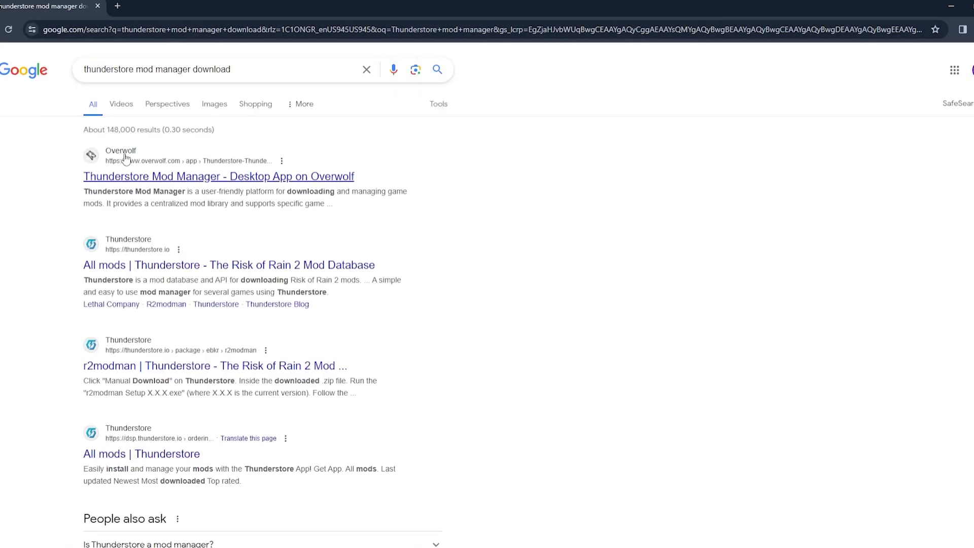
- Download the Thunderstore Mod Manager installer from the Overwolf Appstore and run it
click(218, 176)
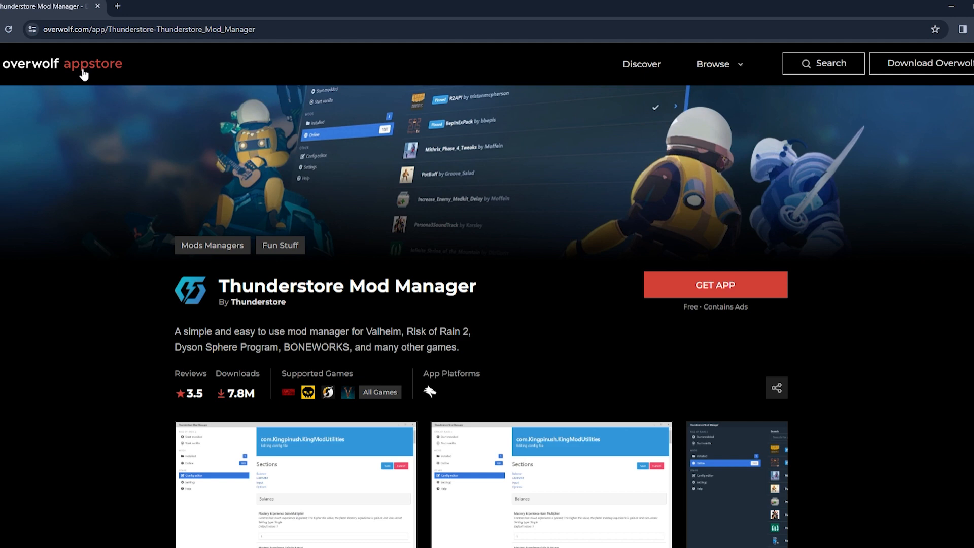
mouse_move(669, 297)
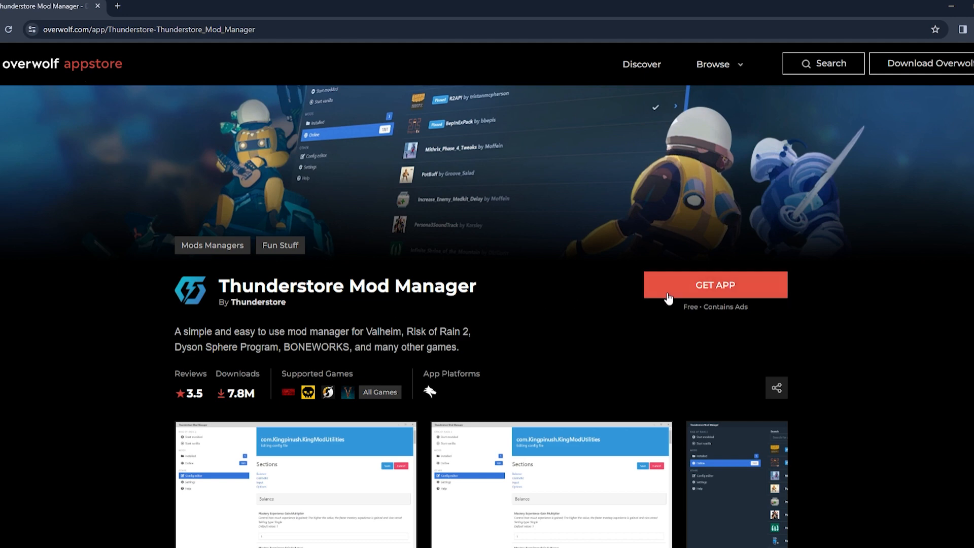
click(713, 283)
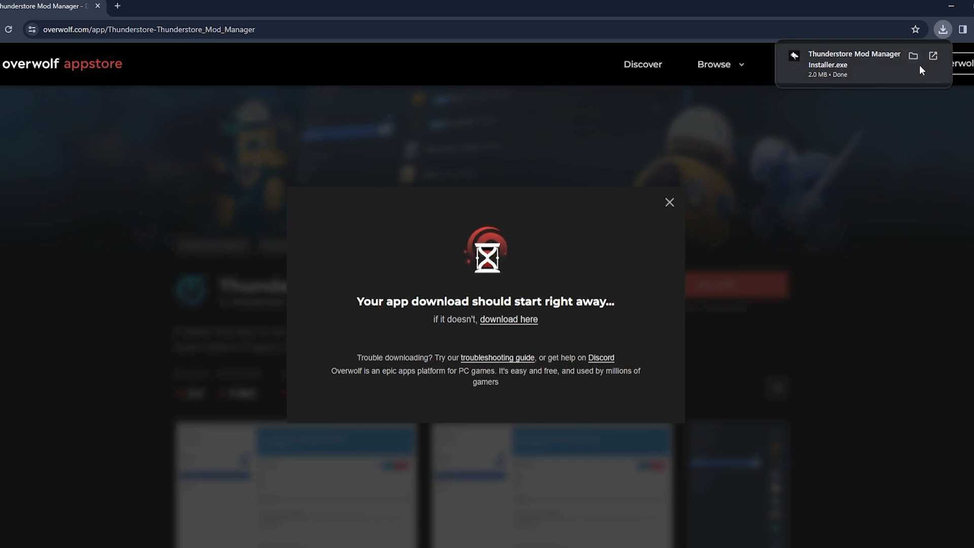
click(670, 202)
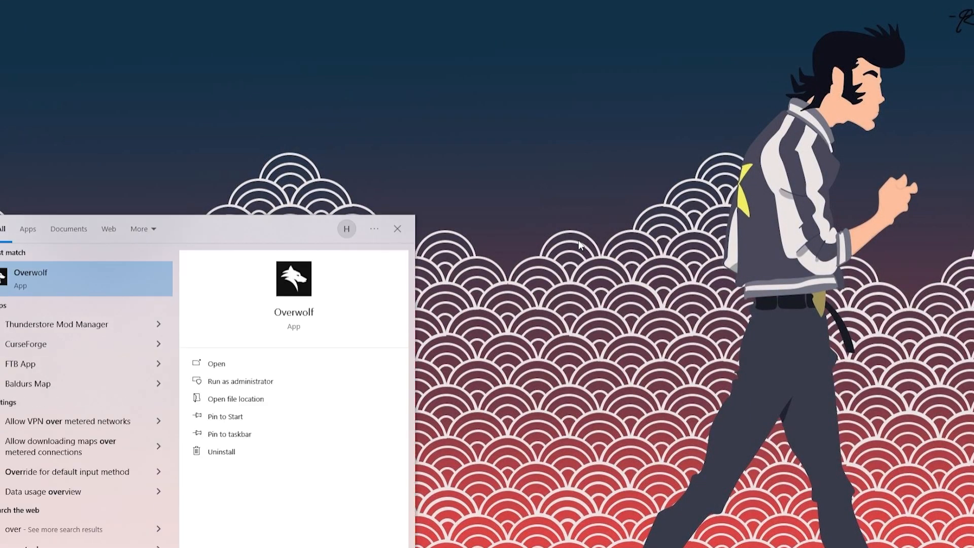
- Launch the installed Thunderstore Mod Manager from the Start menu search
text(thunderstore)
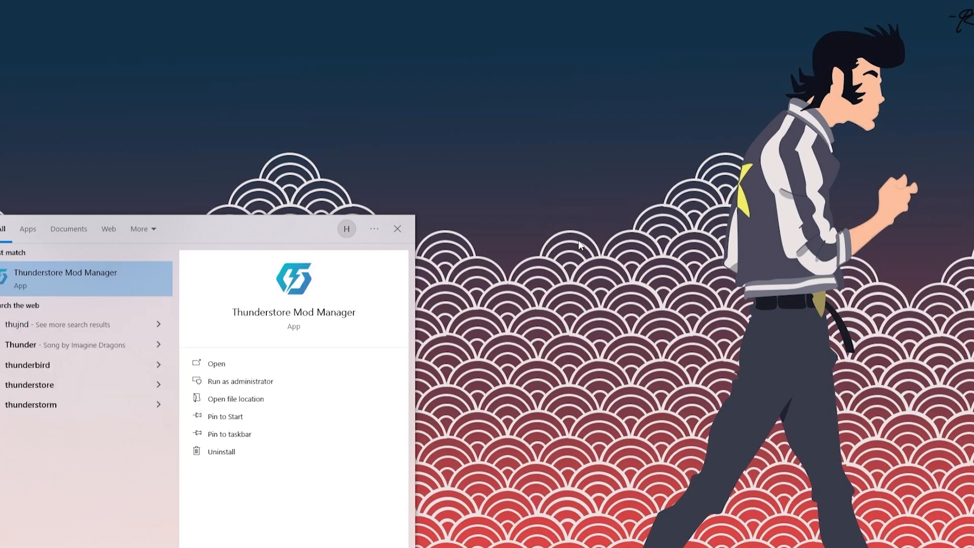
click(216, 364)
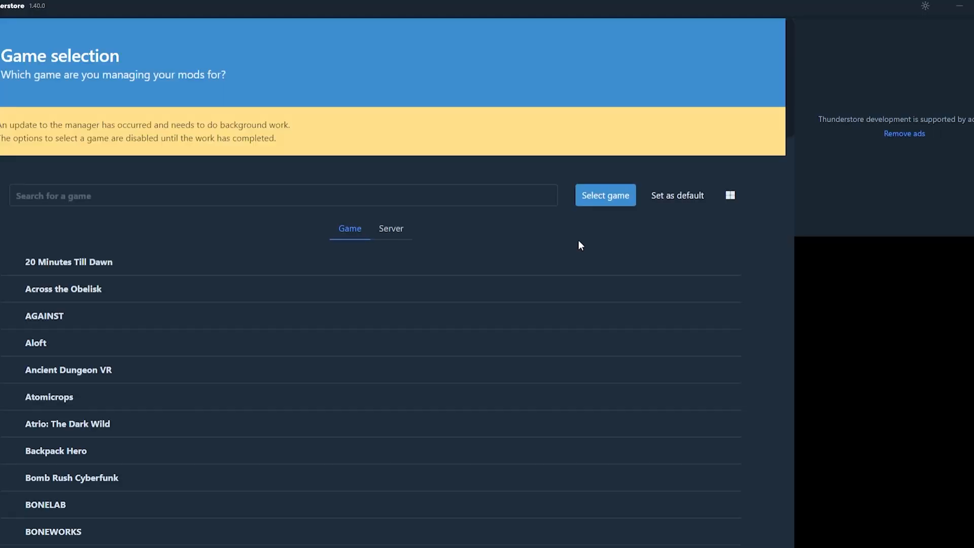
- Switch the game list to cover-art tiles and scroll down and back up through the games
click(729, 195)
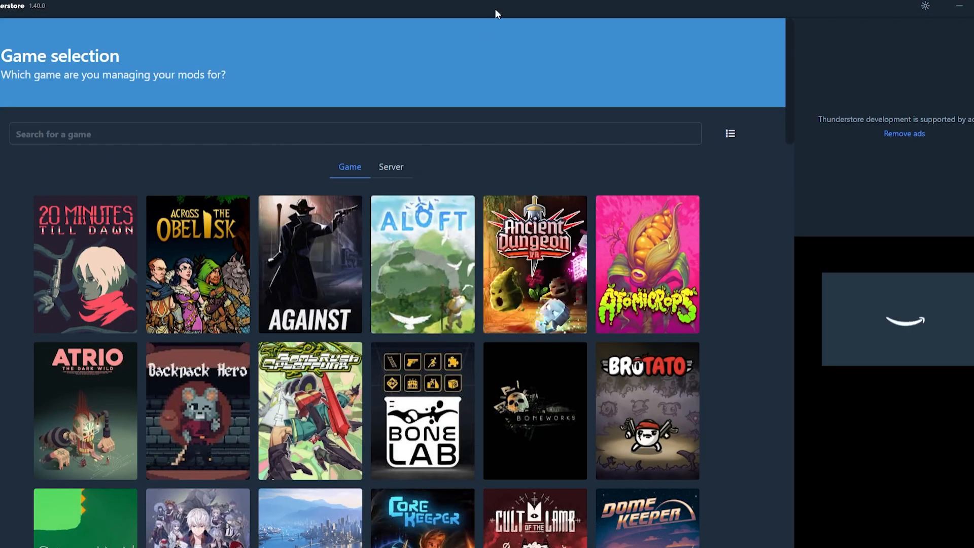
click(915, 67)
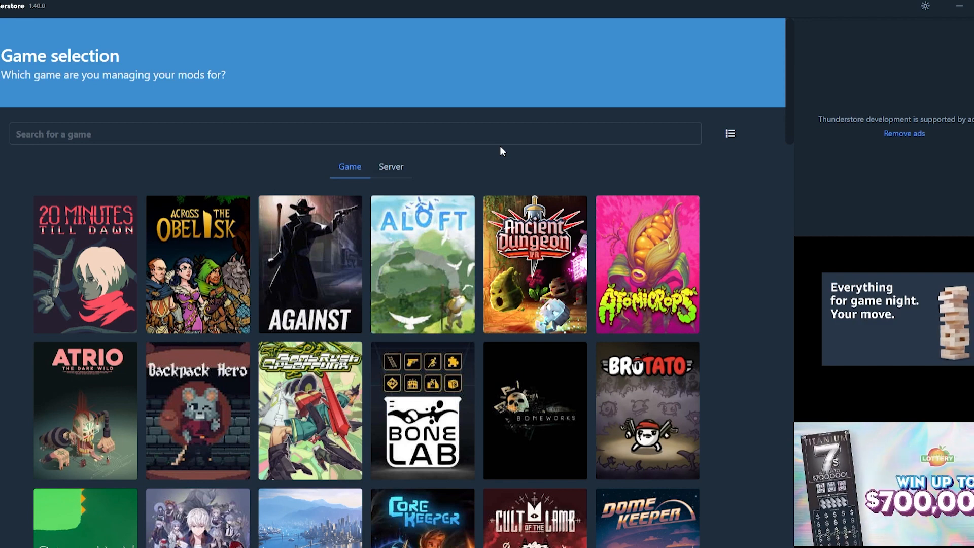
scroll(down, 3)
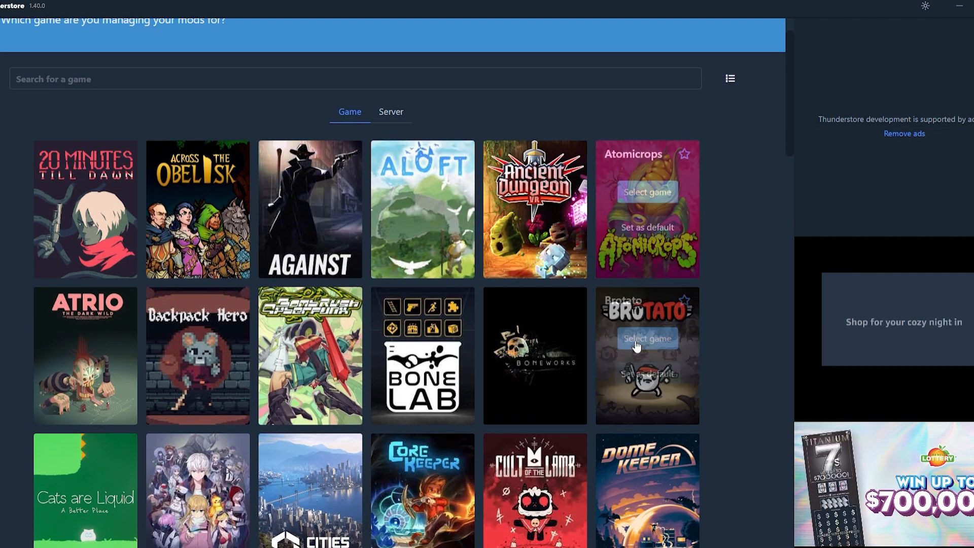
scroll(down, 3)
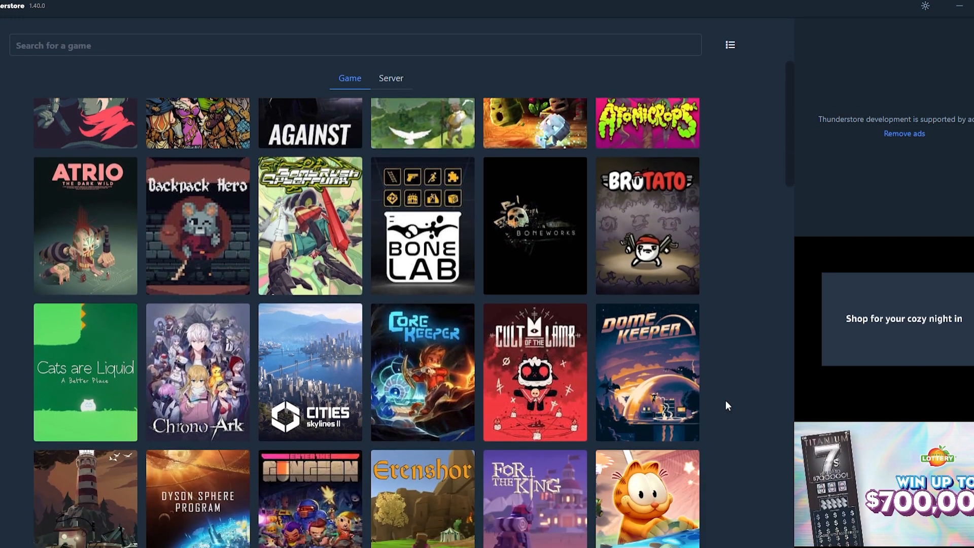
scroll(down, 3)
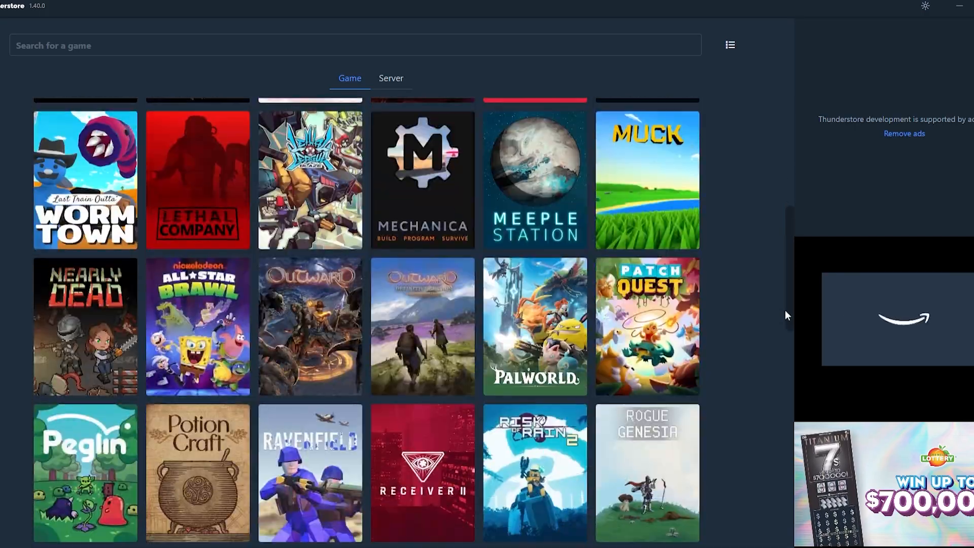
scroll(down, 3)
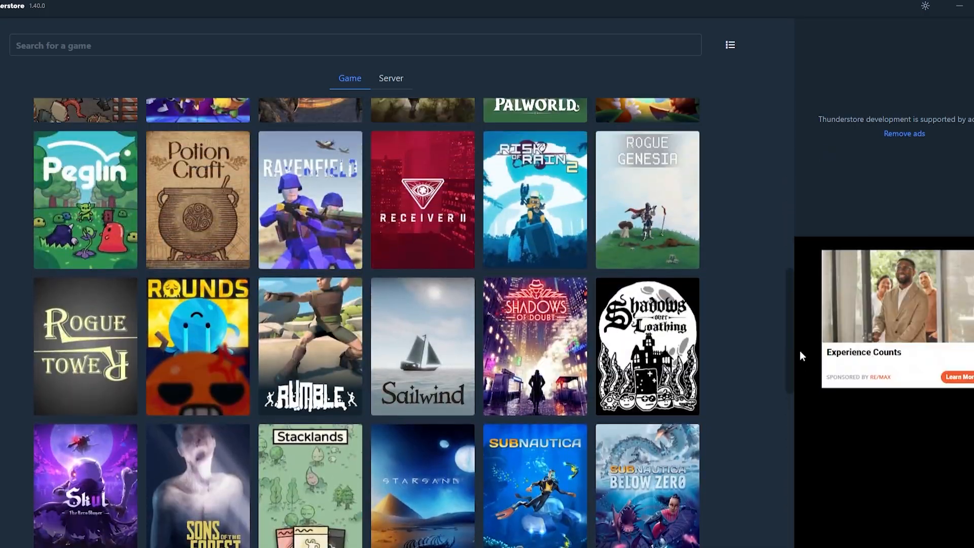
scroll(down, 3)
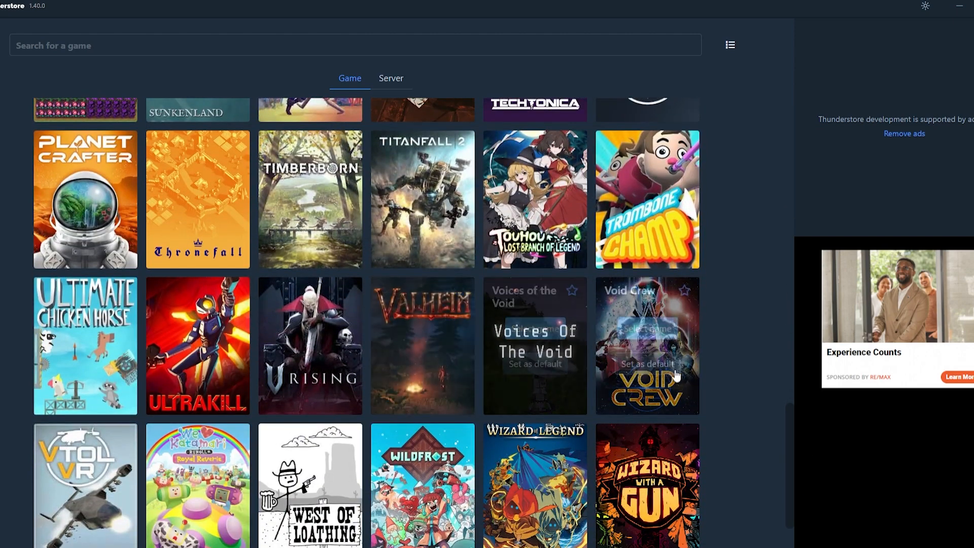
scroll(up, 3)
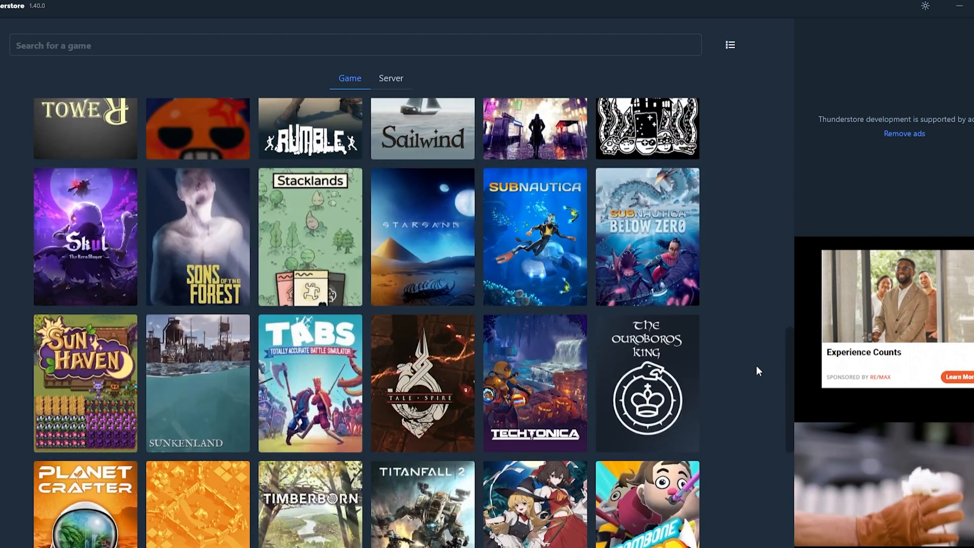
scroll(up, 3)
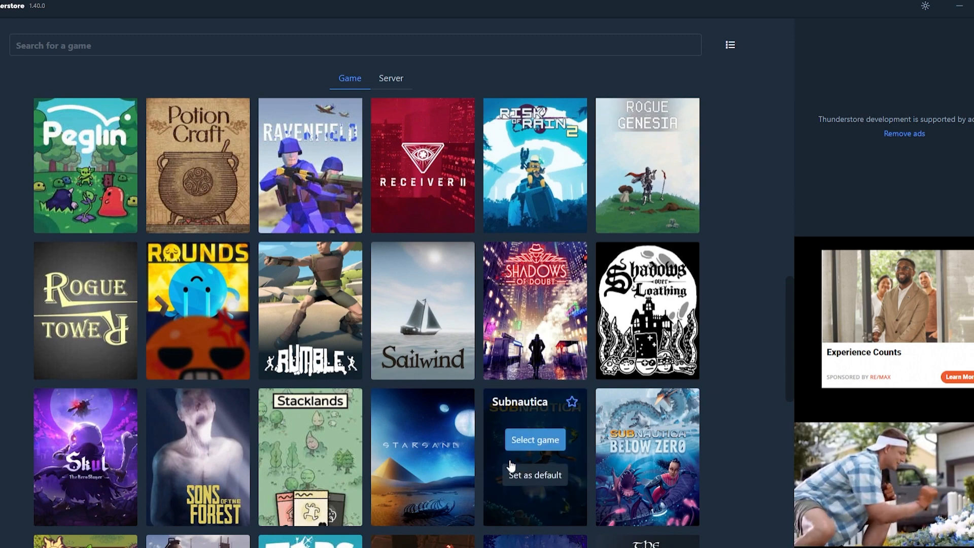
scroll(up, 3)
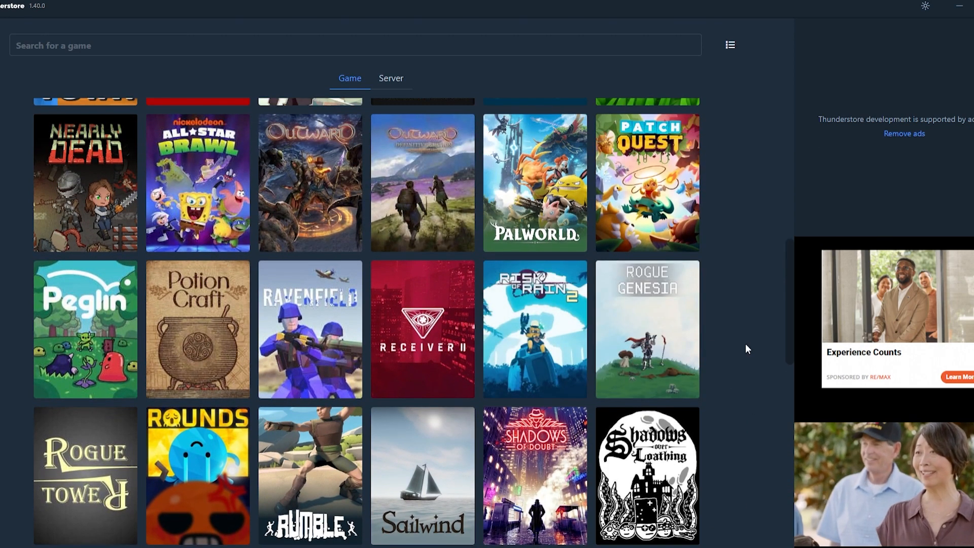
mouse_move(789, 336)
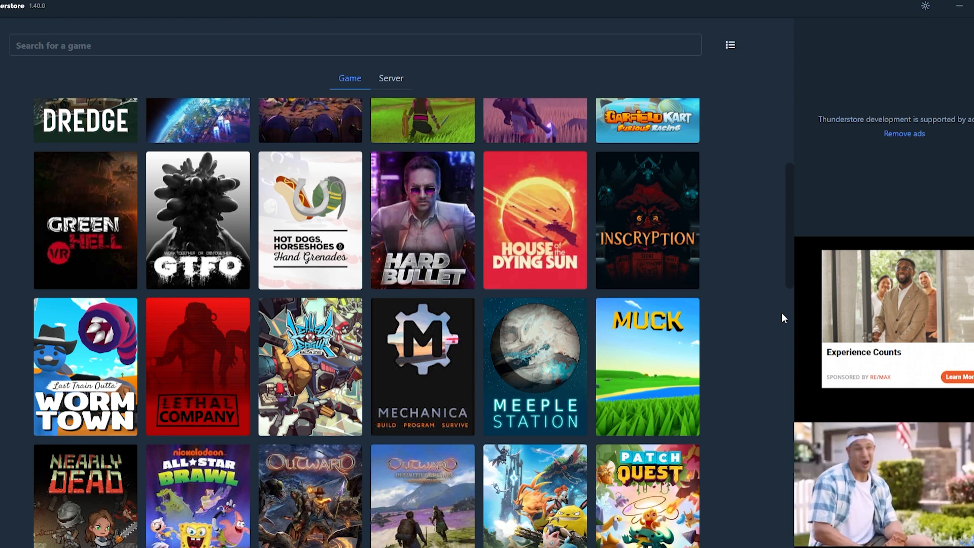
mouse_move(755, 278)
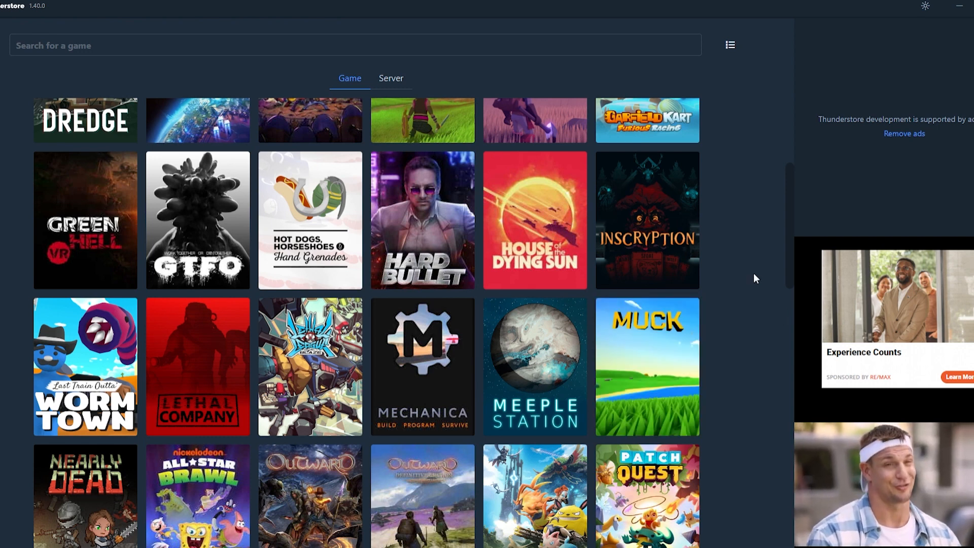
click(197, 366)
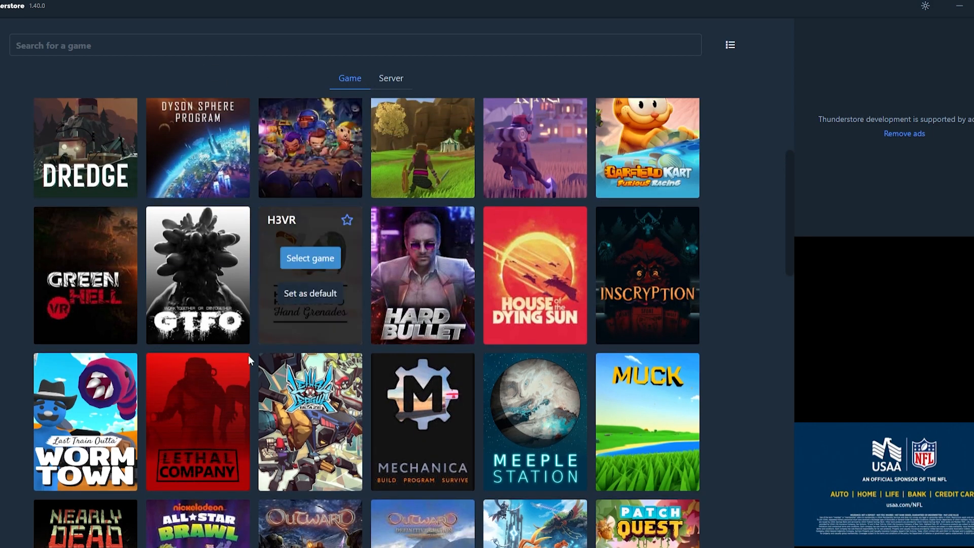
mouse_move(85, 124)
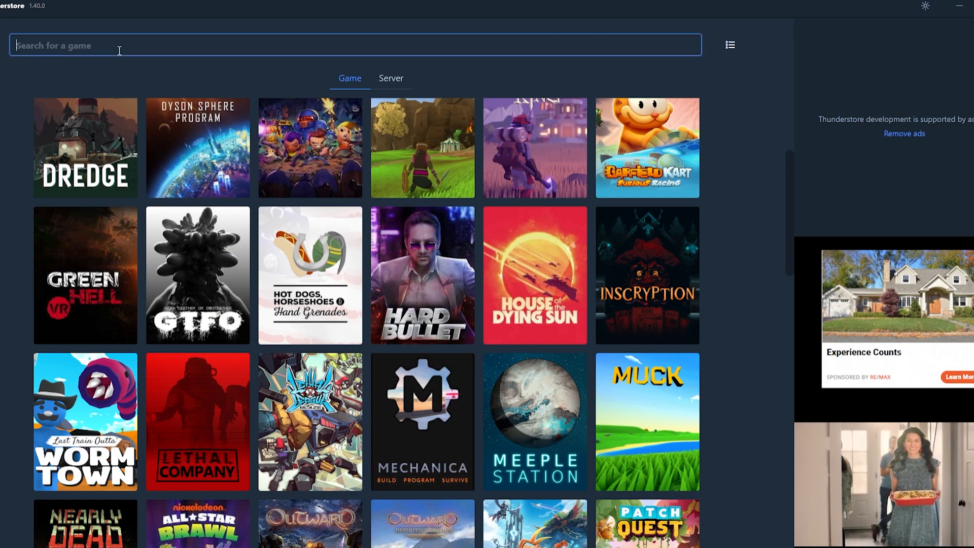
- Search the game list for 'Lethal' and select Lethal Company to manage its mods
click(391, 78)
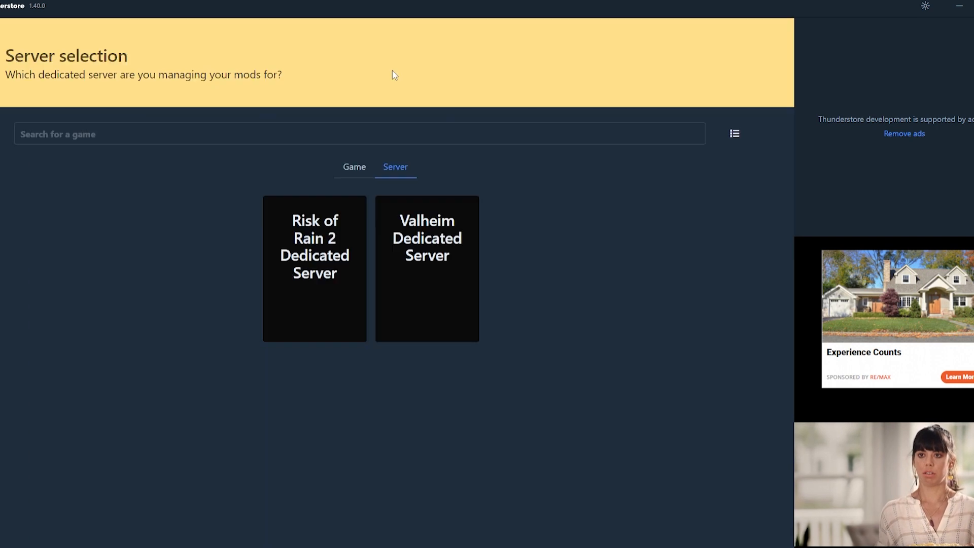
click(350, 166)
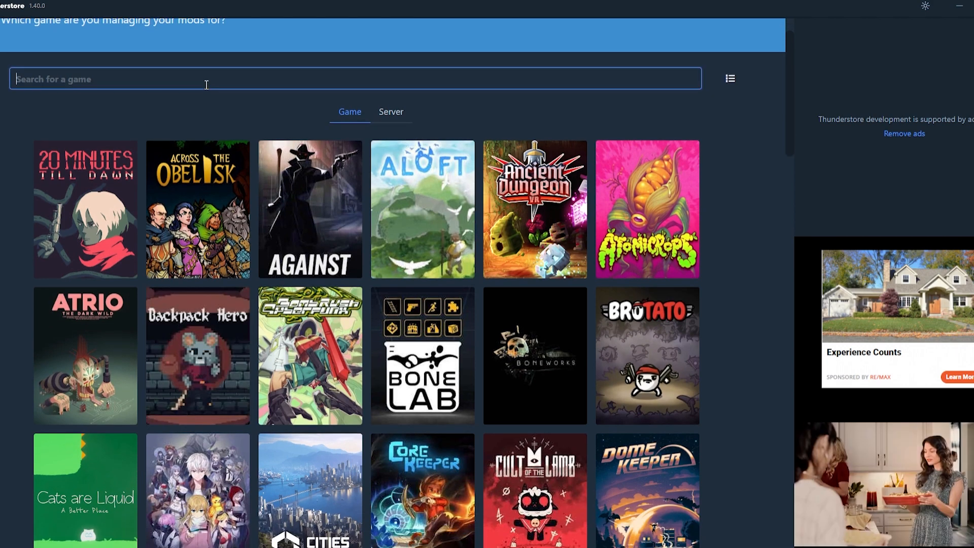
text(Lethal)
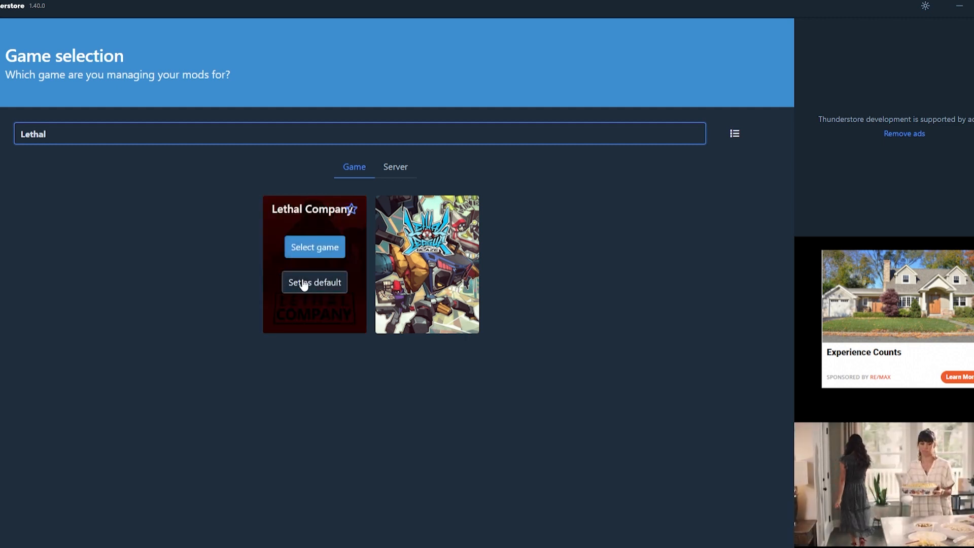
mouse_move(267, 287)
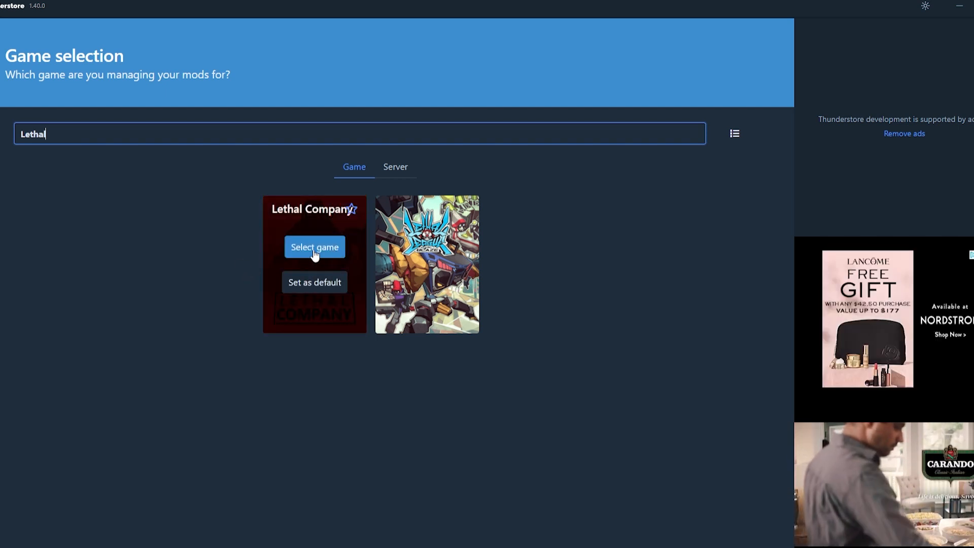
click(314, 247)
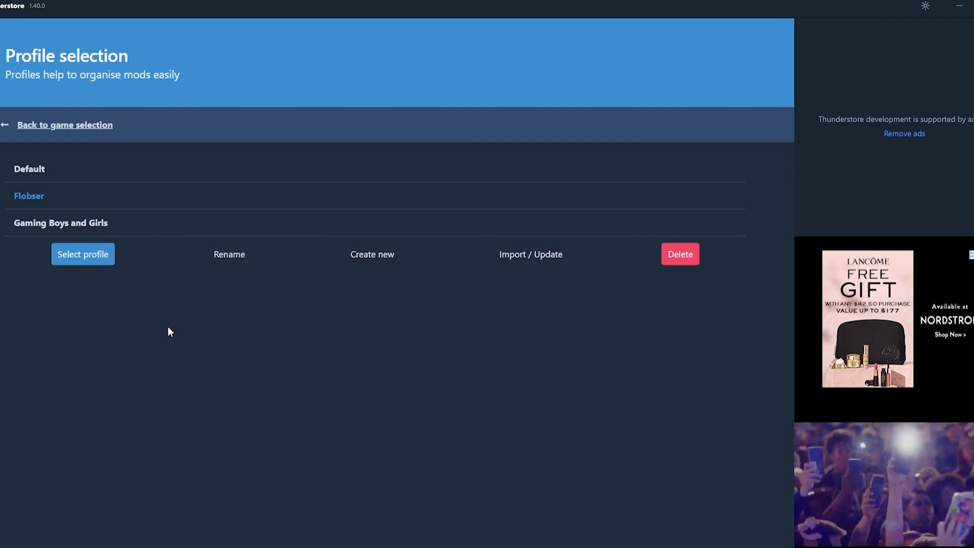
mouse_move(100, 67)
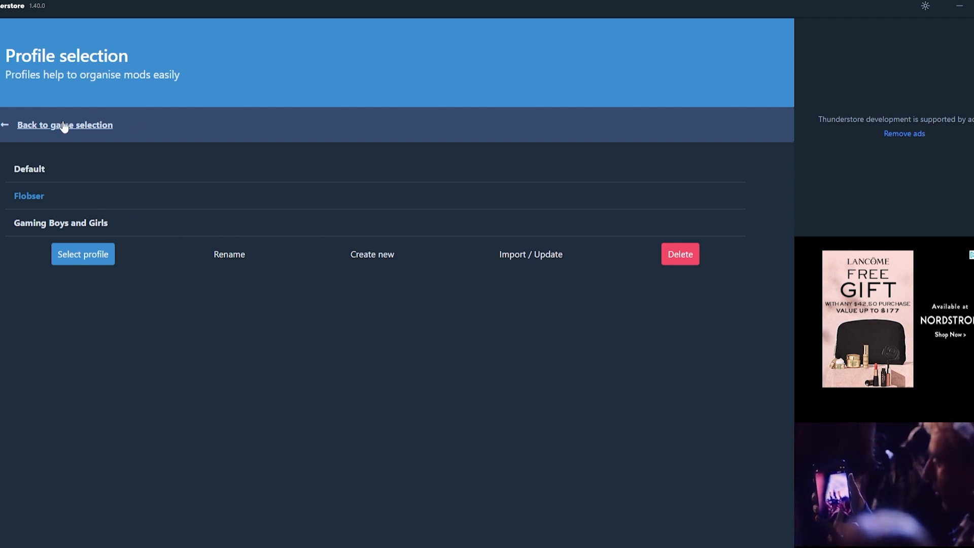
click(65, 124)
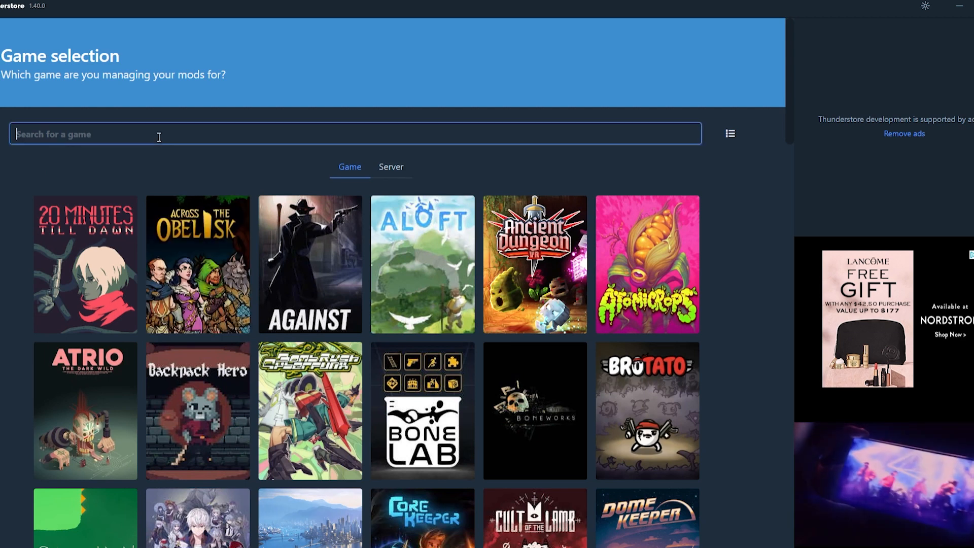
text(Lethal)
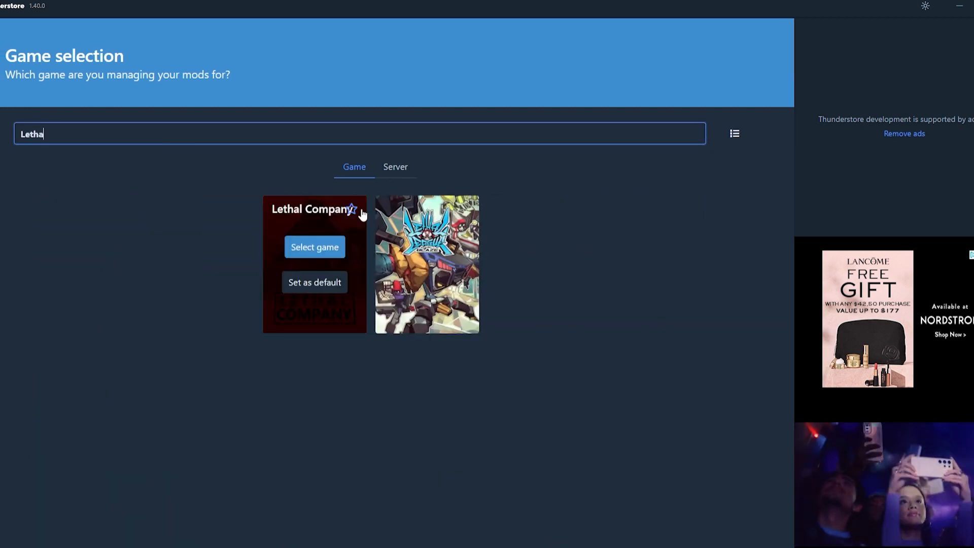
click(315, 247)
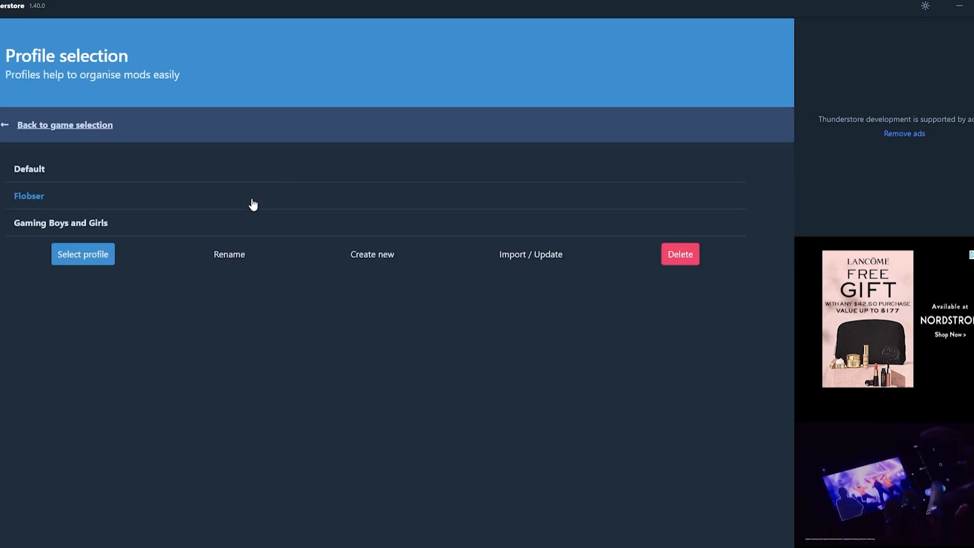
mouse_move(62, 181)
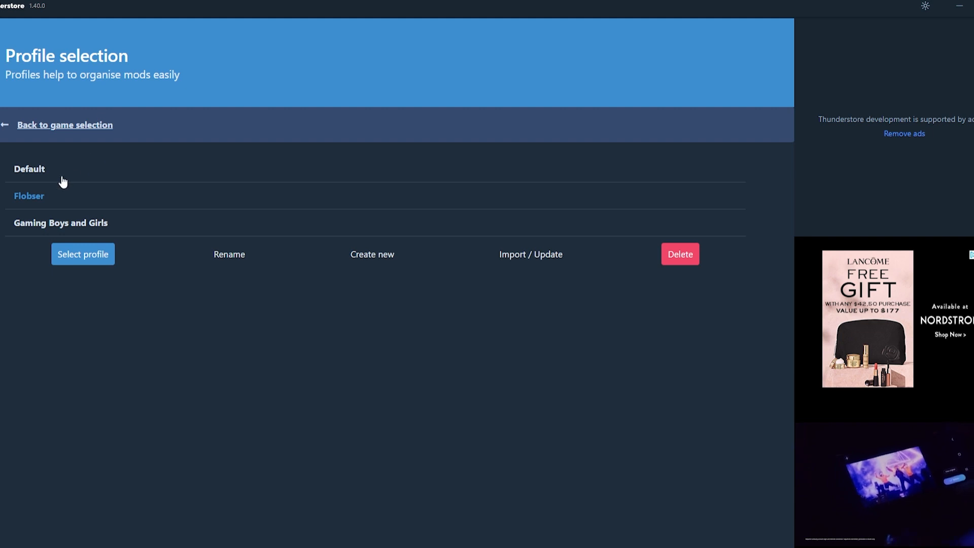
click(28, 169)
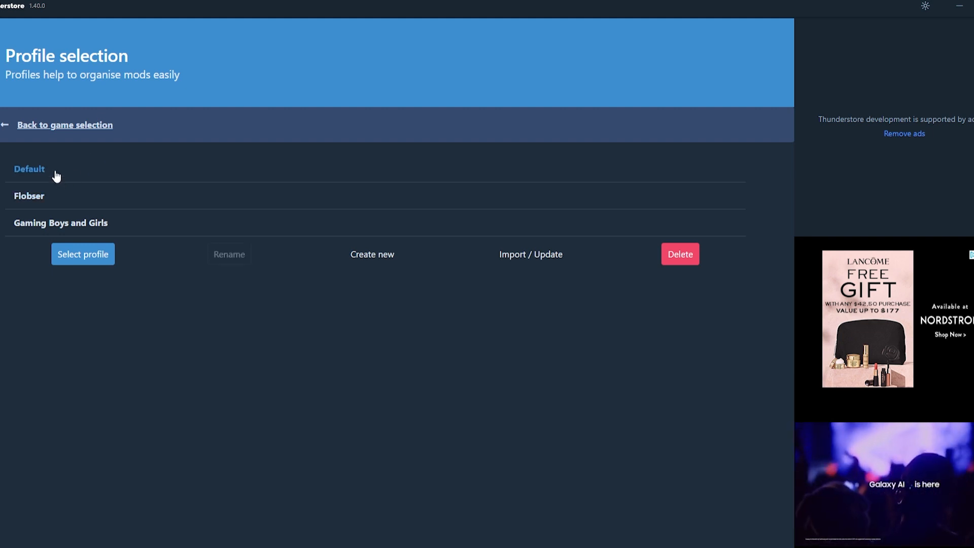
click(28, 196)
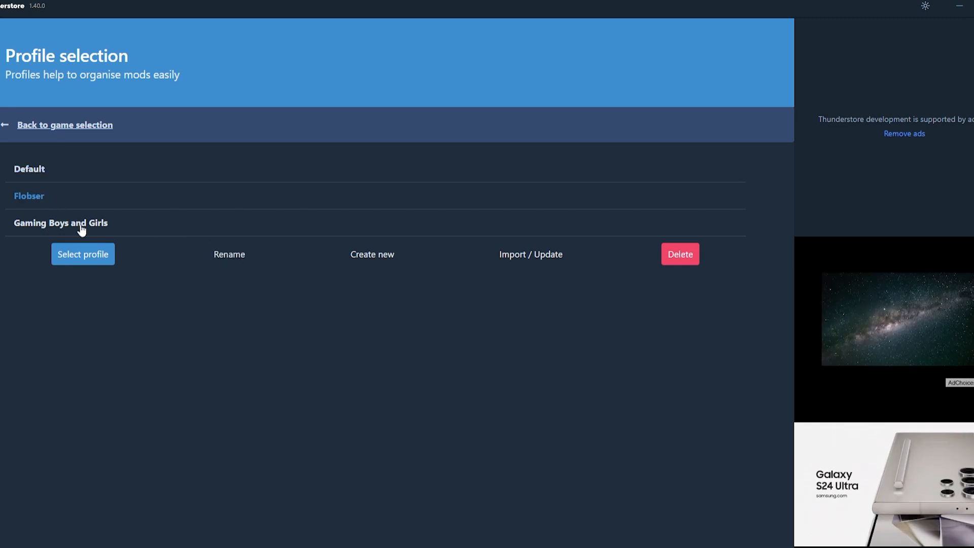
mouse_move(86, 200)
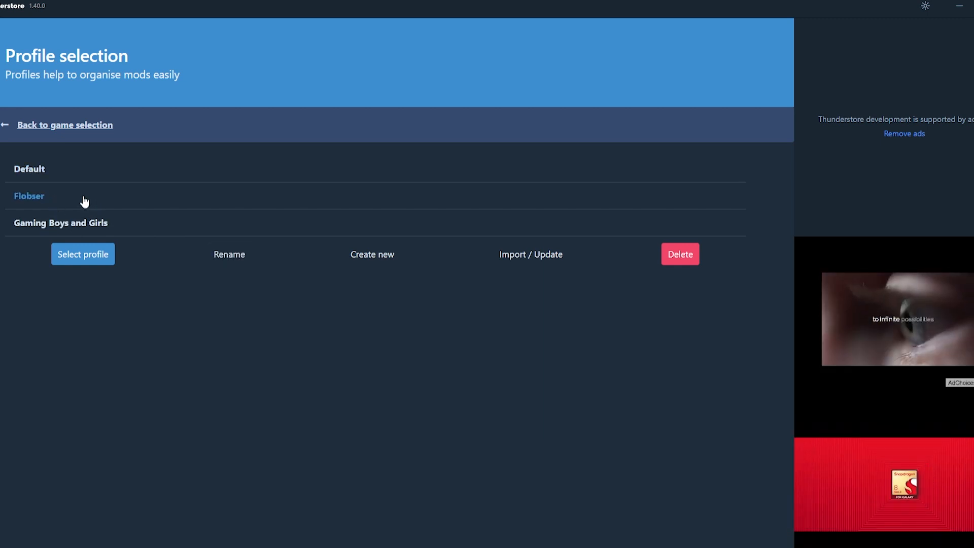
click(60, 222)
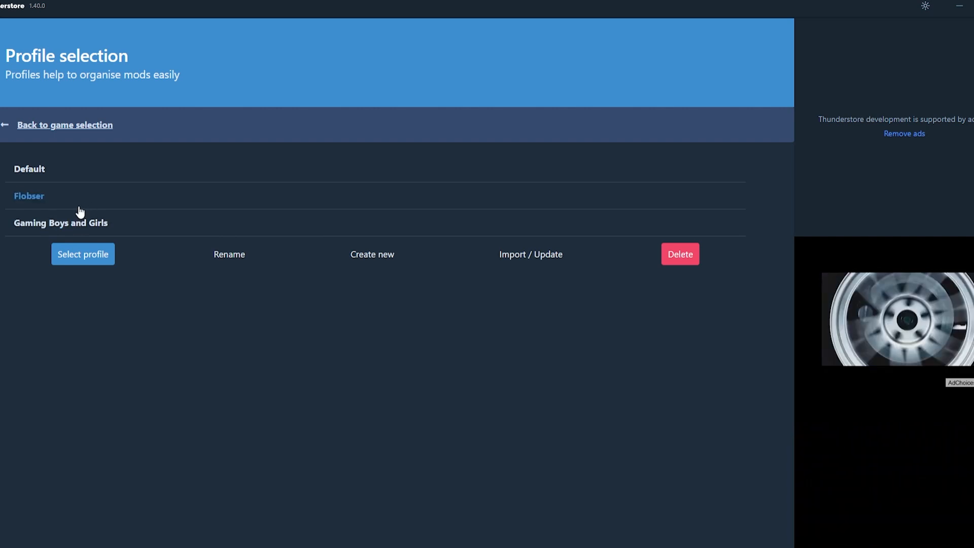
click(60, 222)
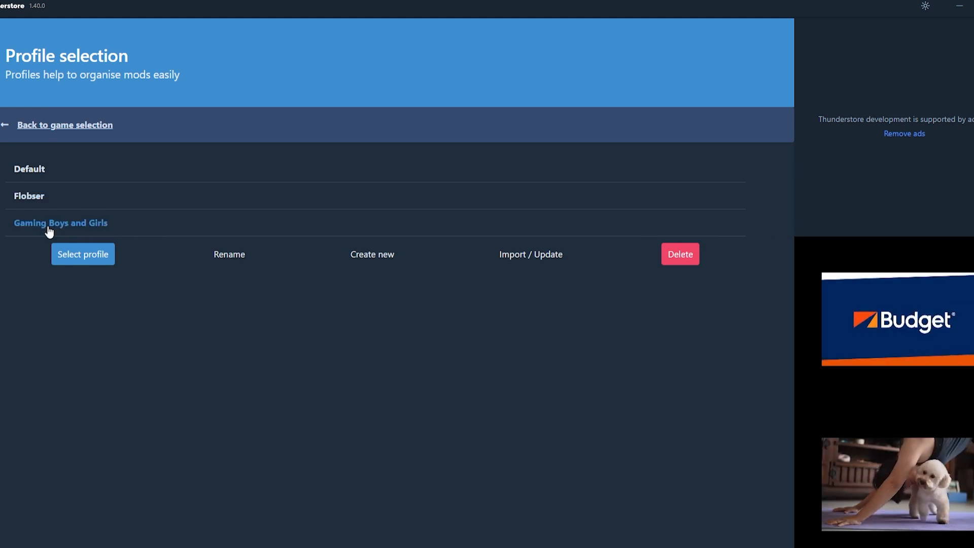
mouse_move(91, 294)
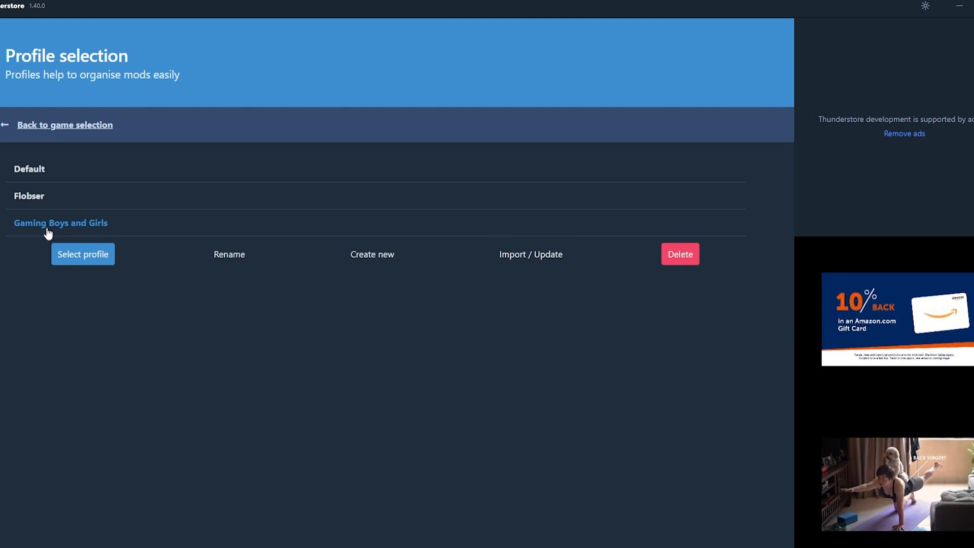
mouse_move(478, 383)
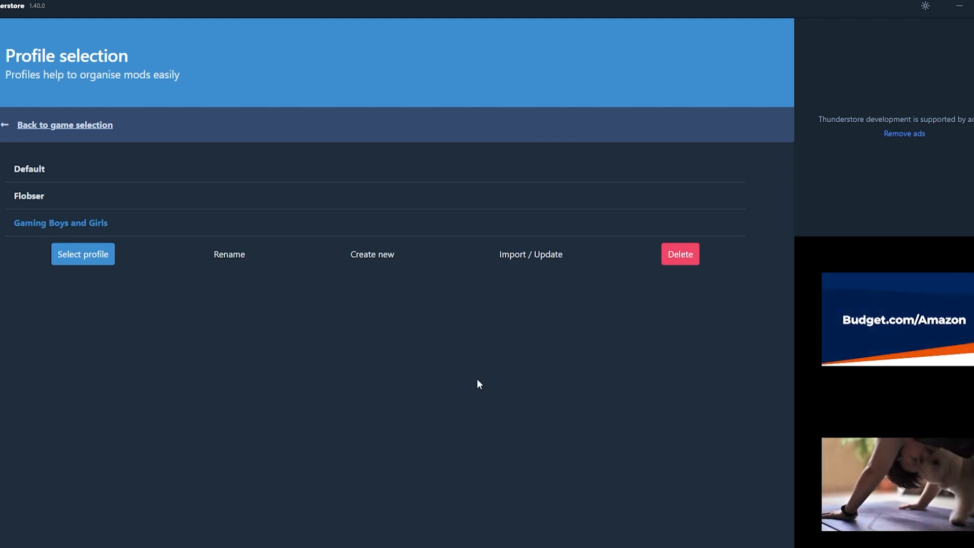
mouse_move(517, 311)
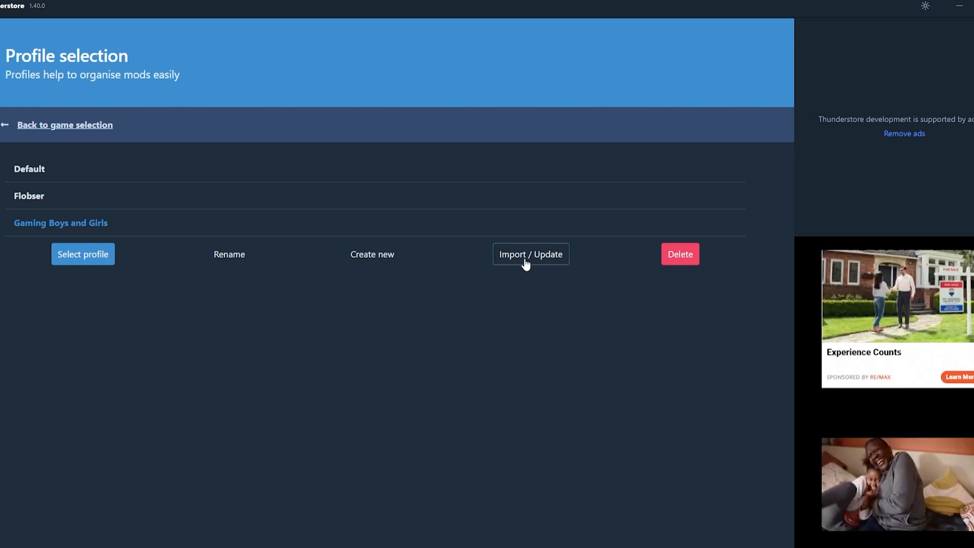
mouse_move(537, 260)
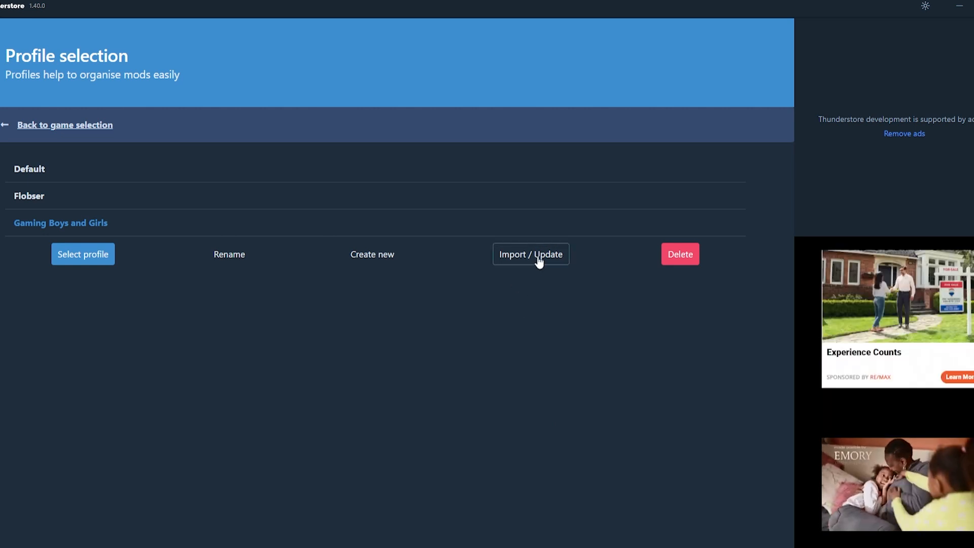
- Start importing a new profile from a sharing code and enter the code
click(530, 253)
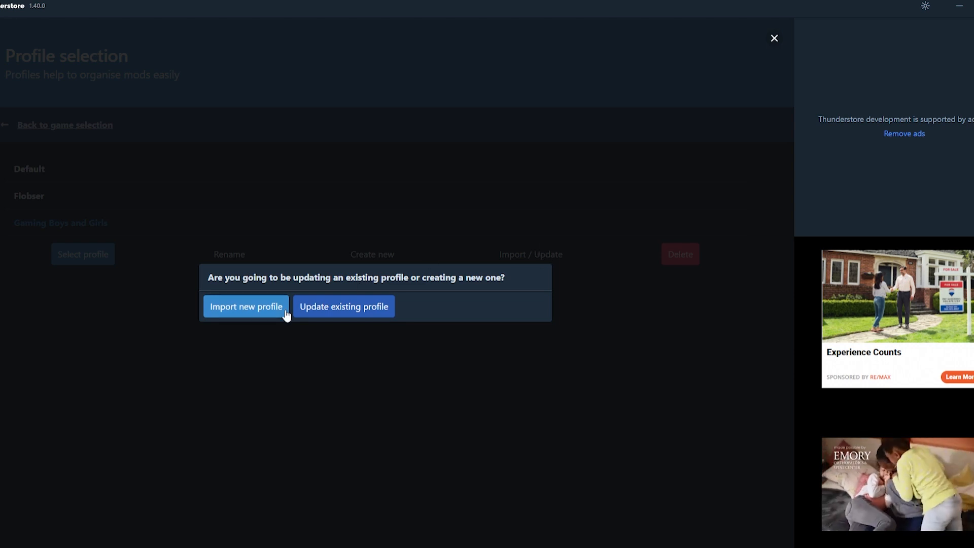
click(245, 306)
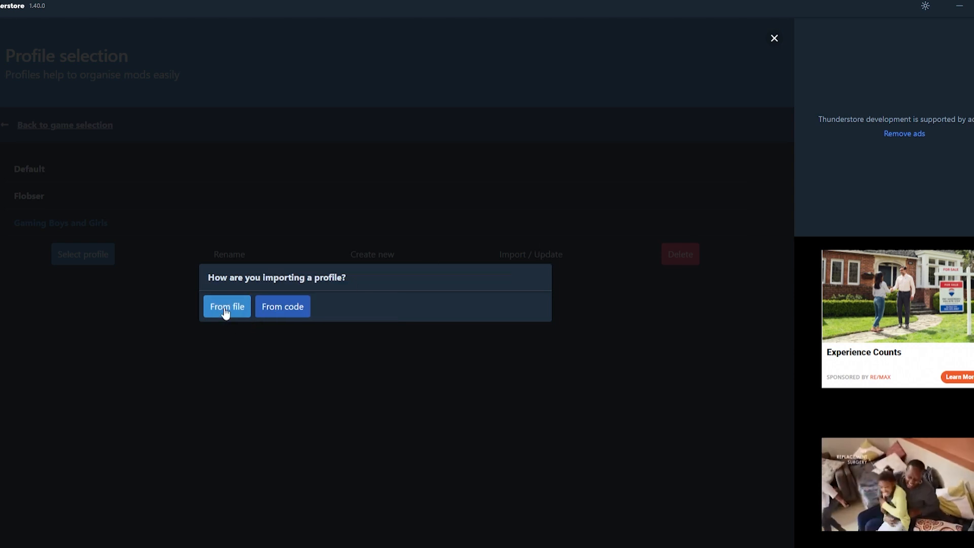
click(282, 306)
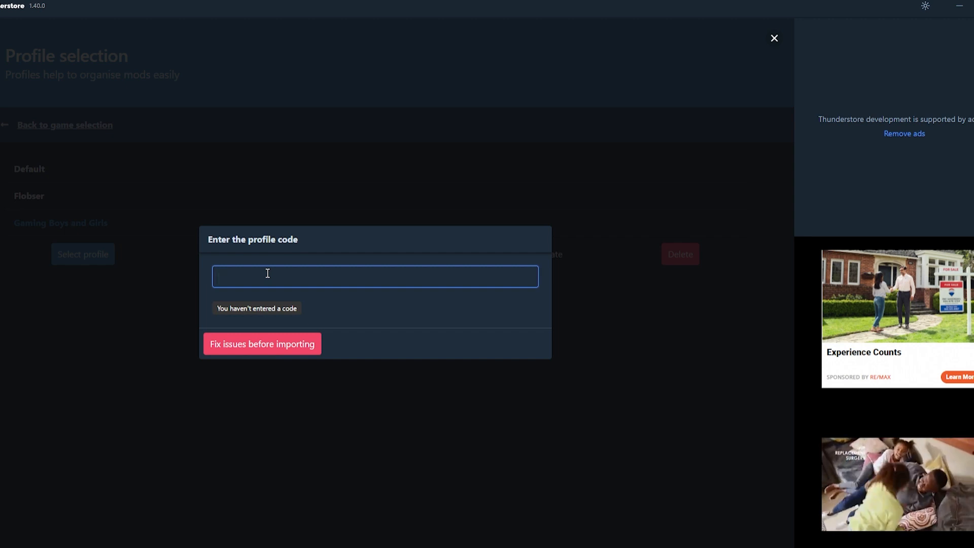
text(CODE)
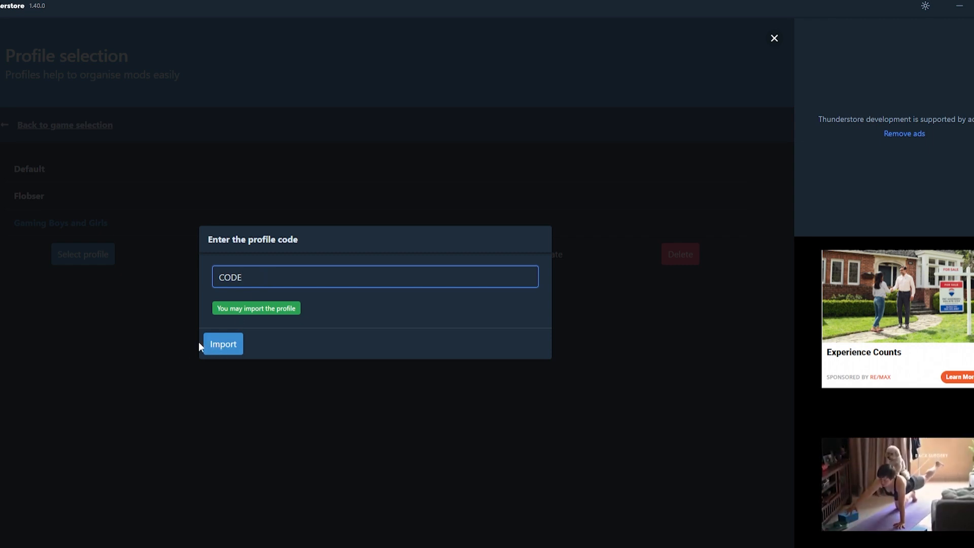
mouse_move(778, 40)
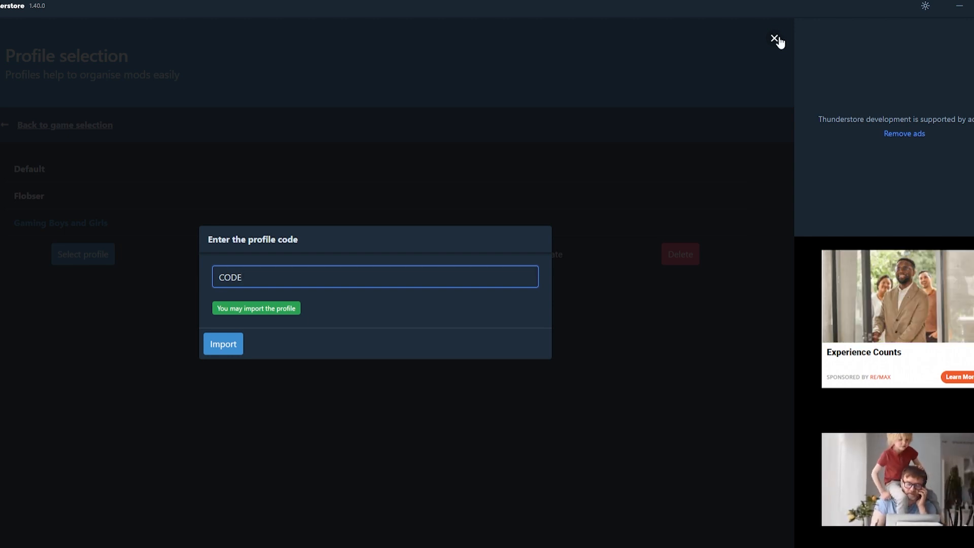
- Dismiss the code import and create a new profile named 'Tutorial'
click(774, 37)
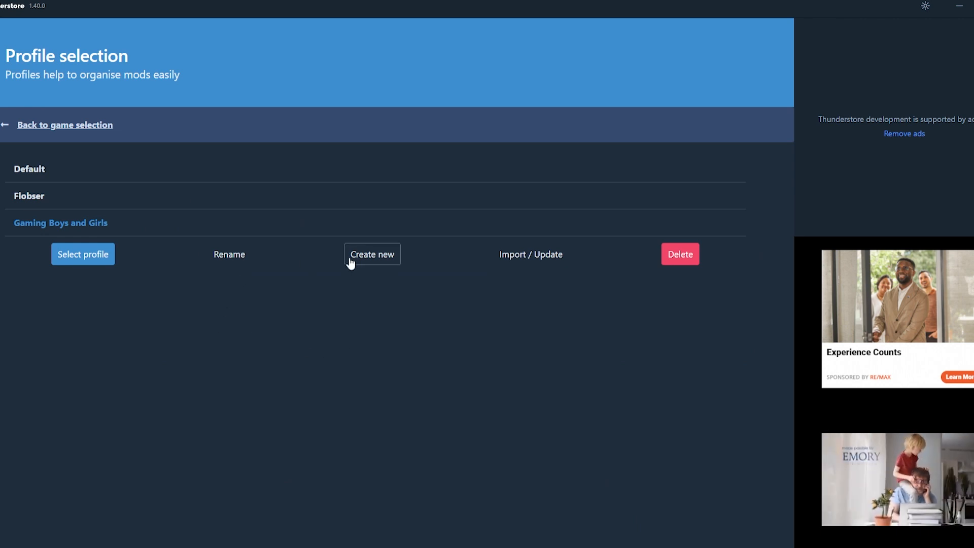
click(371, 253)
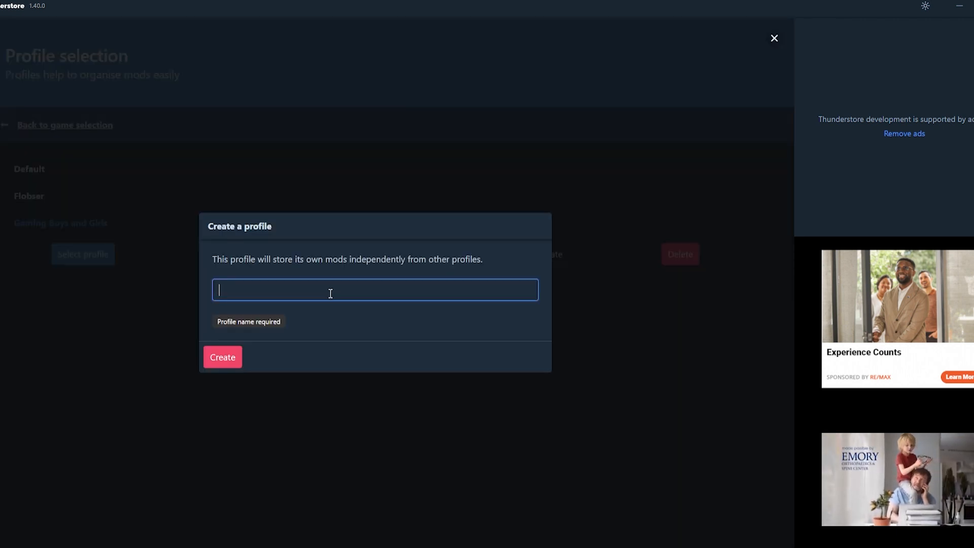
text(Tutorial)
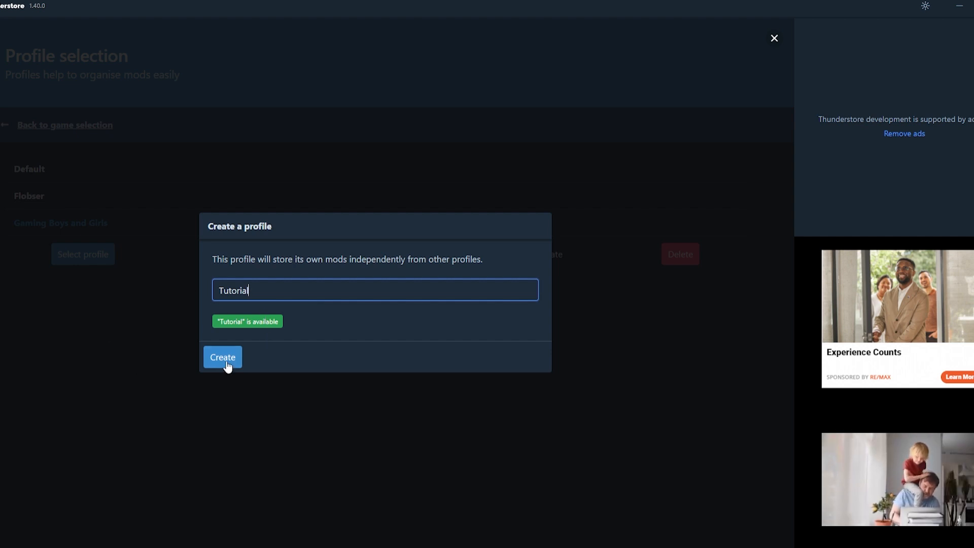
click(222, 356)
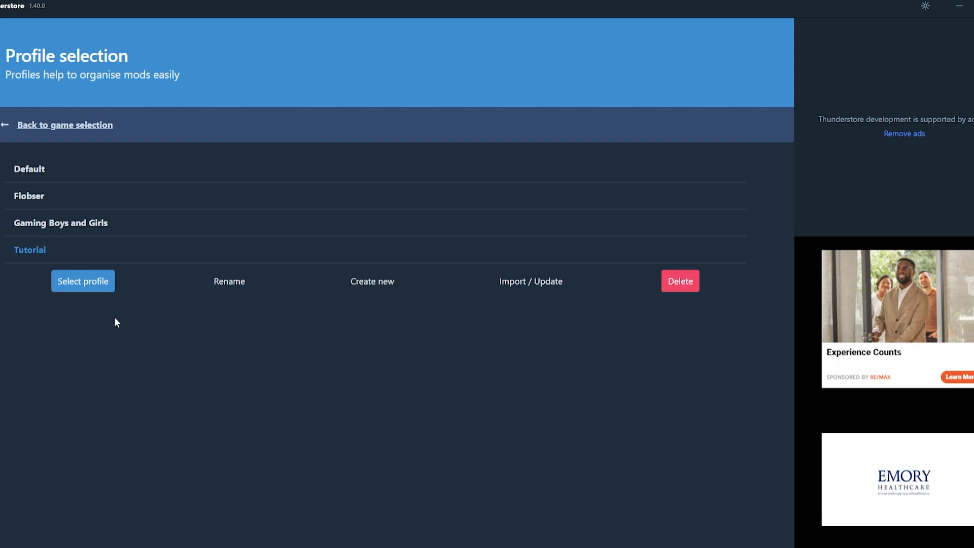
mouse_move(432, 290)
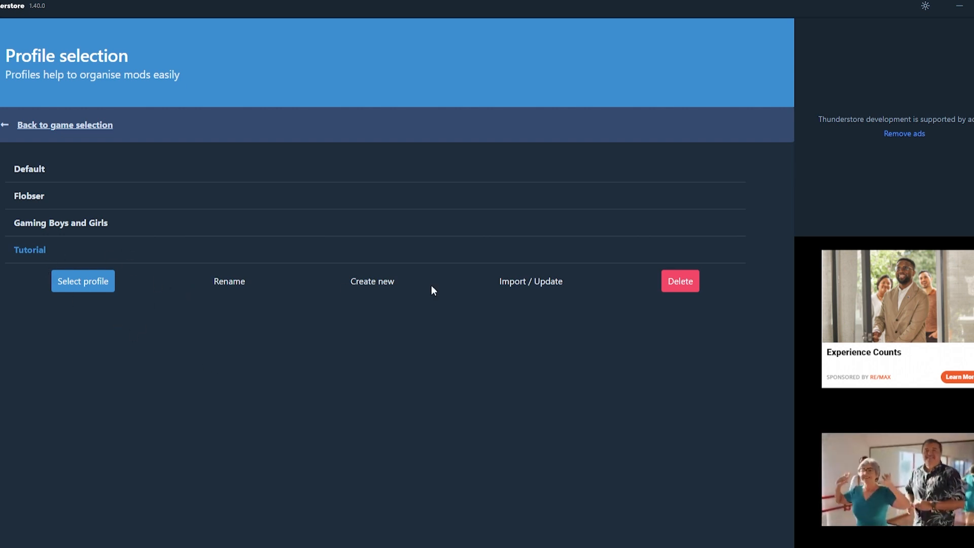
mouse_move(83, 281)
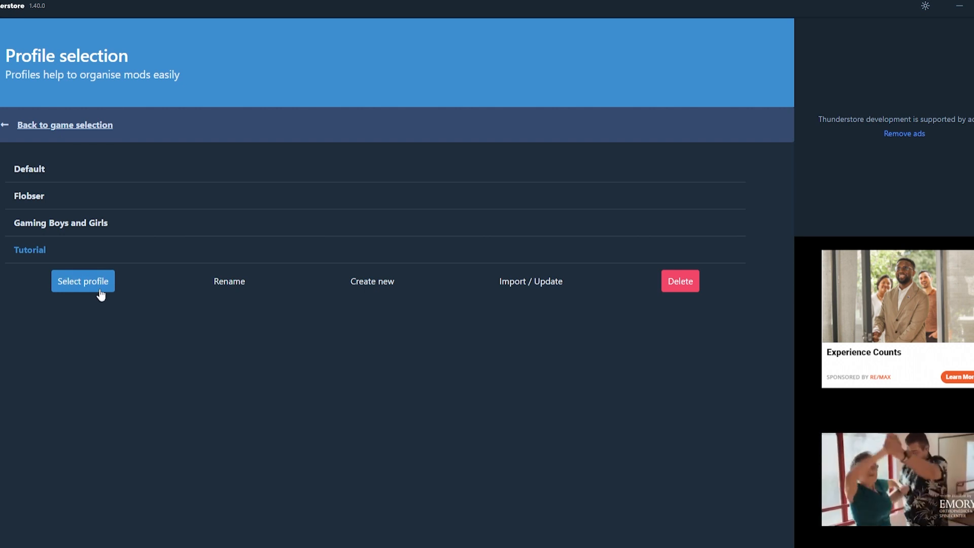
click(82, 281)
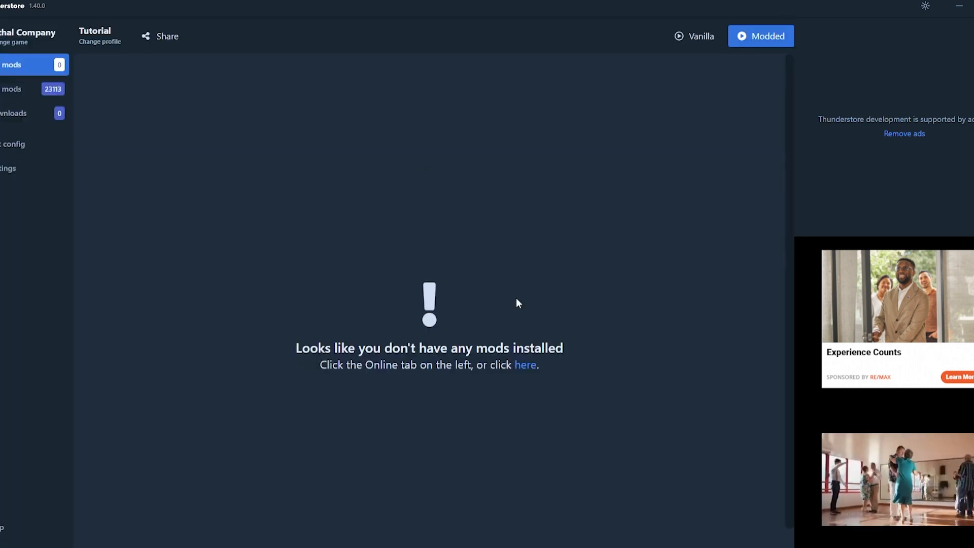
mouse_move(489, 289)
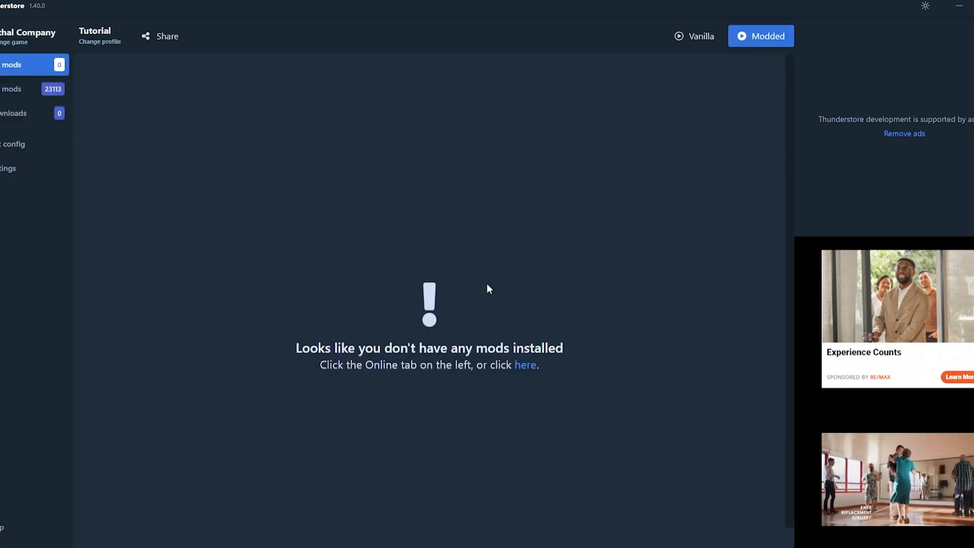
mouse_move(59, 99)
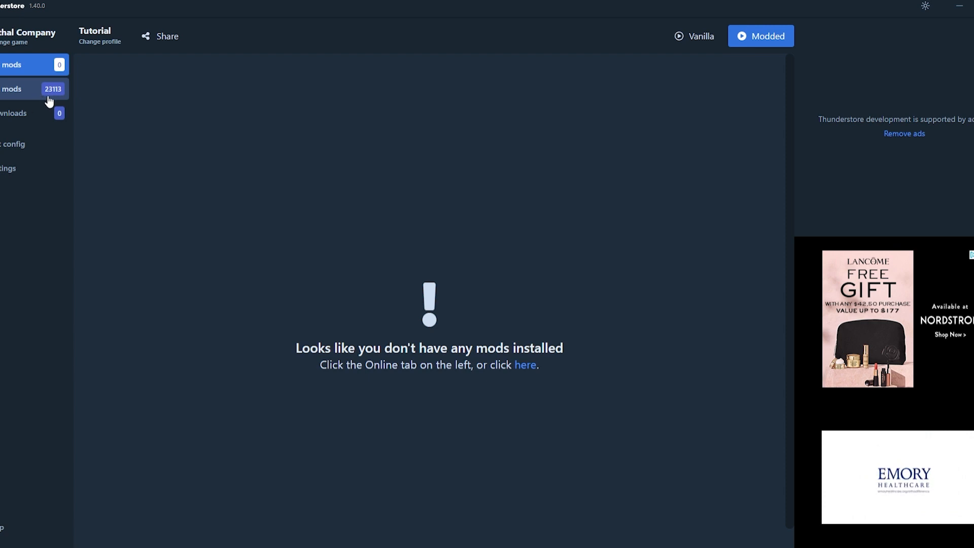
mouse_move(93, 142)
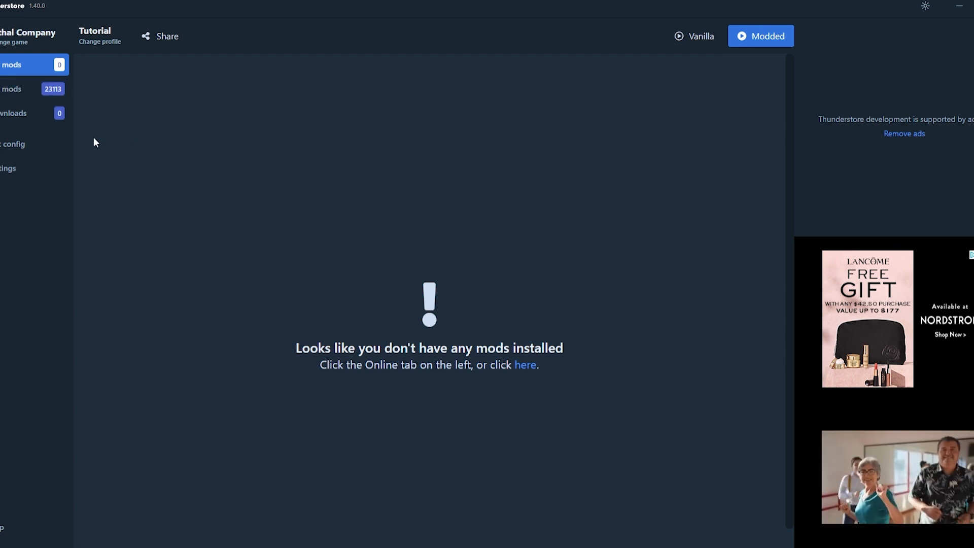
mouse_move(31, 113)
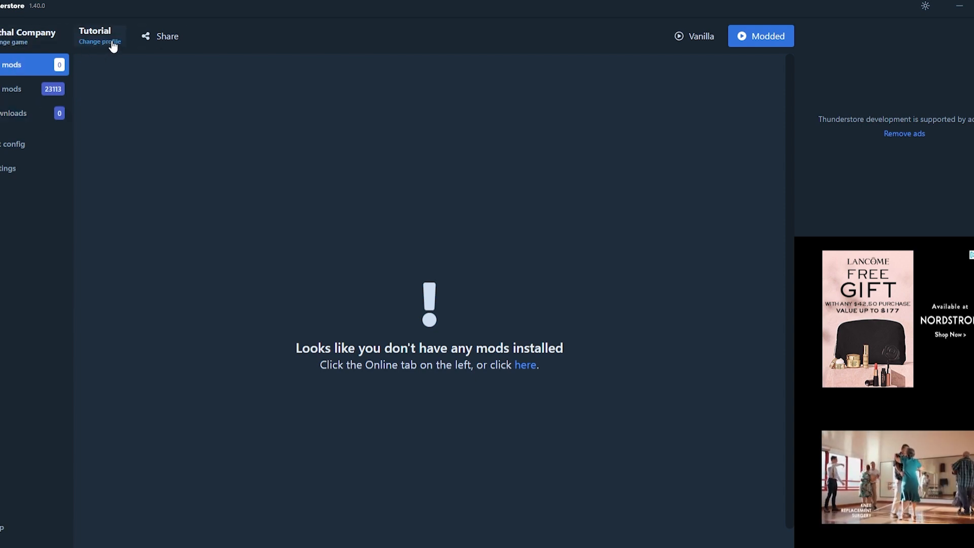
- Export the Tutorial profile's share code to the clipboard twice, dismissing the message each time
click(159, 37)
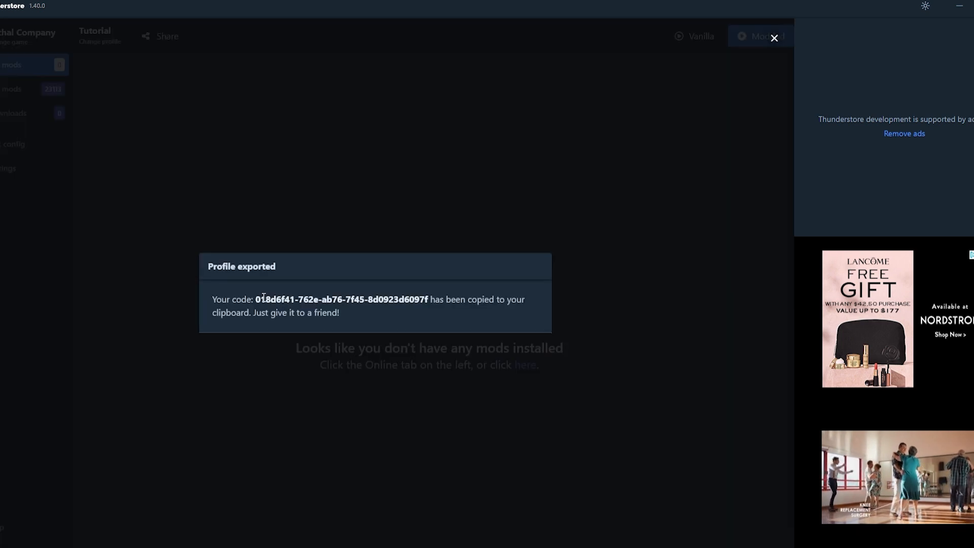
mouse_move(355, 291)
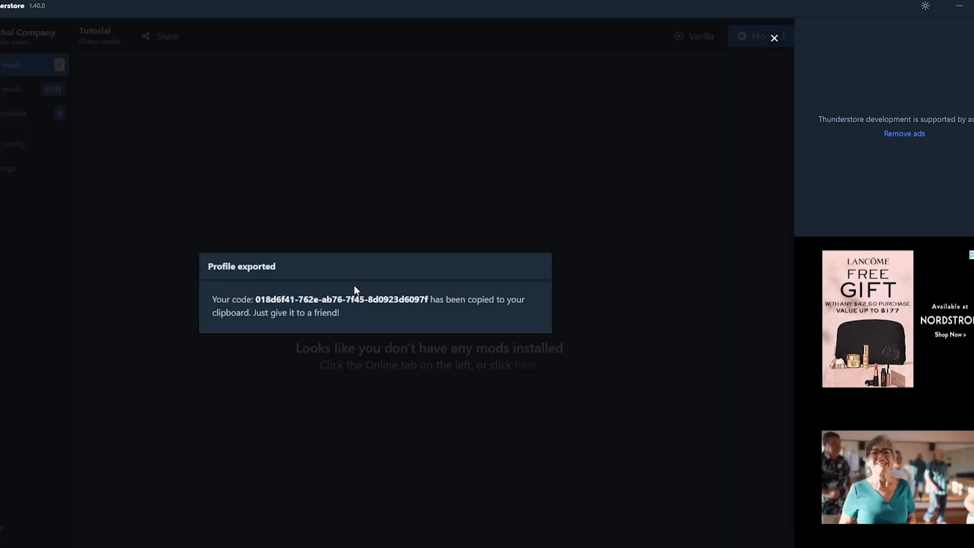
click(774, 37)
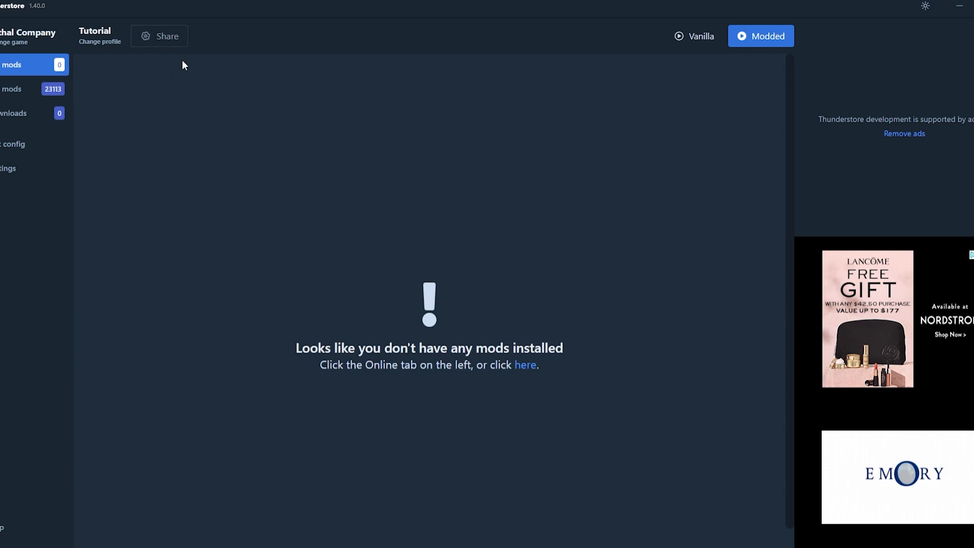
click(159, 35)
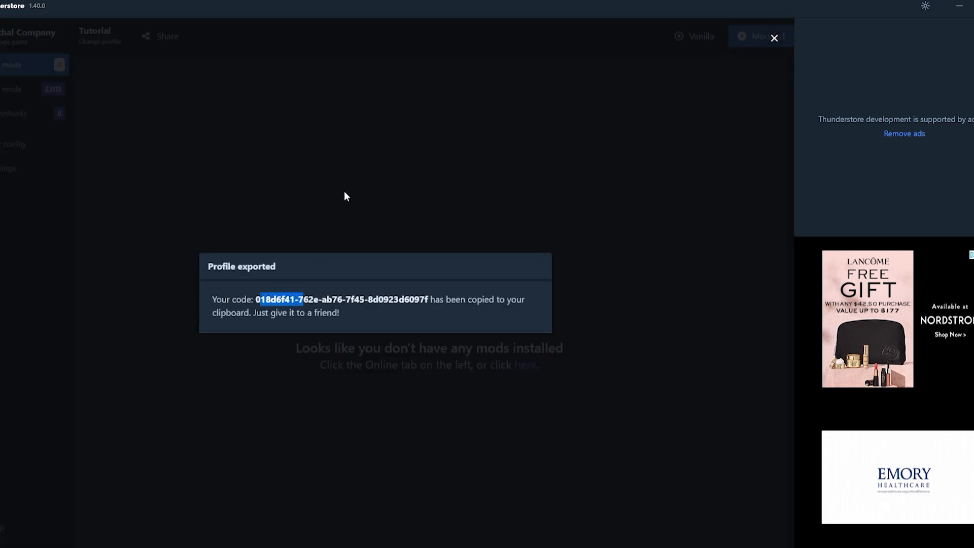
click(772, 38)
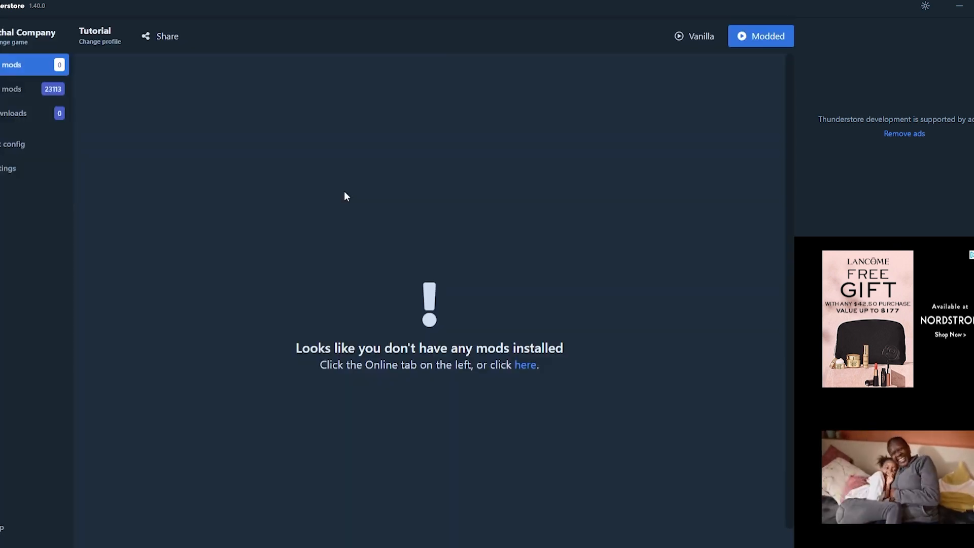
mouse_move(144, 268)
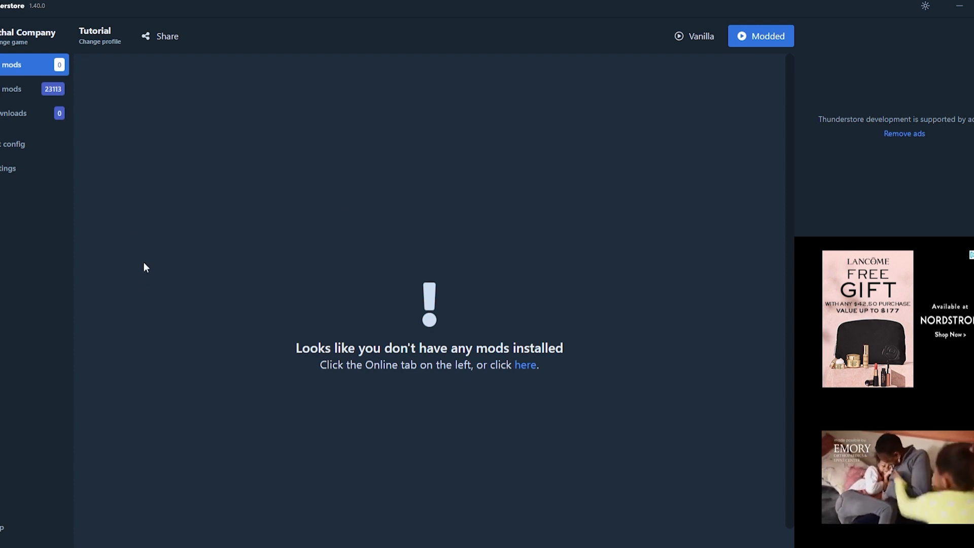
mouse_move(117, 190)
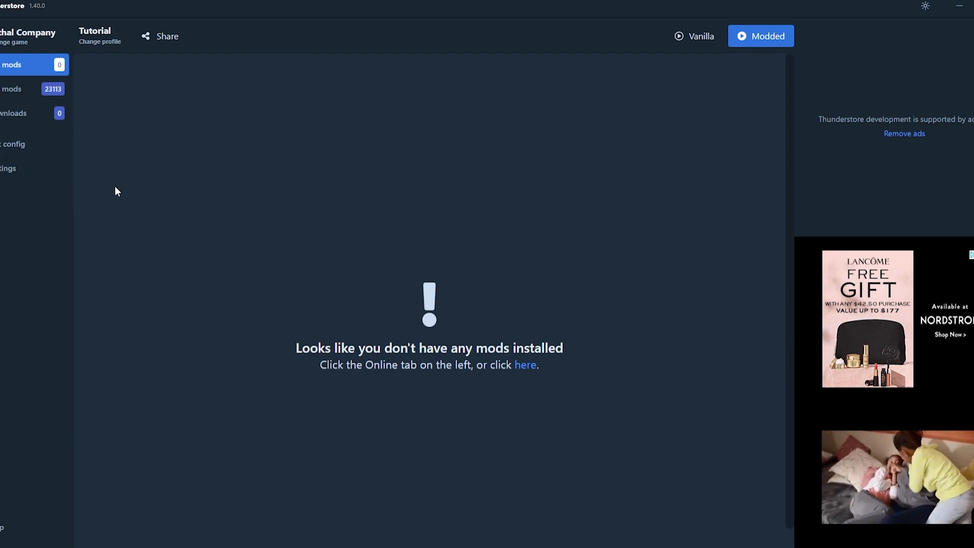
mouse_move(28, 89)
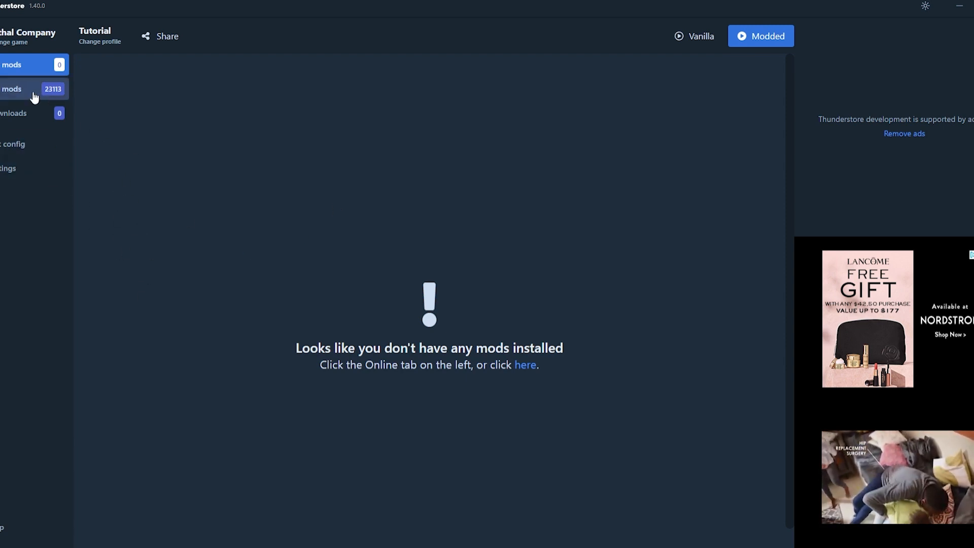
- Sort the online mod catalogue by download count and expand MoreCompany's details
click(19, 88)
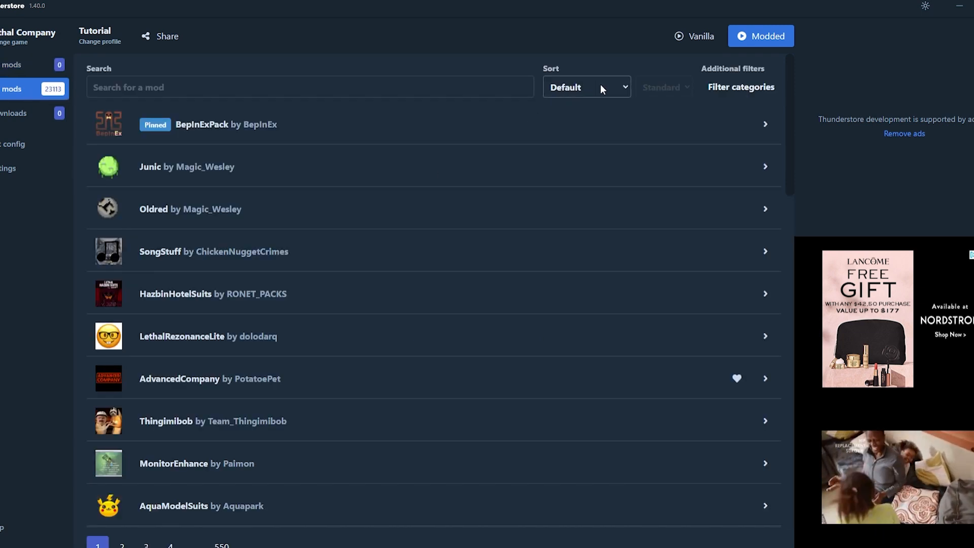
click(584, 86)
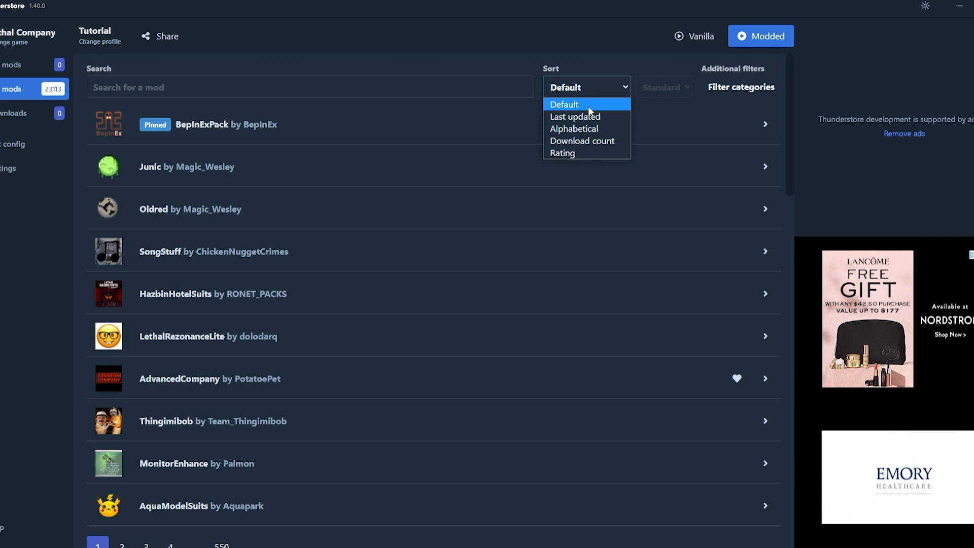
click(564, 103)
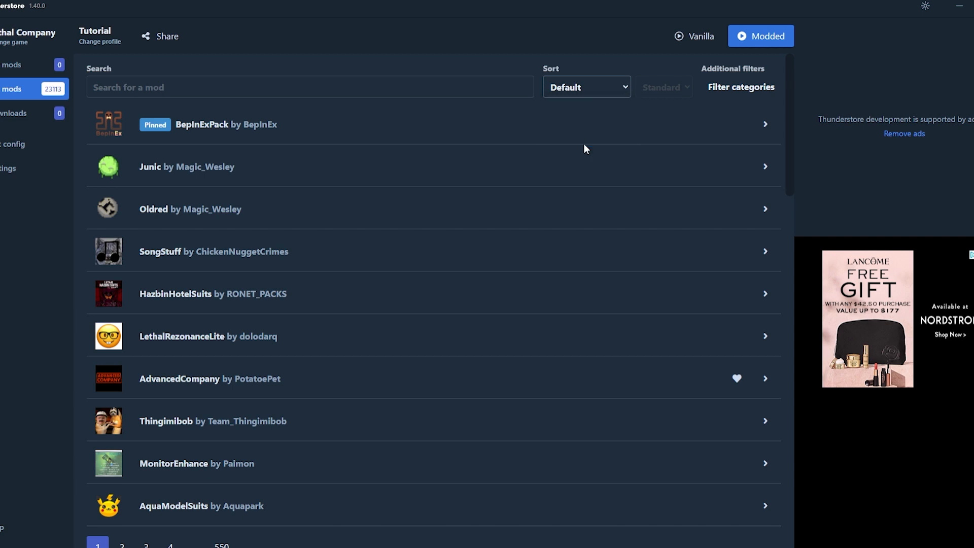
click(586, 87)
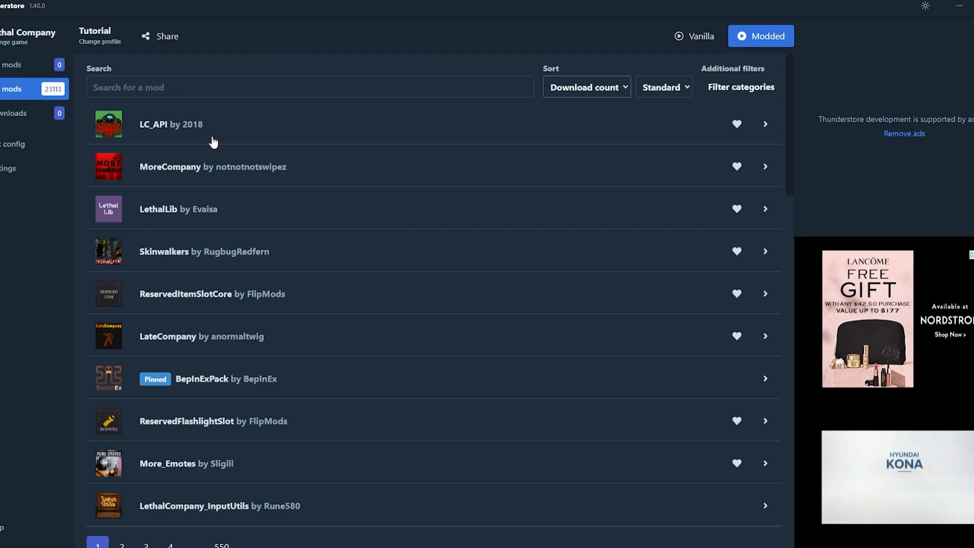
mouse_move(160, 132)
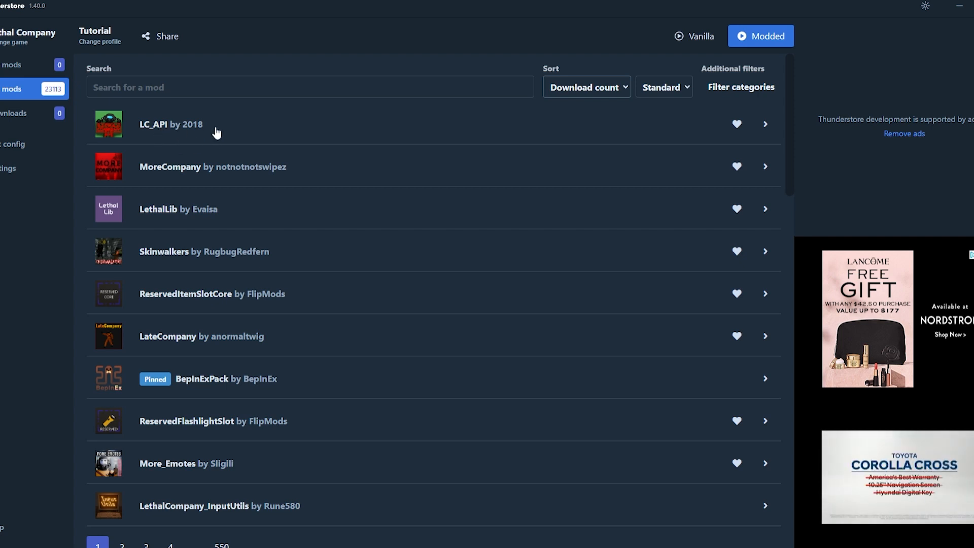
mouse_move(180, 129)
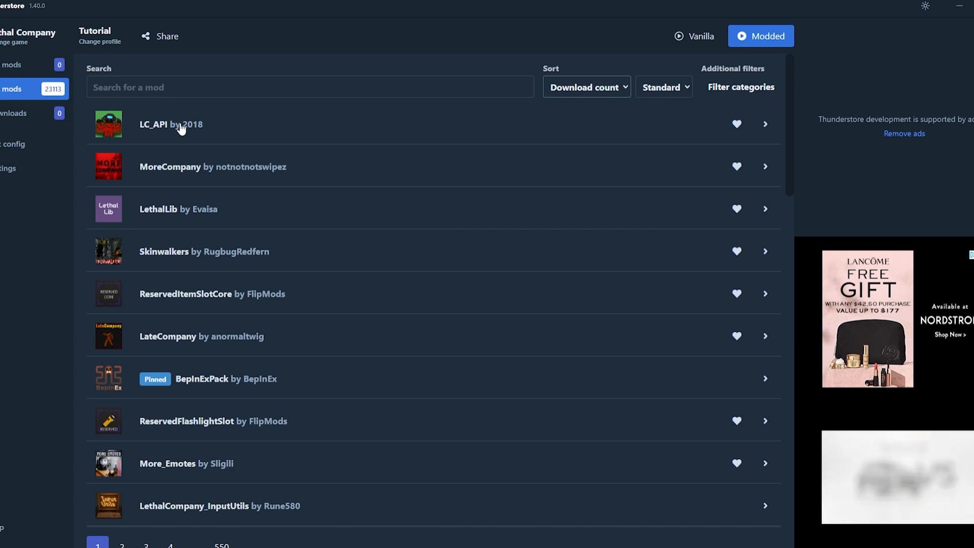
mouse_move(314, 175)
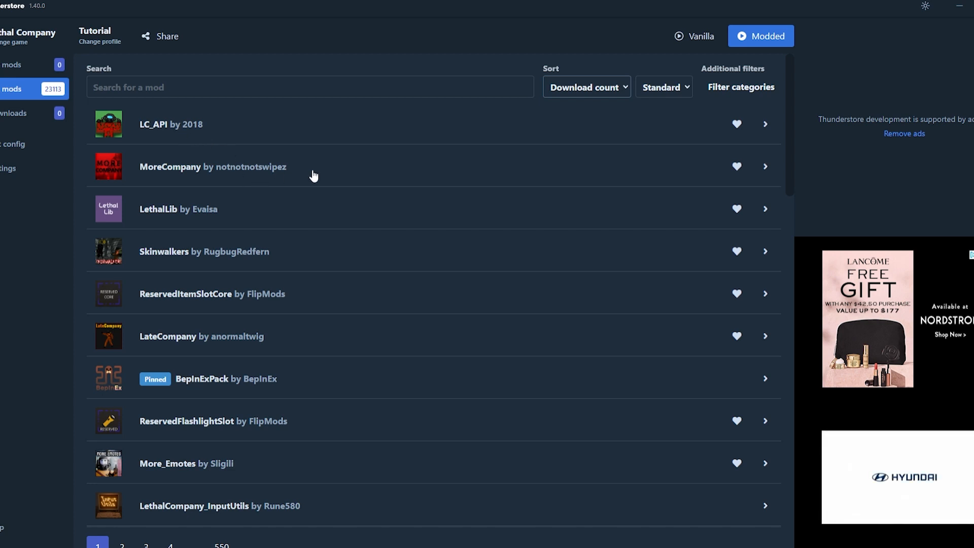
click(765, 165)
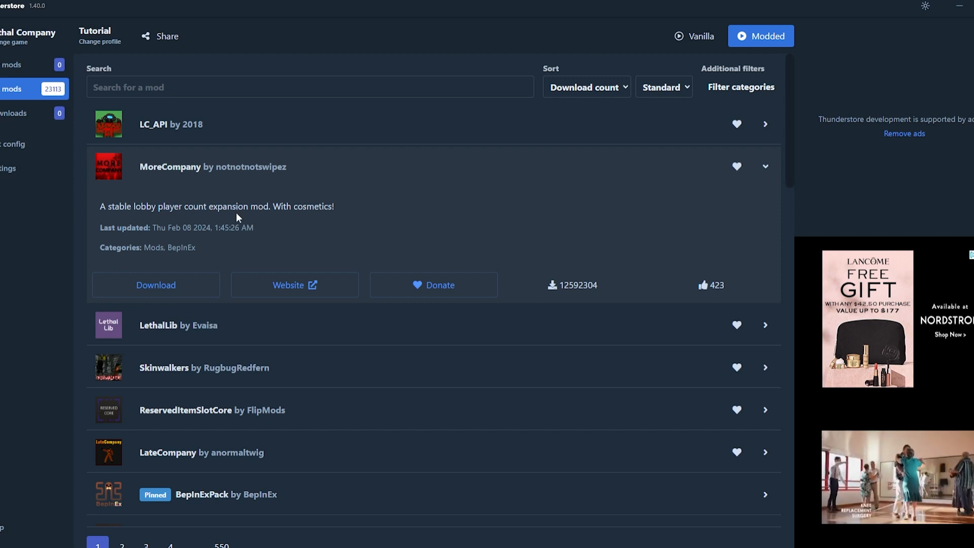
- Download MoreCompany 1.8.1 with its dependencies into the Tutorial profile
click(155, 284)
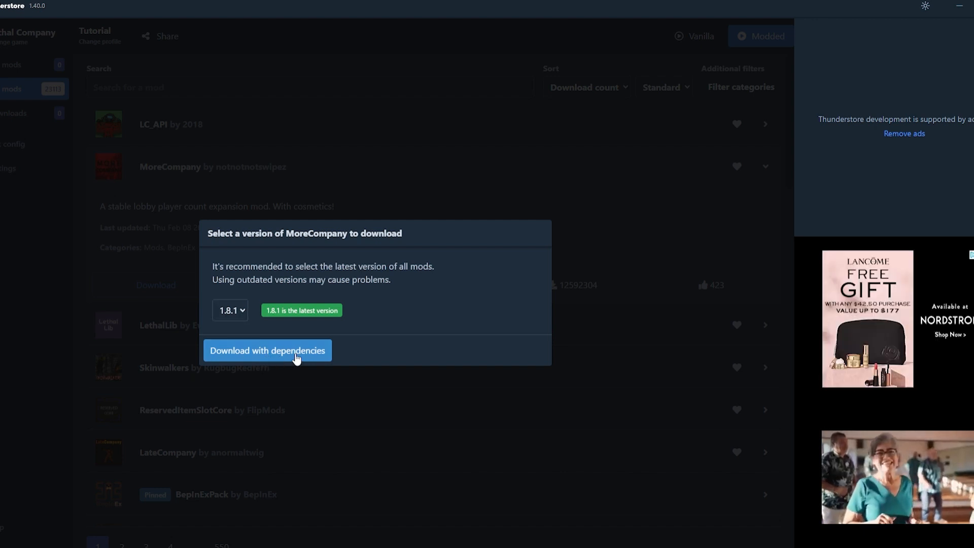
click(230, 310)
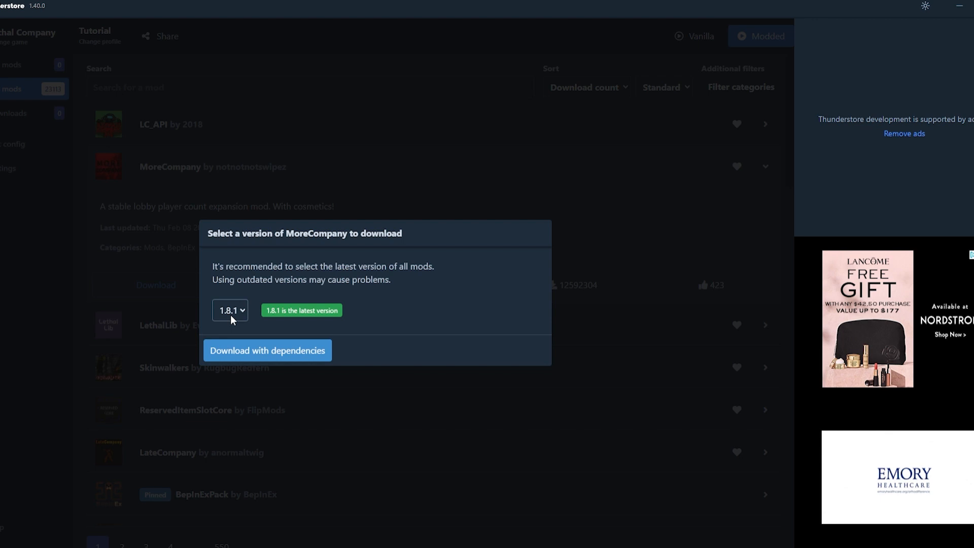
mouse_move(262, 361)
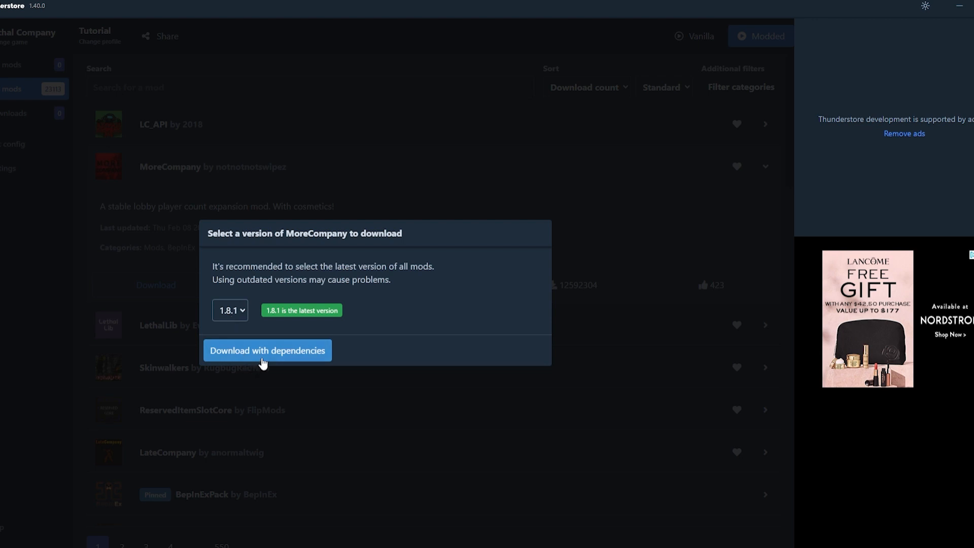
click(267, 350)
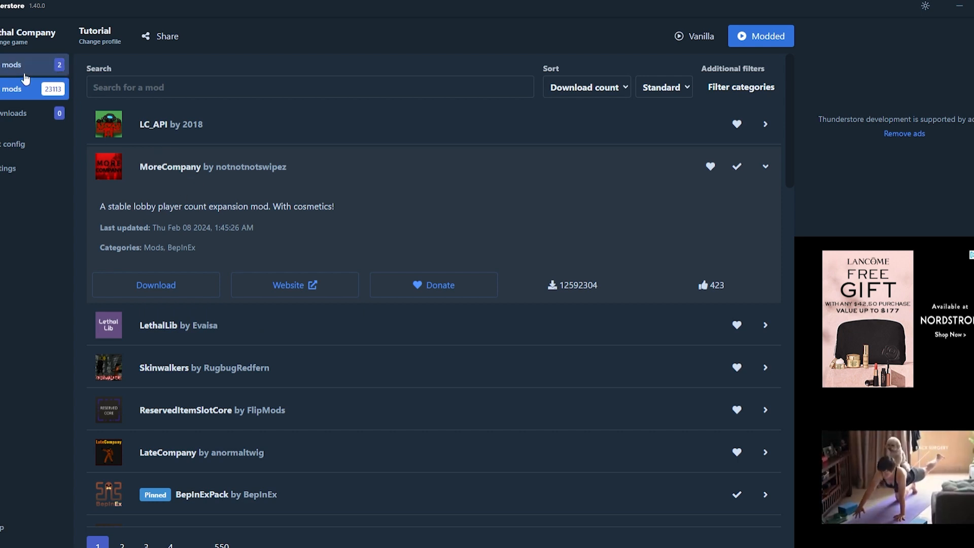
- View the installed mods, BepInExPack and MoreCompany, both enabled
click(11, 65)
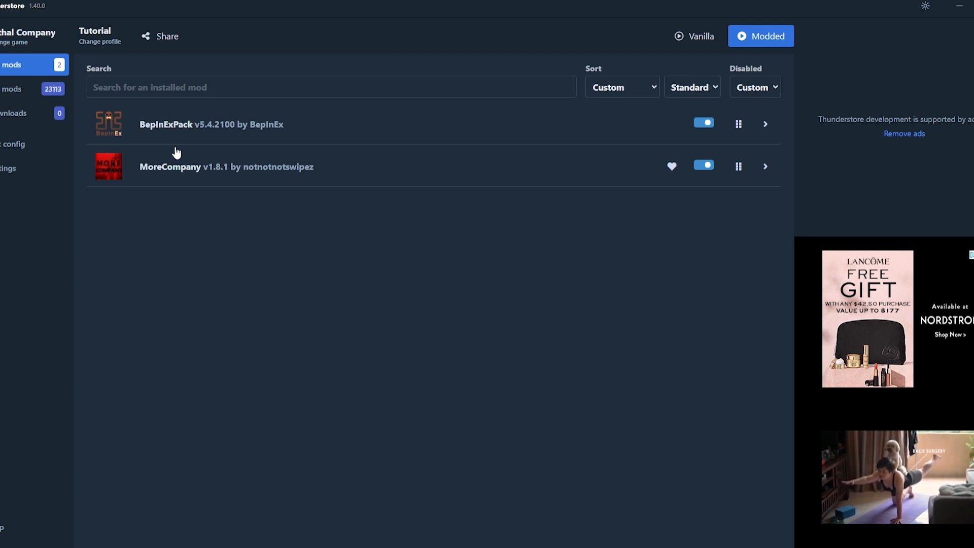
mouse_move(172, 145)
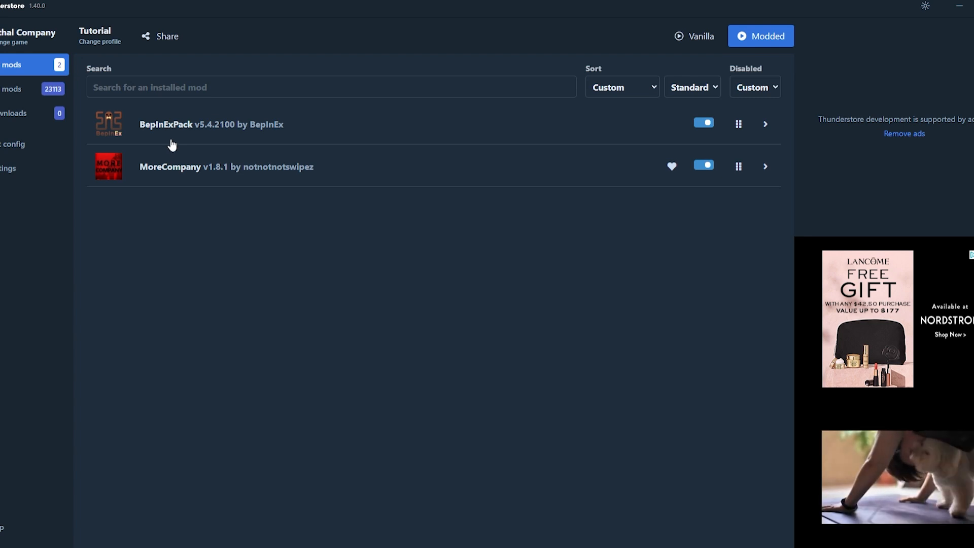
mouse_move(133, 137)
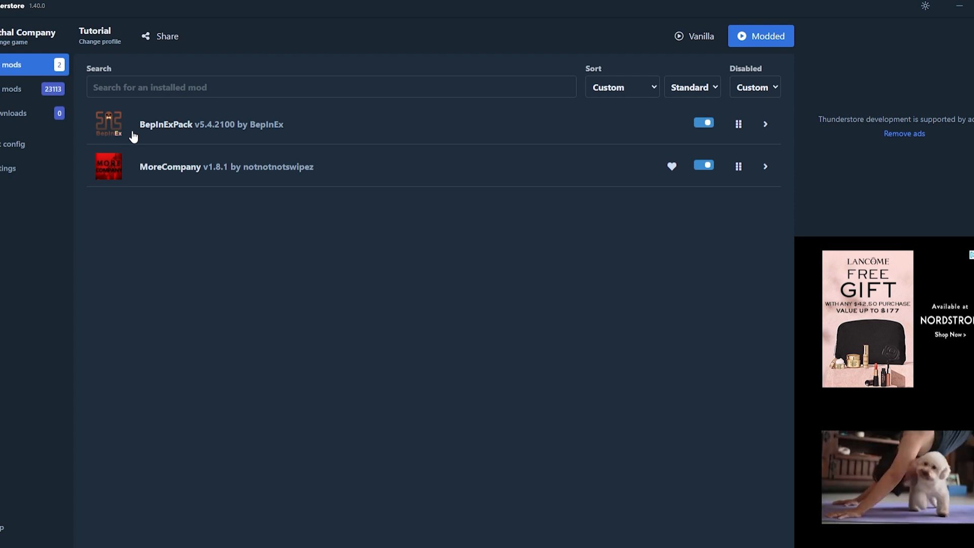
mouse_move(31, 90)
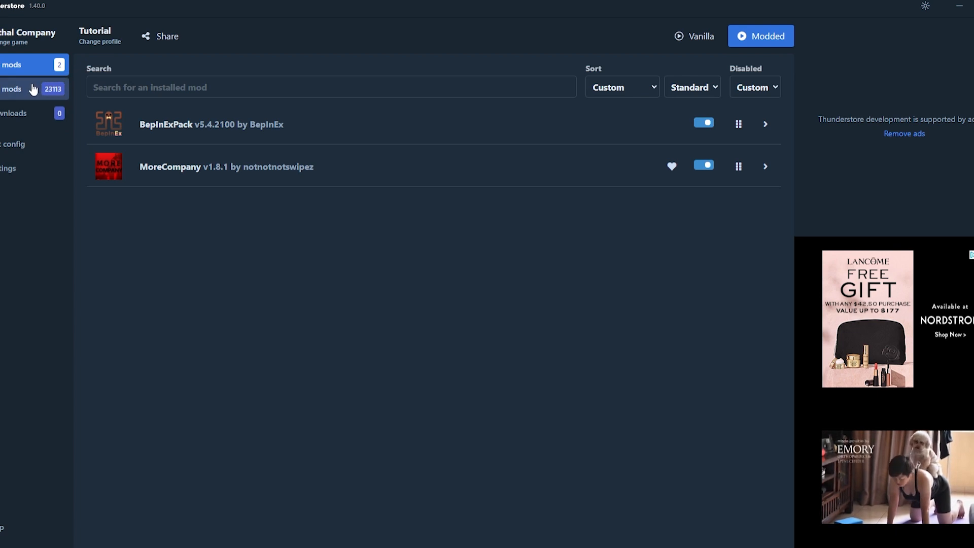
- Start downloading Skinwalkers 4.0.3 with its dependencies from the online catalogue
click(18, 89)
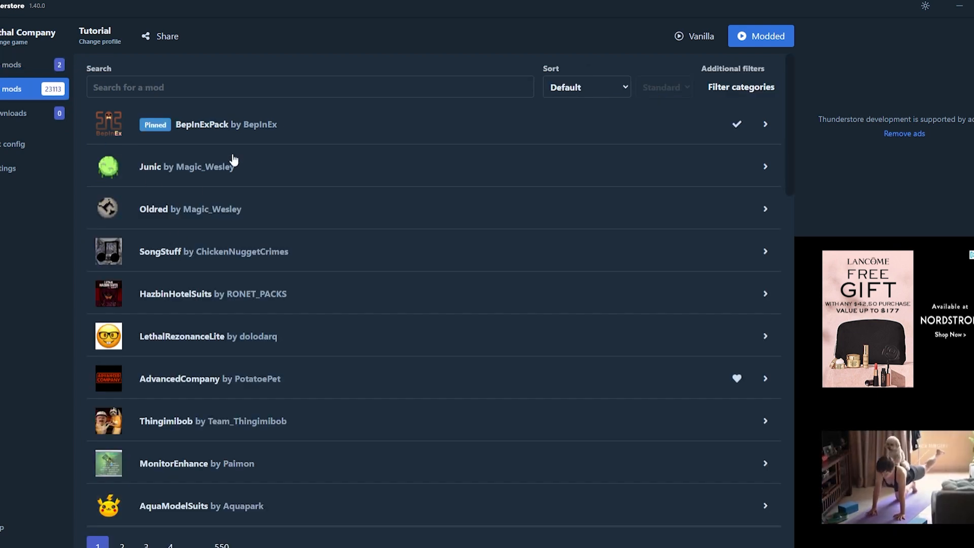
mouse_move(612, 86)
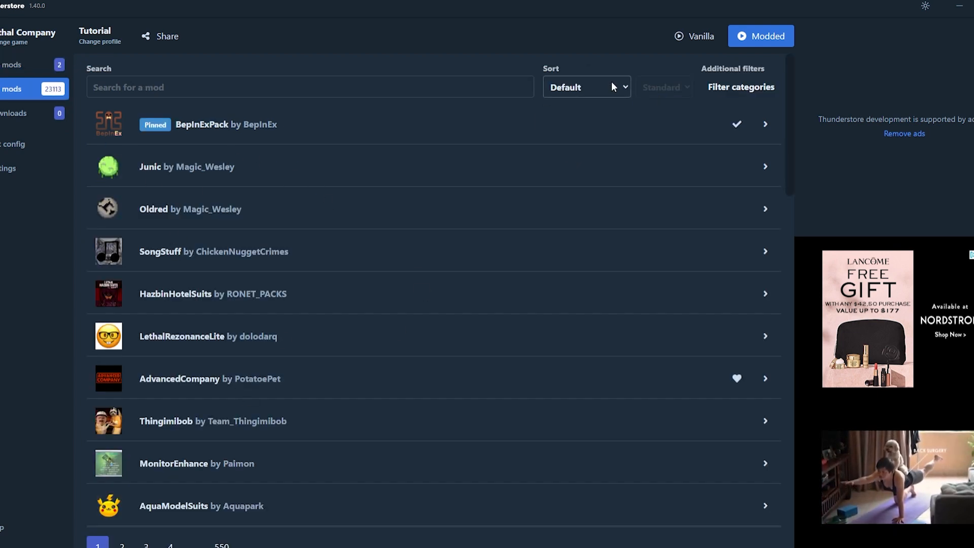
mouse_move(270, 273)
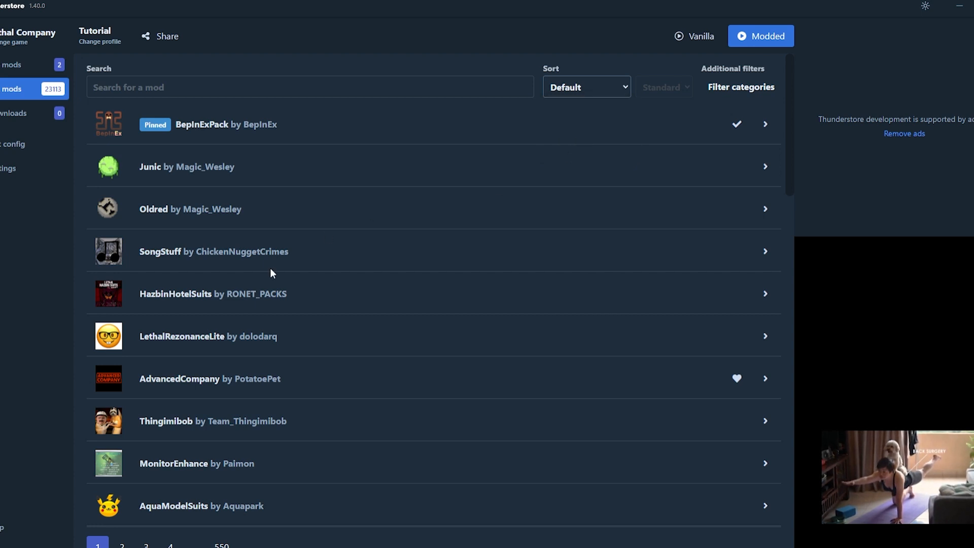
click(585, 86)
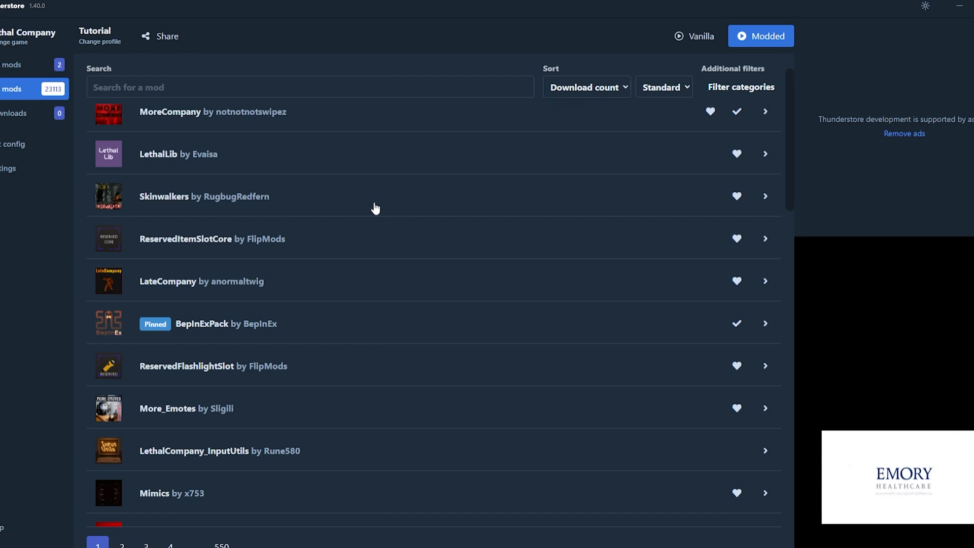
click(765, 195)
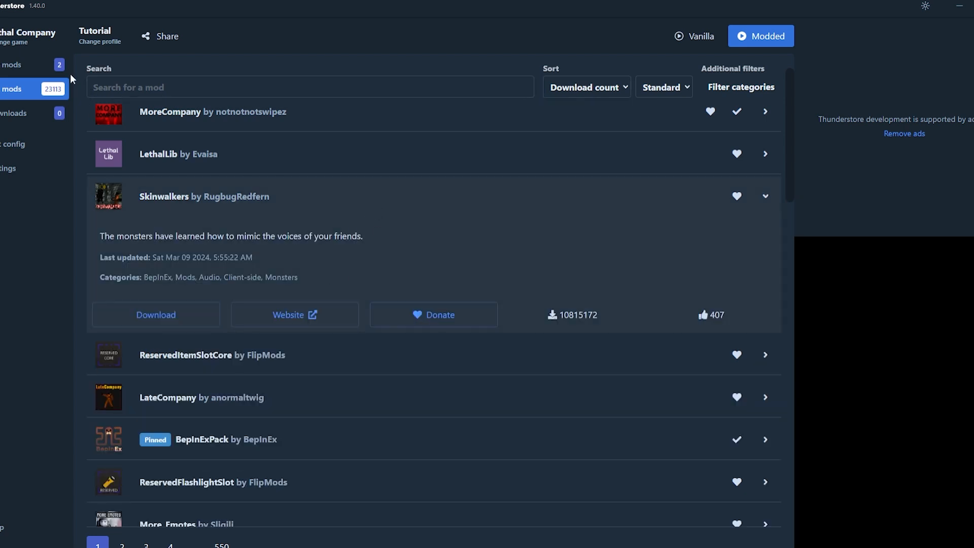
click(155, 314)
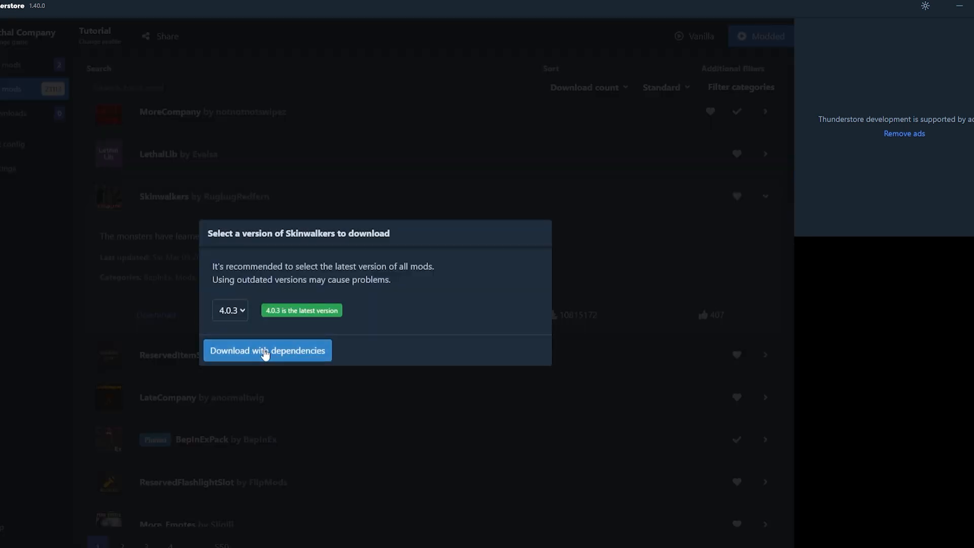
click(267, 350)
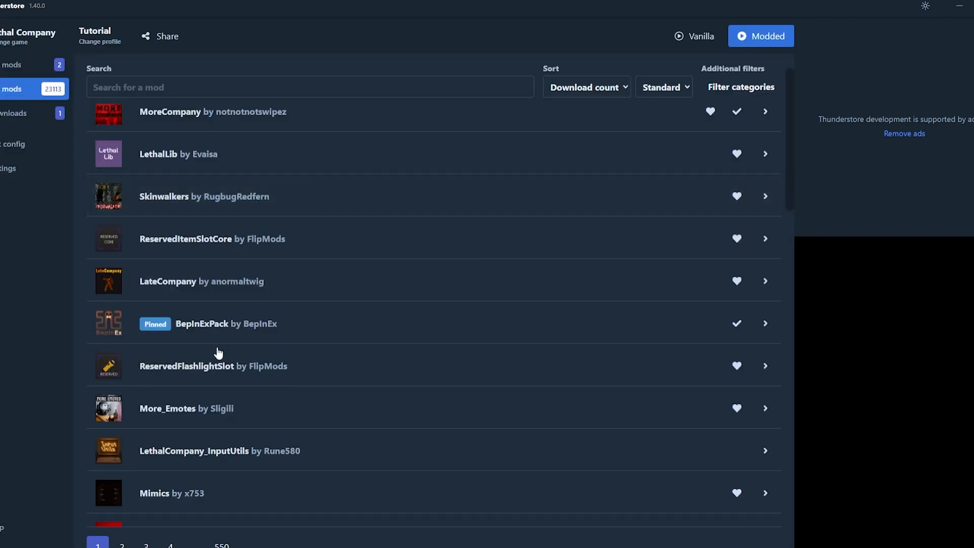
- Download More_Emotes and show the profile's five installed mods, including Skinwalkers 4.0.3 and More_Emotes 1.3.3
click(765, 407)
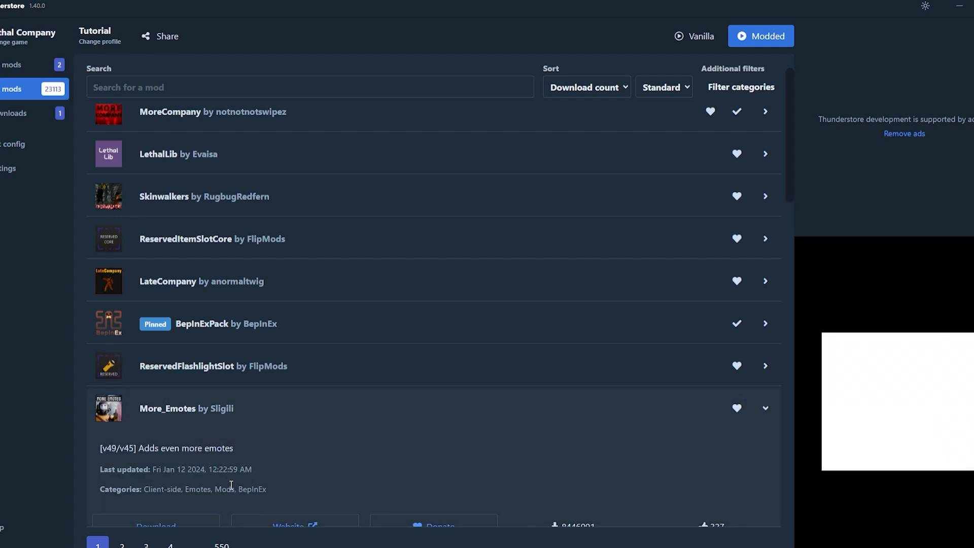
scroll(down, 3)
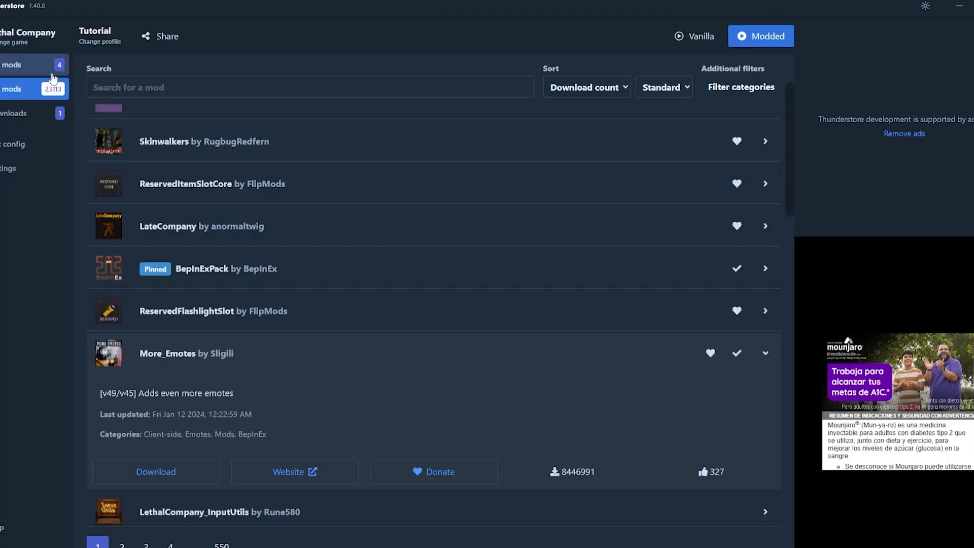
click(18, 65)
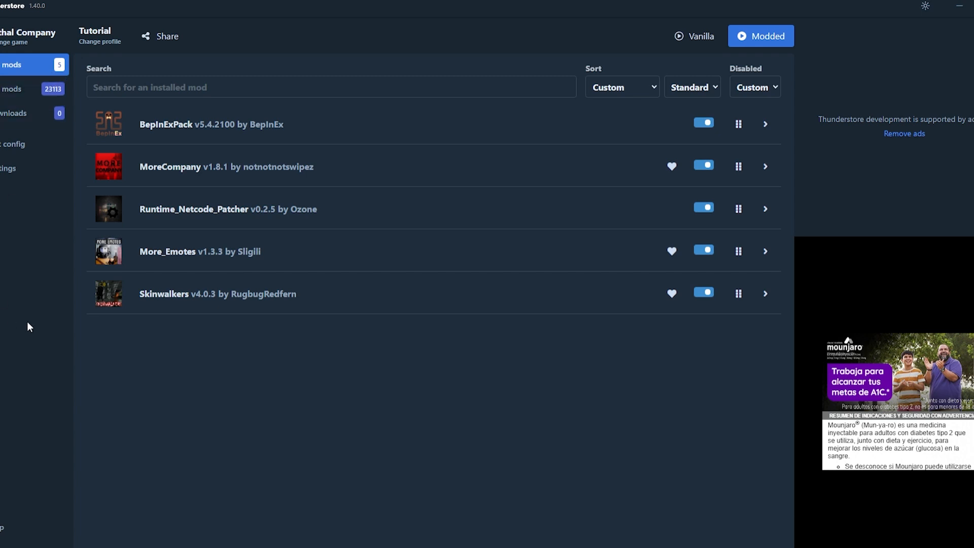
mouse_move(241, 218)
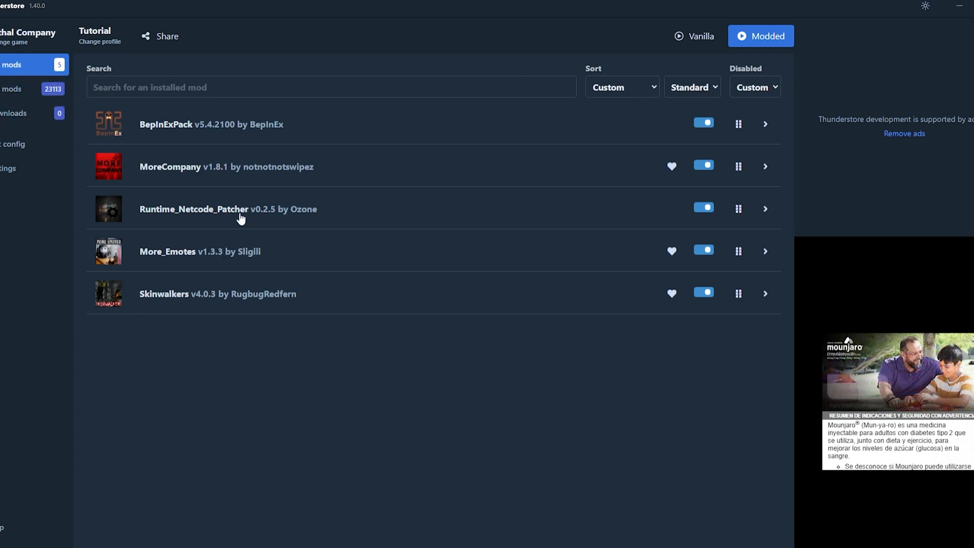
mouse_move(235, 308)
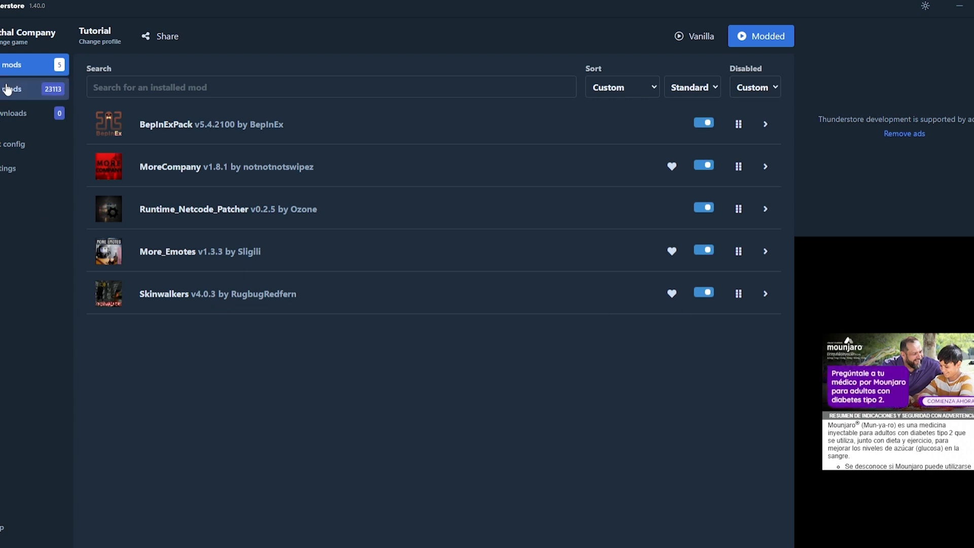
- Find Harloth by Tolian in Online mods and install it with dependencies, reaching ten mods
click(12, 90)
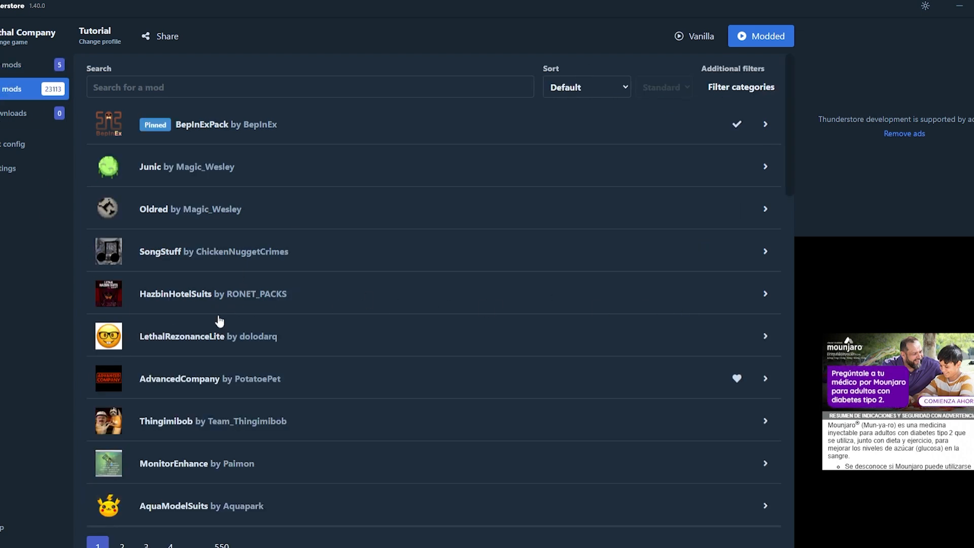
scroll(down, 3)
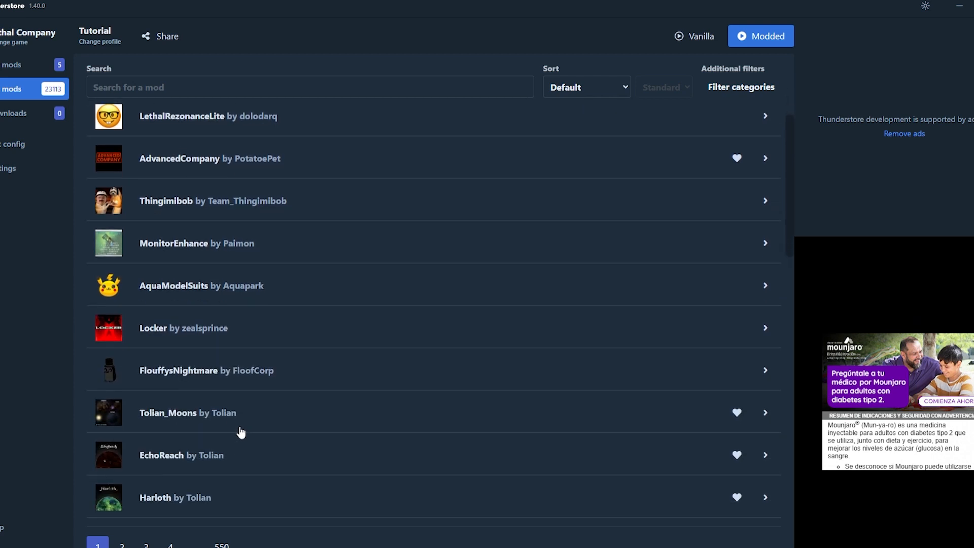
mouse_move(248, 464)
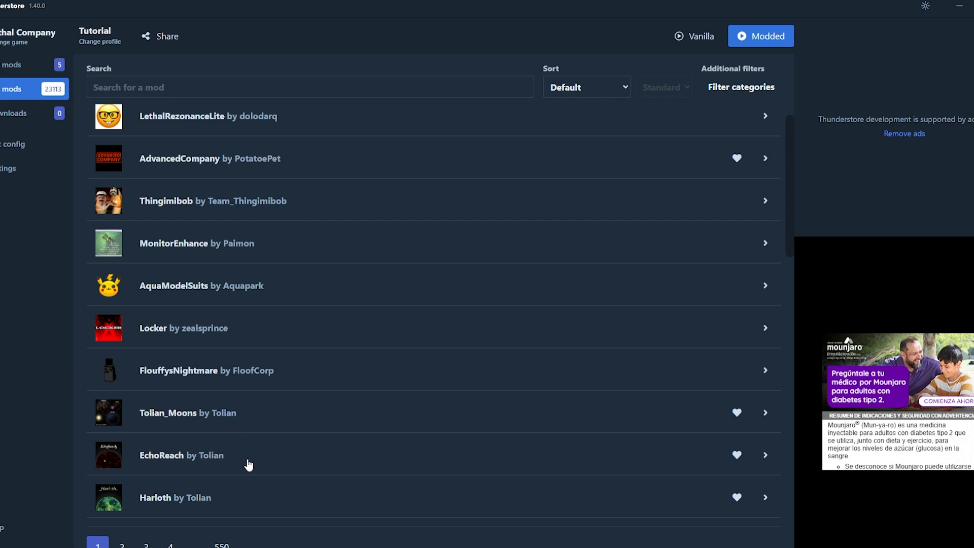
scroll(down, 3)
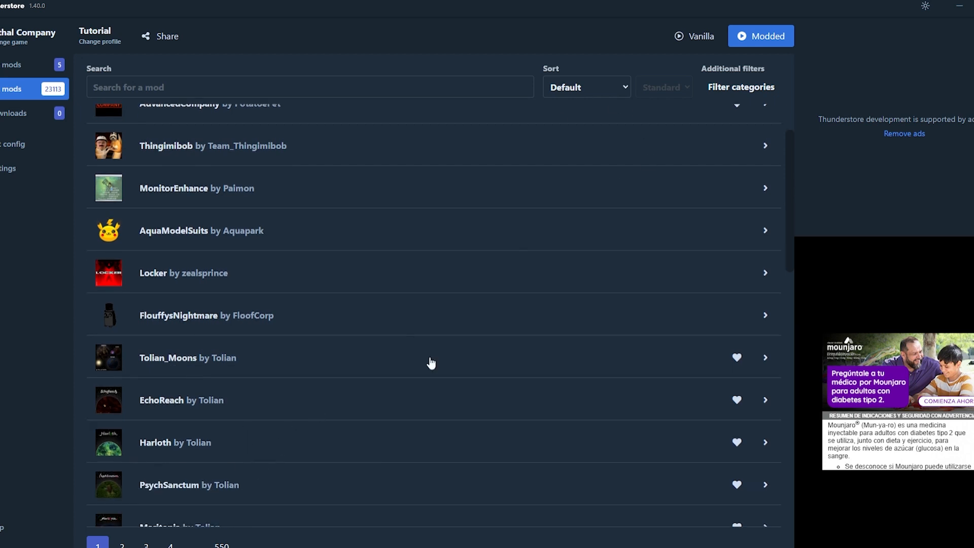
click(765, 441)
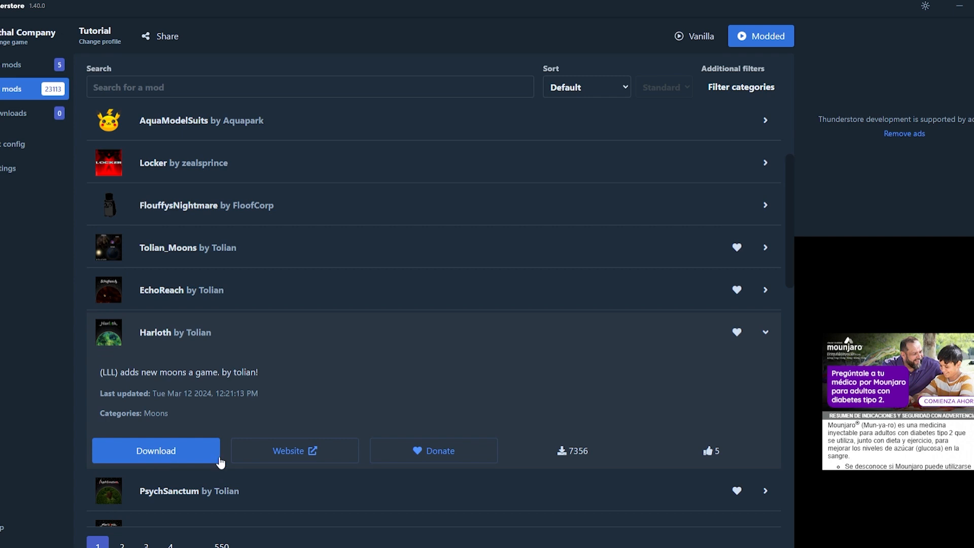
click(156, 451)
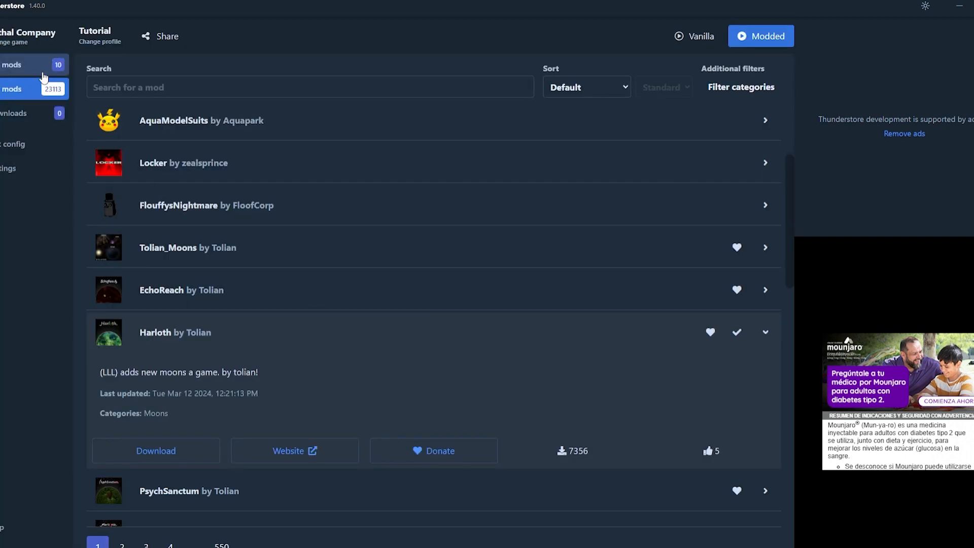
- Show the ten installed mods, toggling Harloth off and back on so all remain enabled
click(19, 65)
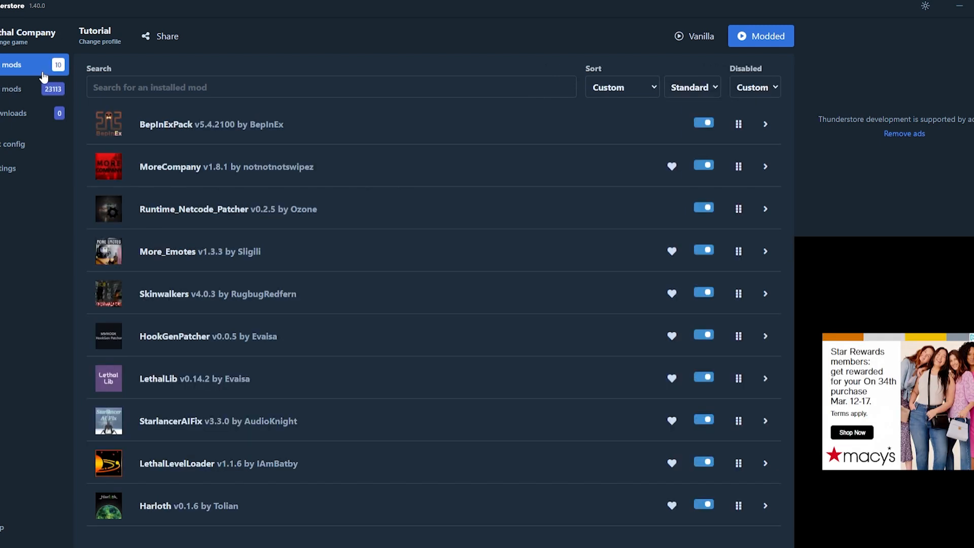
mouse_move(241, 284)
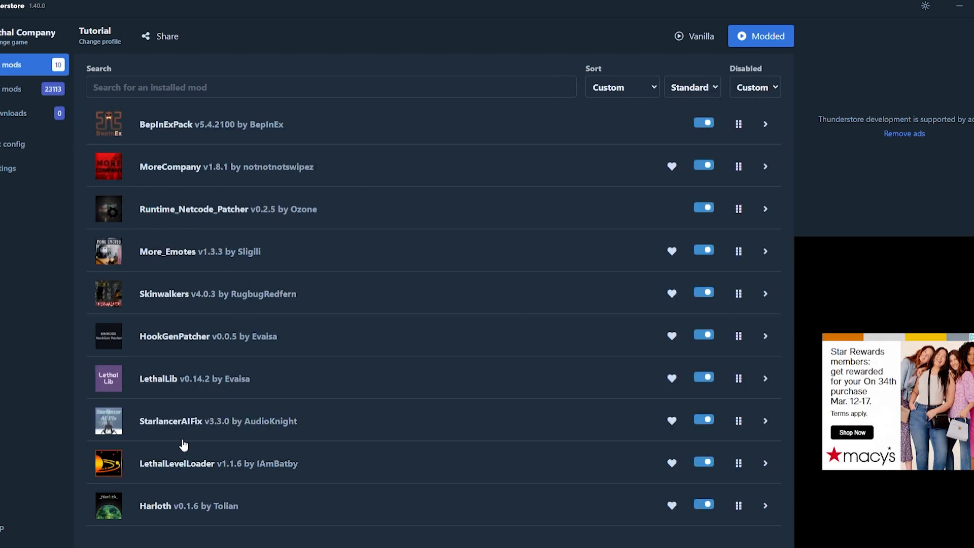
mouse_move(175, 469)
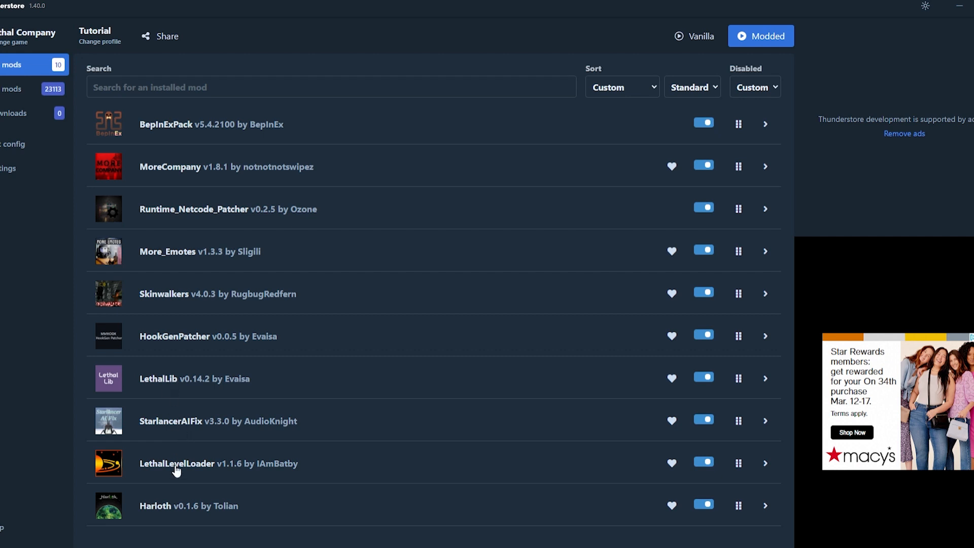
mouse_move(128, 354)
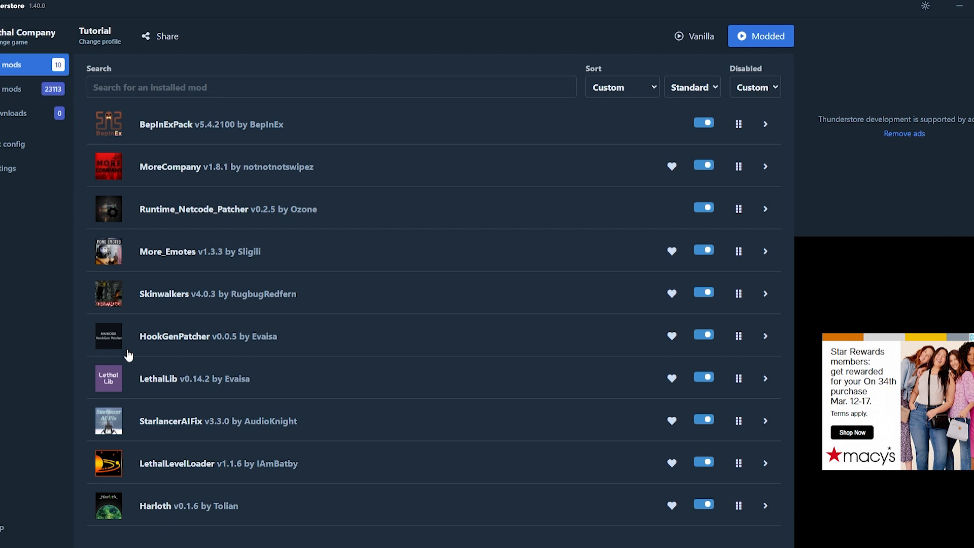
mouse_move(226, 438)
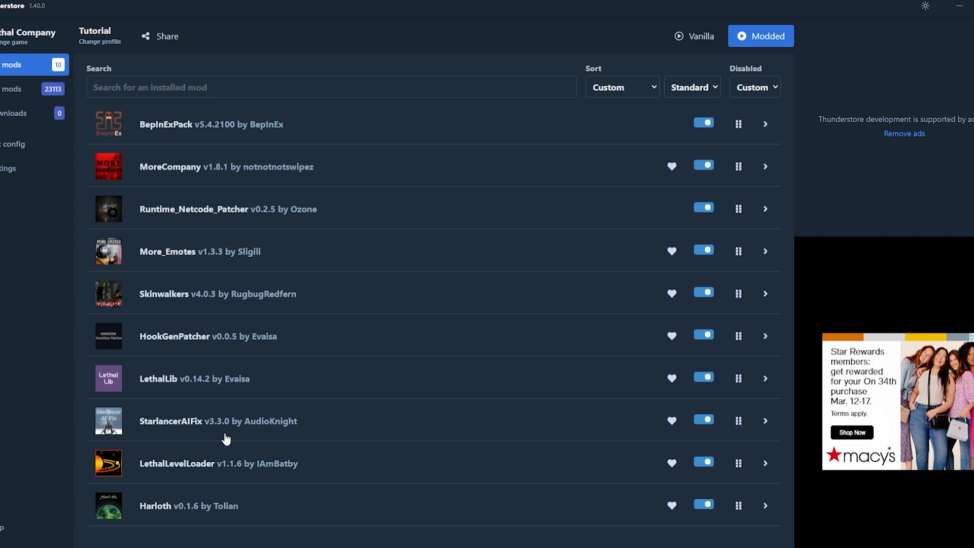
mouse_move(270, 114)
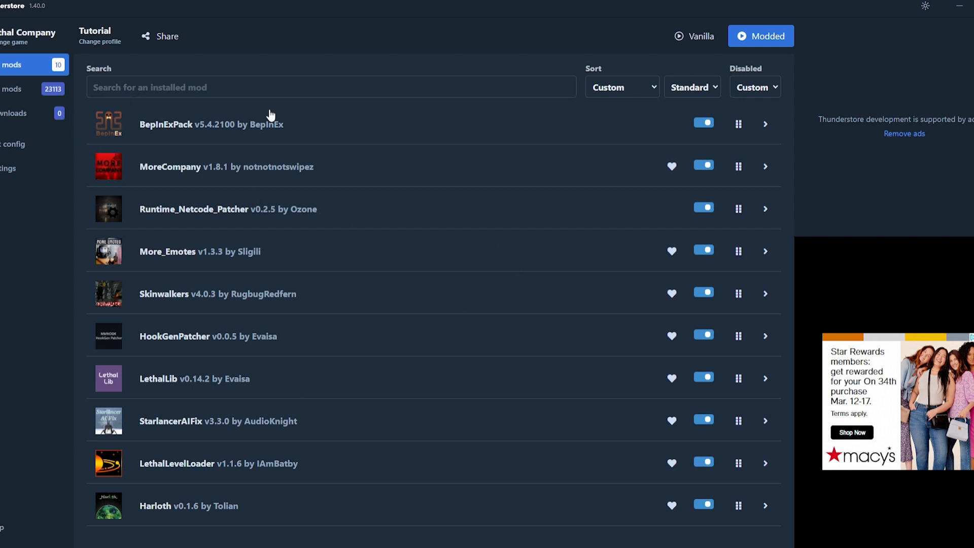
mouse_move(738, 123)
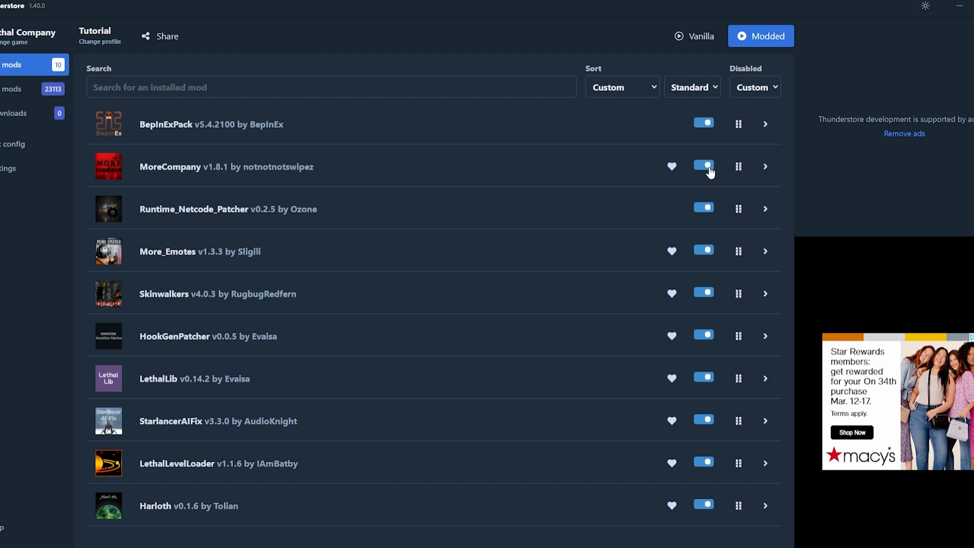
mouse_move(699, 280)
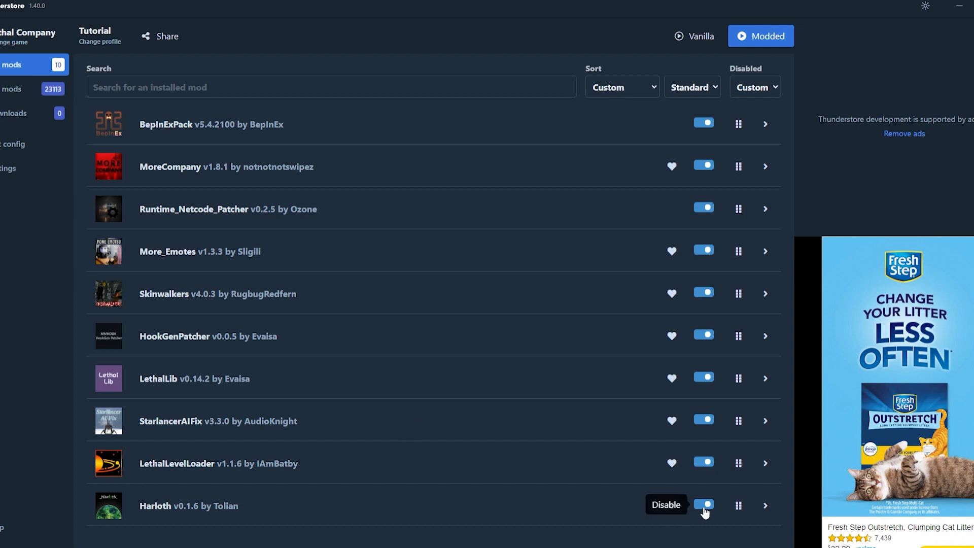
click(703, 504)
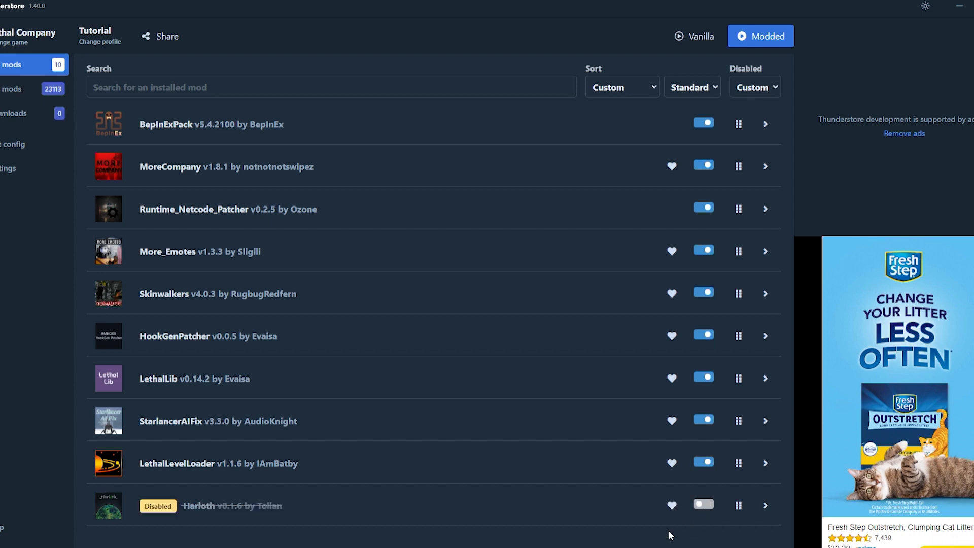
mouse_move(703, 504)
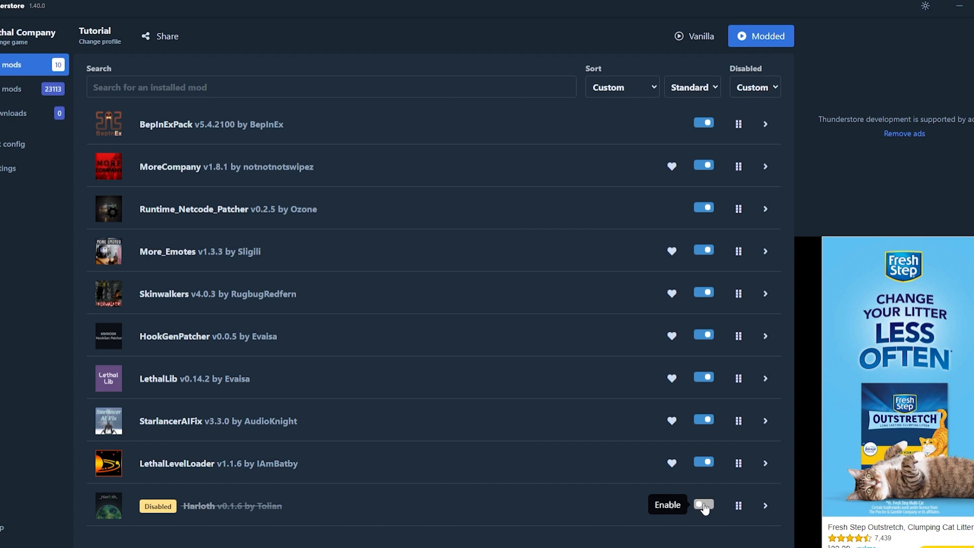
click(703, 504)
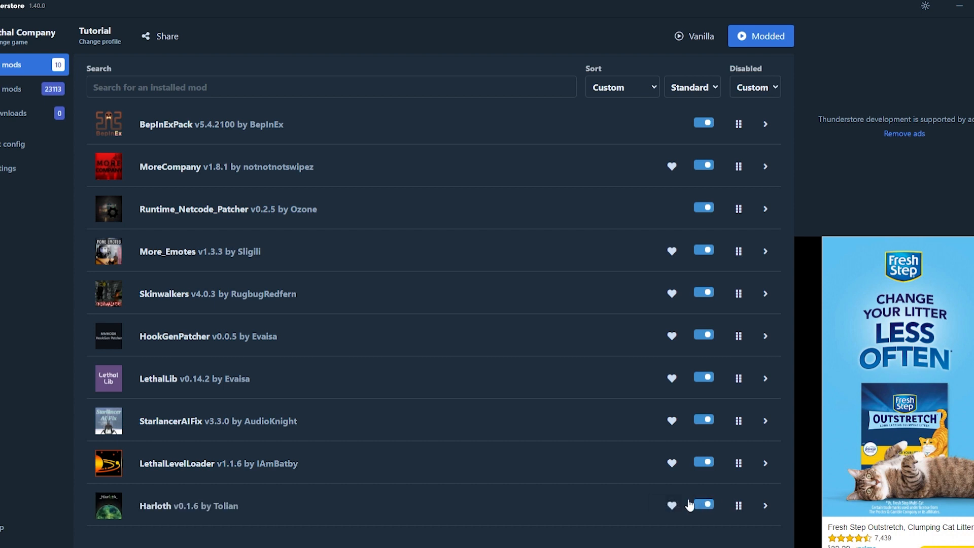
mouse_move(672, 504)
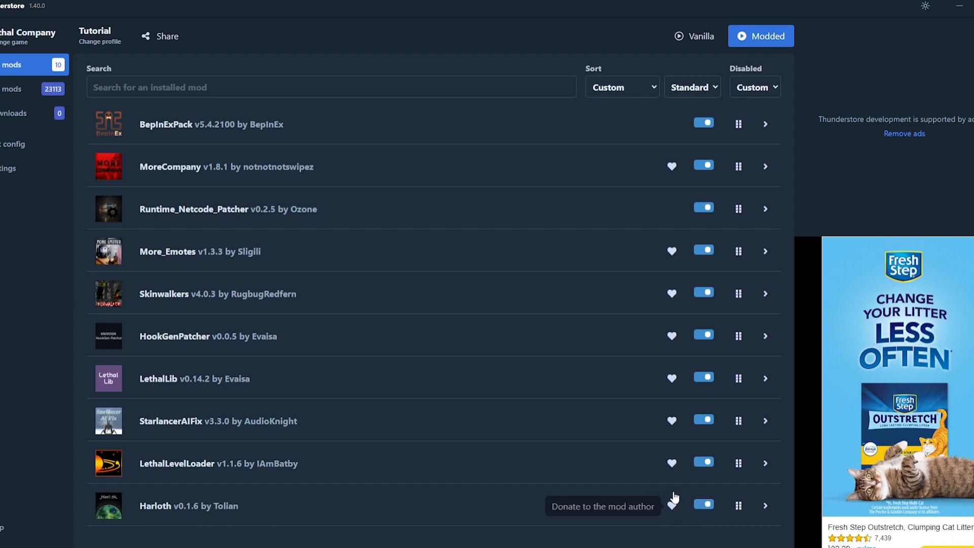
mouse_move(648, 270)
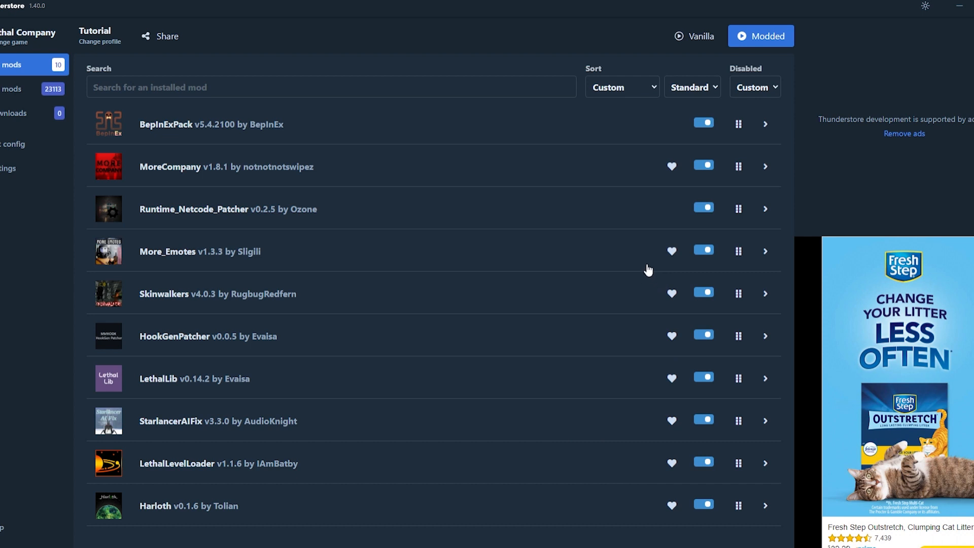
mouse_move(750, 135)
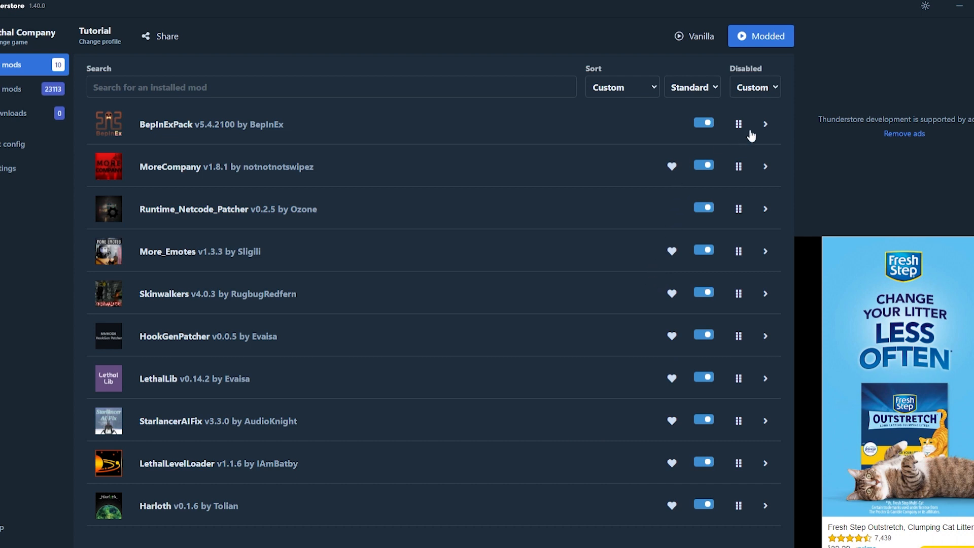
click(765, 123)
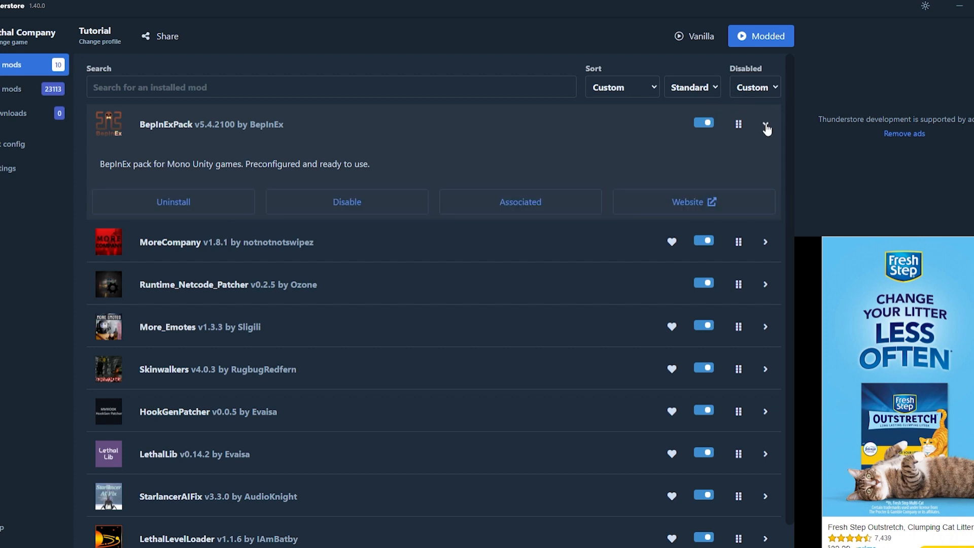
click(764, 124)
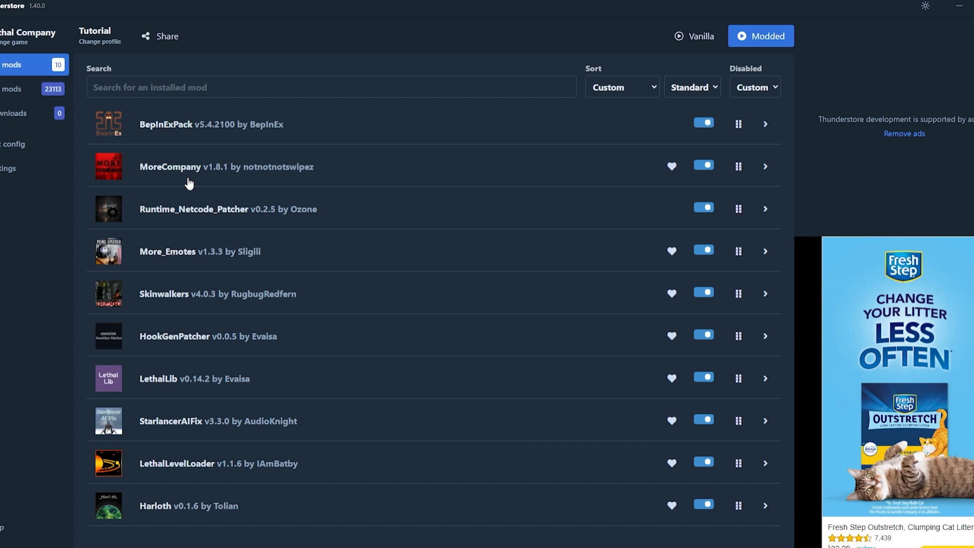
mouse_move(49, 160)
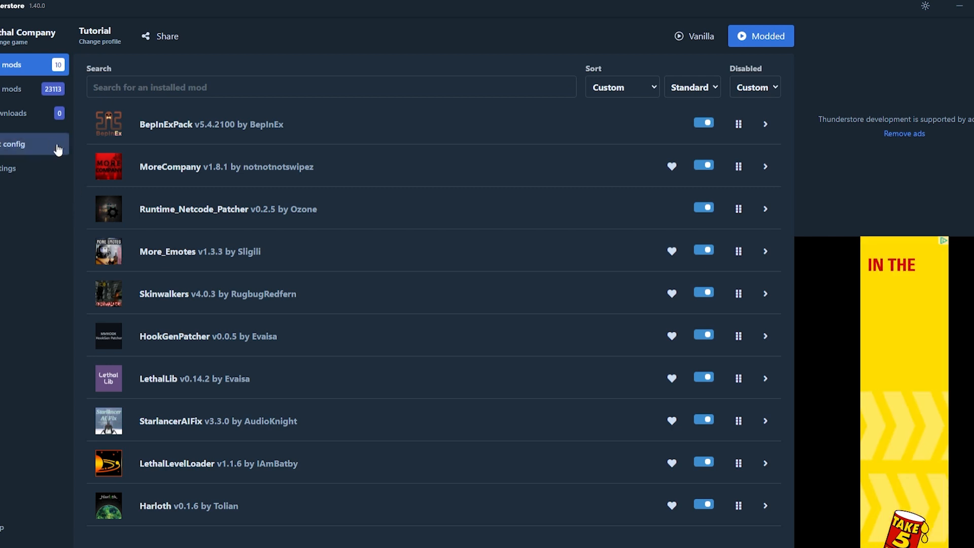
mouse_move(23, 154)
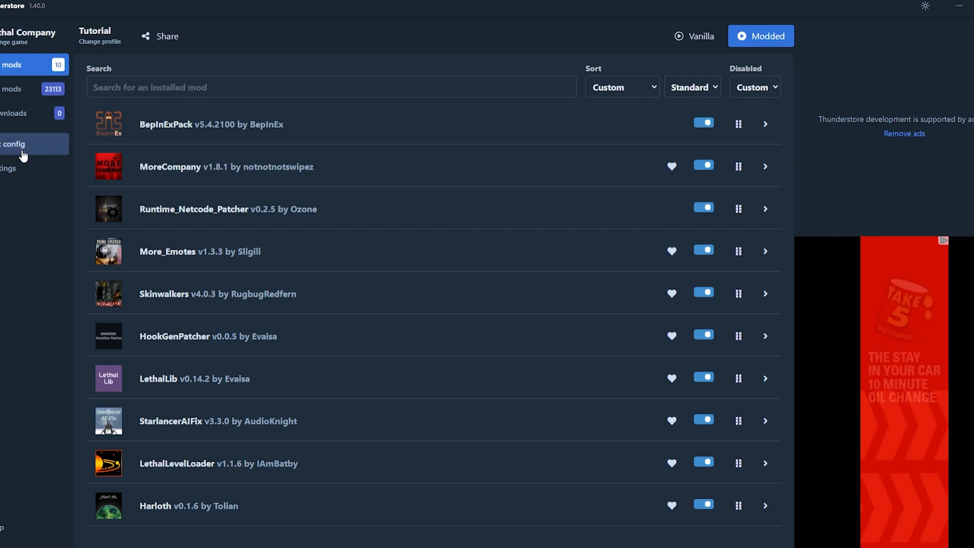
- Review BepInEx.cfg in the config editor, scrolling through Caching, Chainloader and Logging sections
click(18, 144)
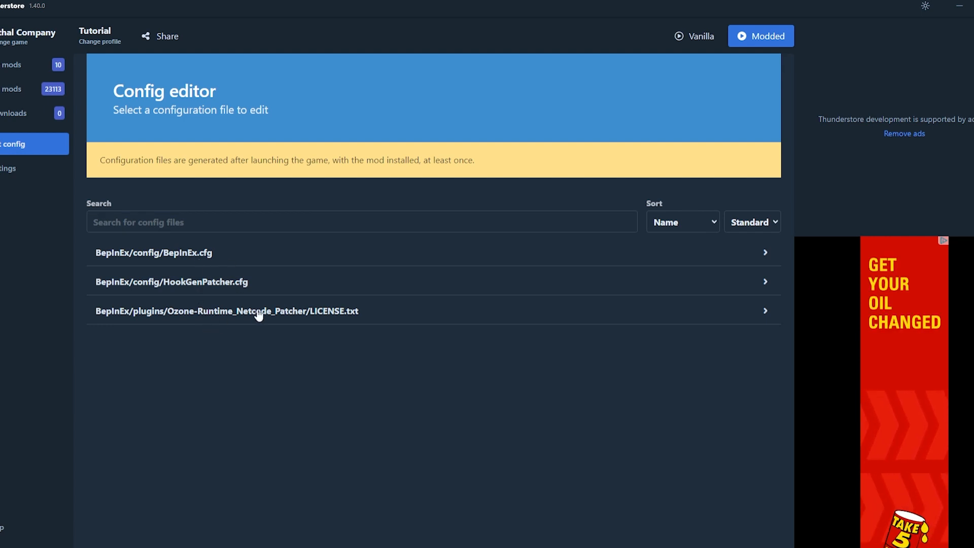
mouse_move(201, 261)
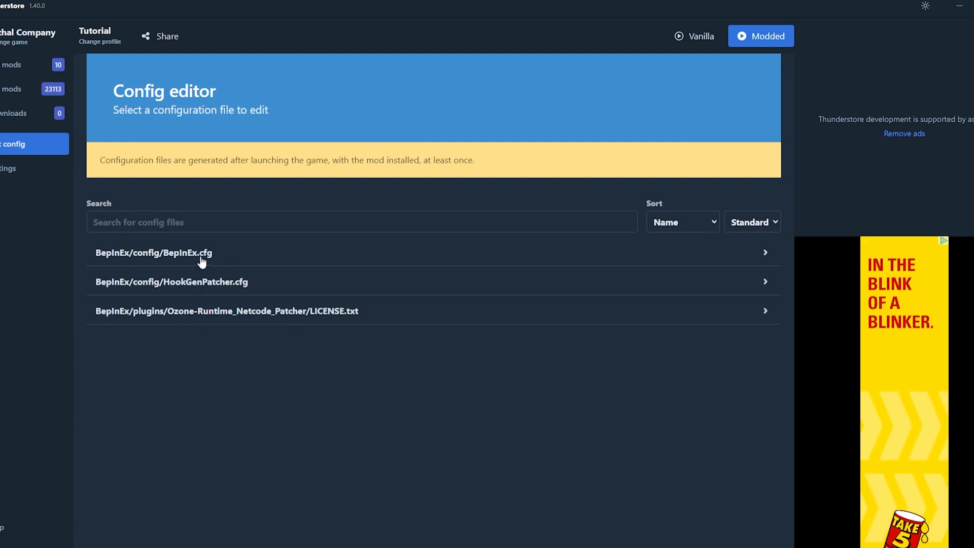
mouse_move(215, 256)
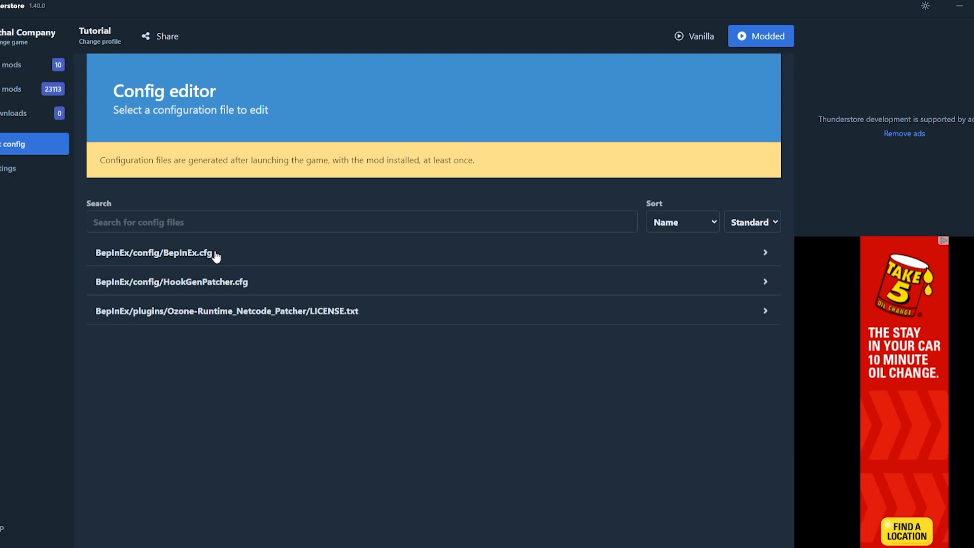
mouse_move(306, 260)
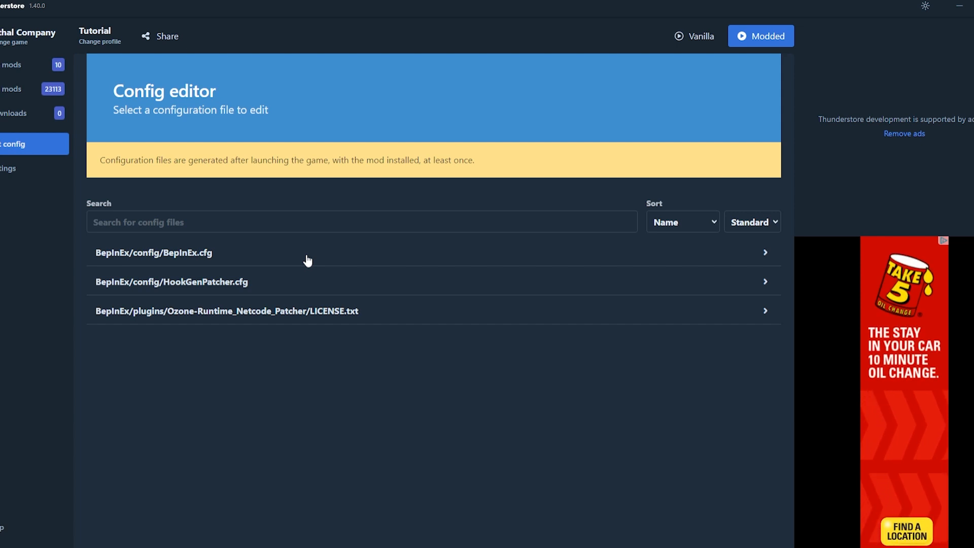
mouse_move(472, 345)
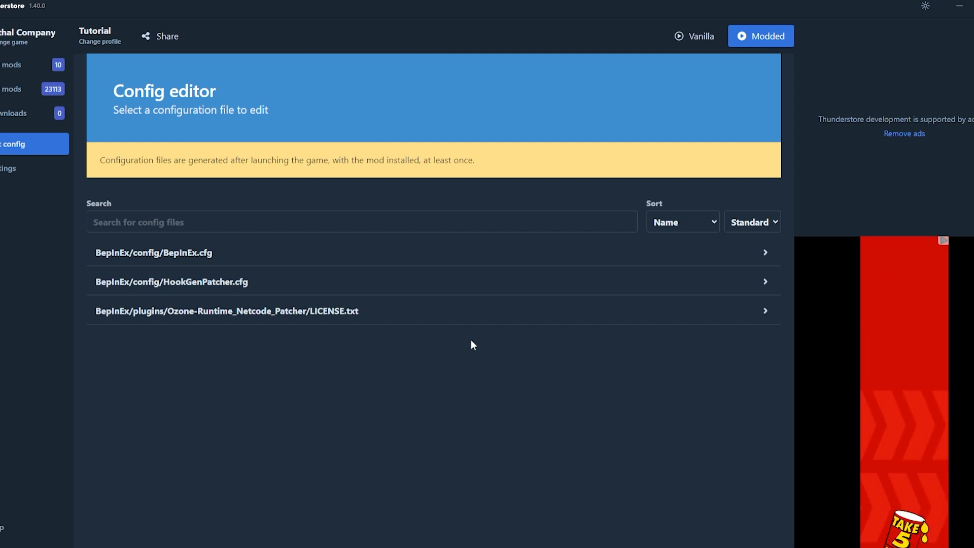
mouse_move(337, 253)
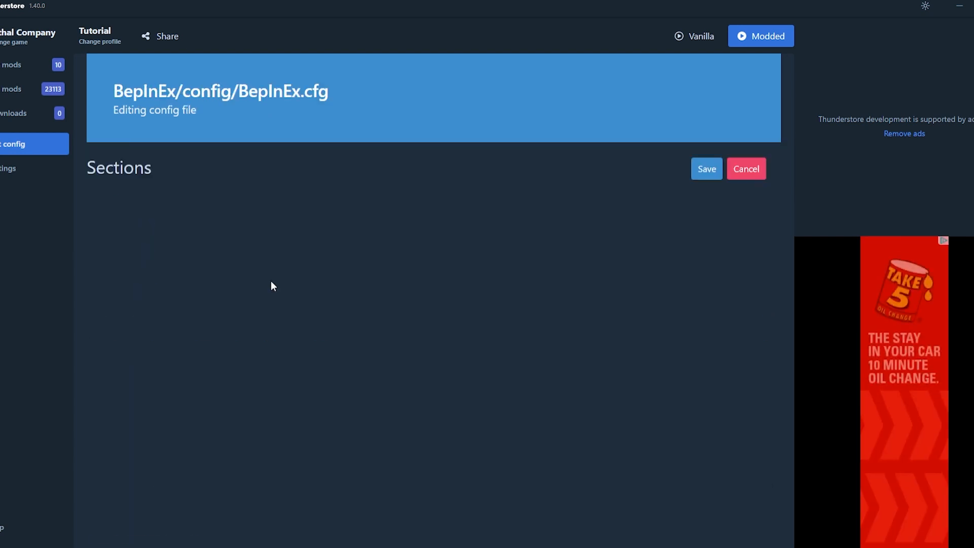
scroll(down, 3)
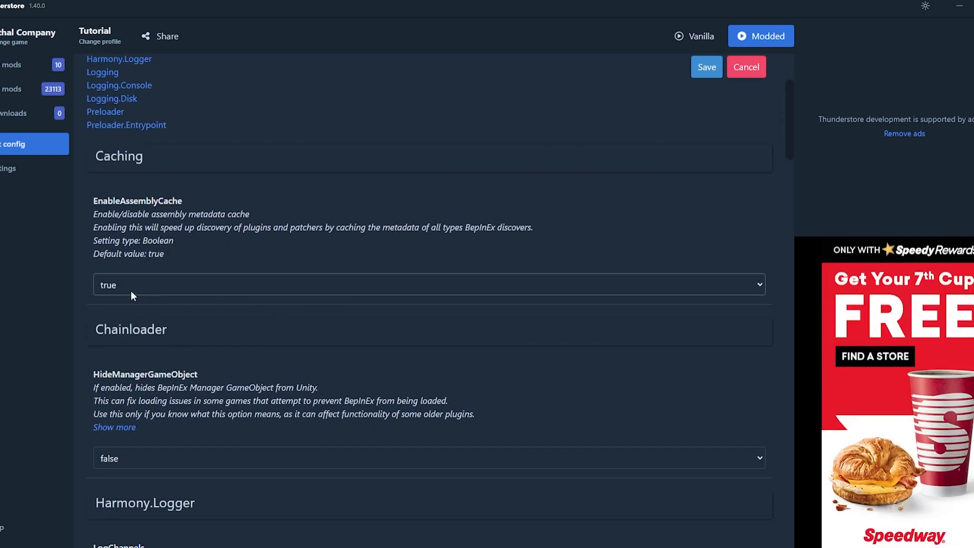
mouse_move(141, 214)
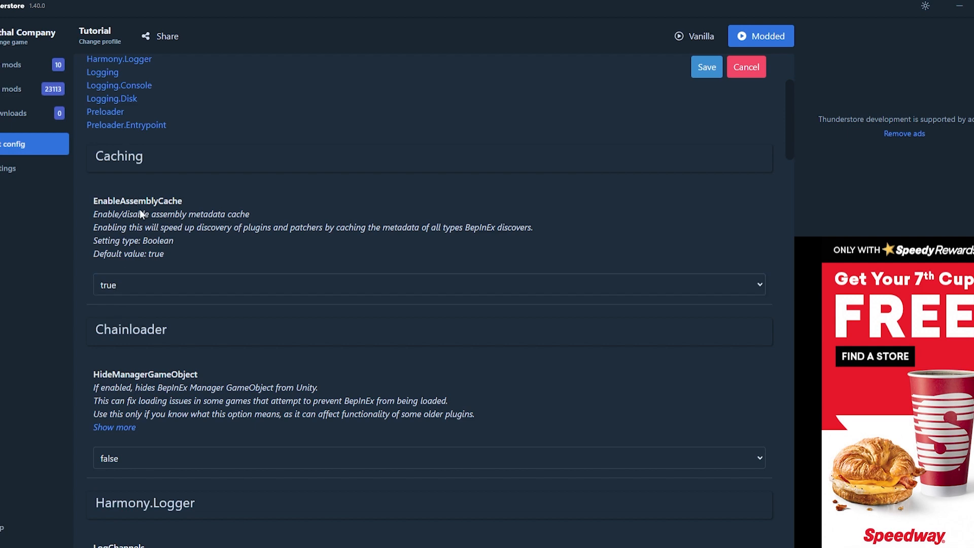
scroll(down, 3)
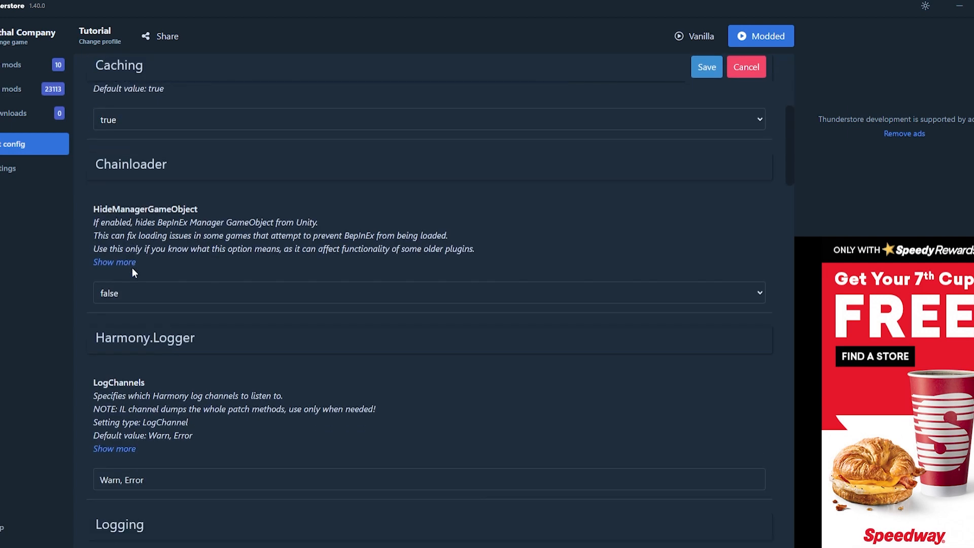
scroll(down, 3)
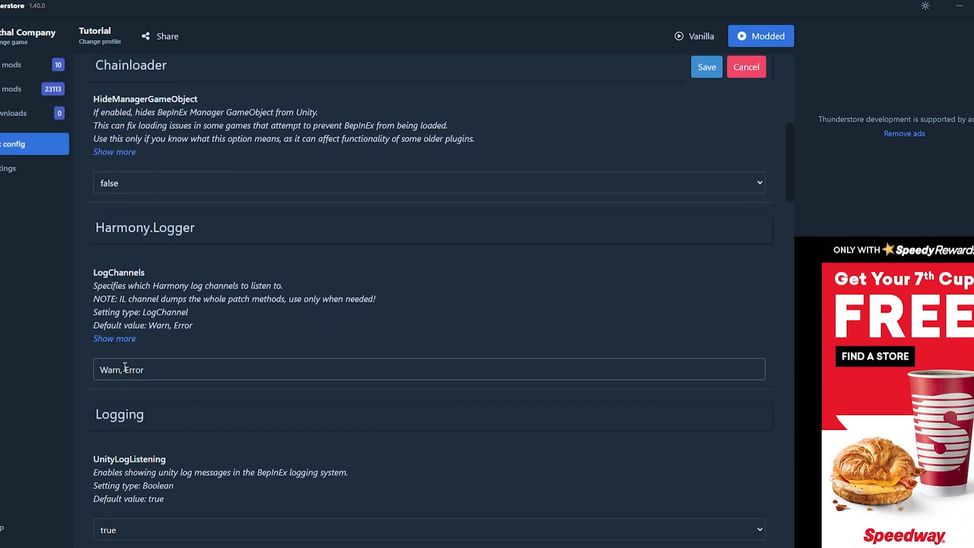
scroll(up, 3)
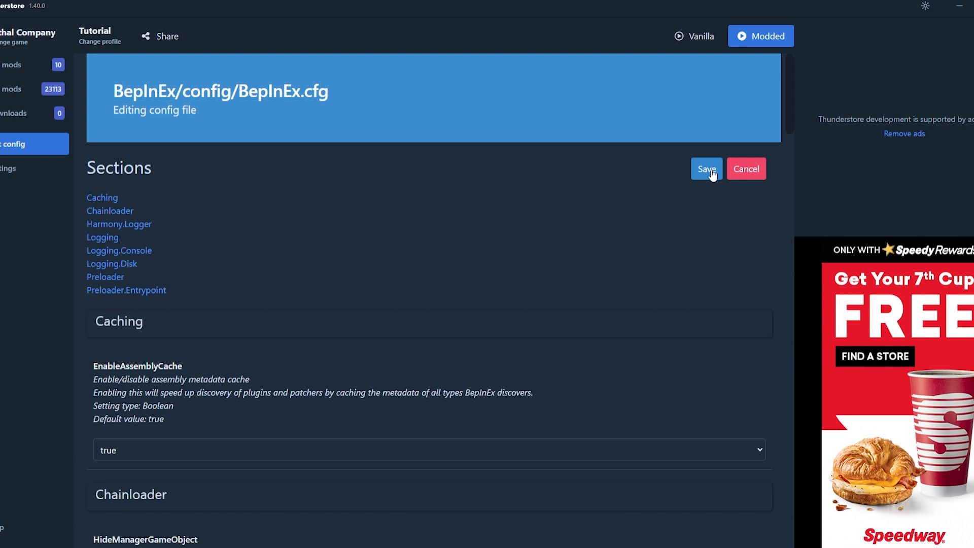
mouse_move(12, 90)
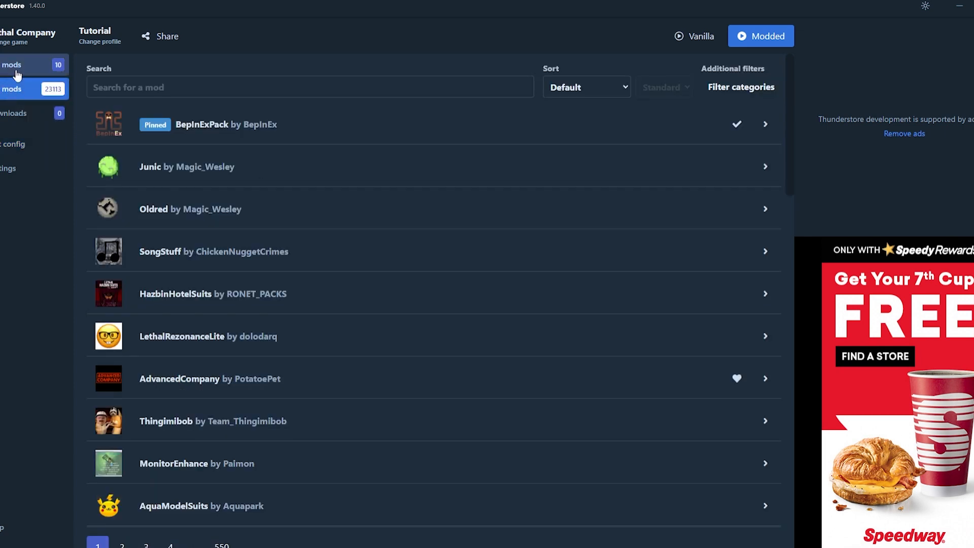
- Return to the Tutorial profile's list of ten installed mods
click(24, 65)
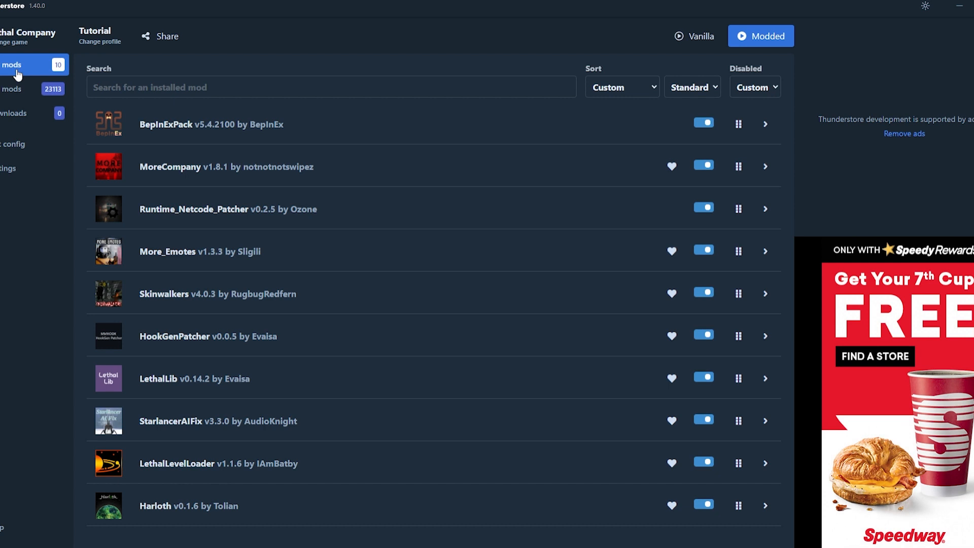
mouse_move(273, 304)
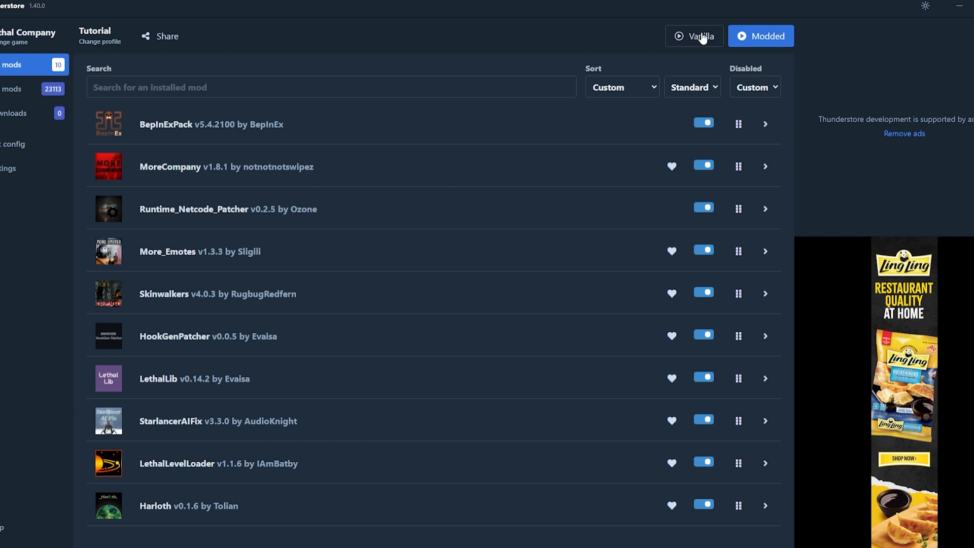
mouse_move(352, 51)
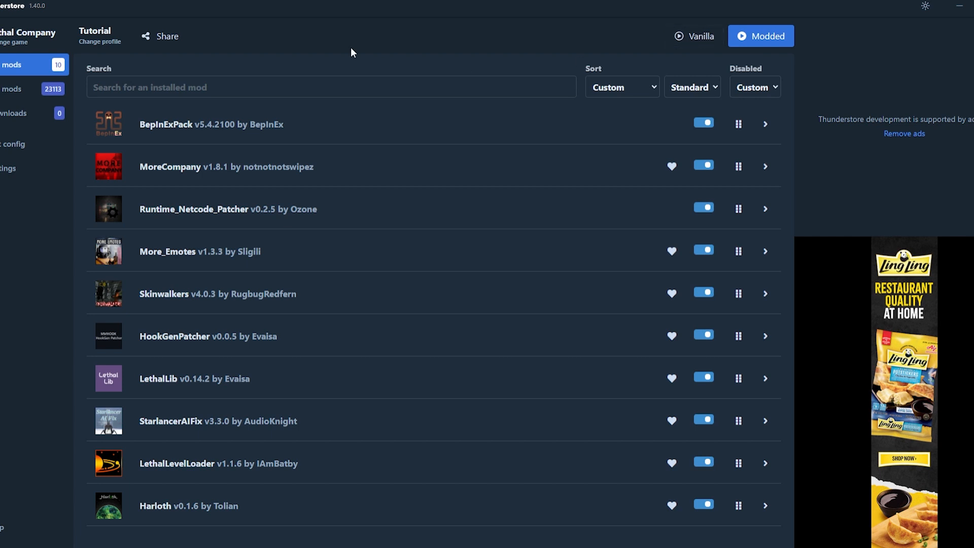
mouse_move(470, 104)
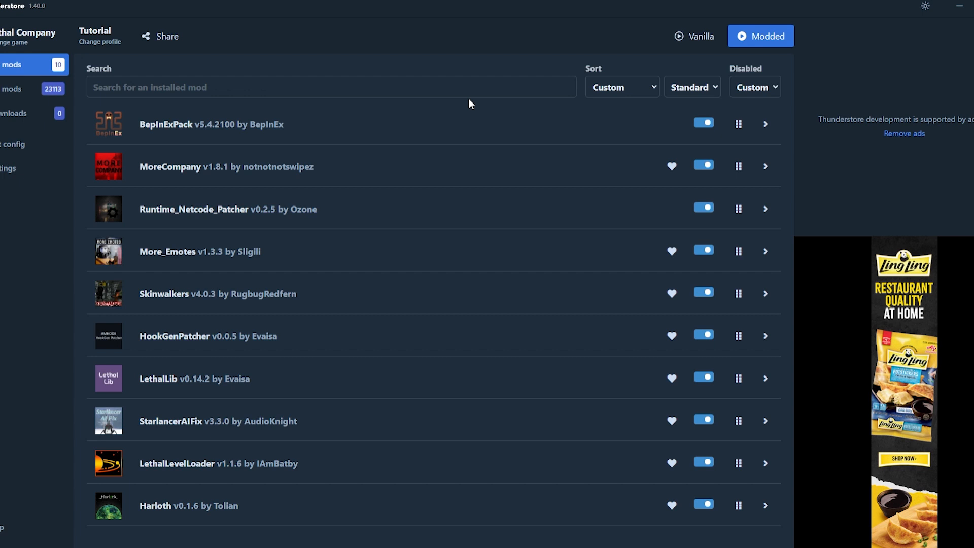
mouse_move(702, 53)
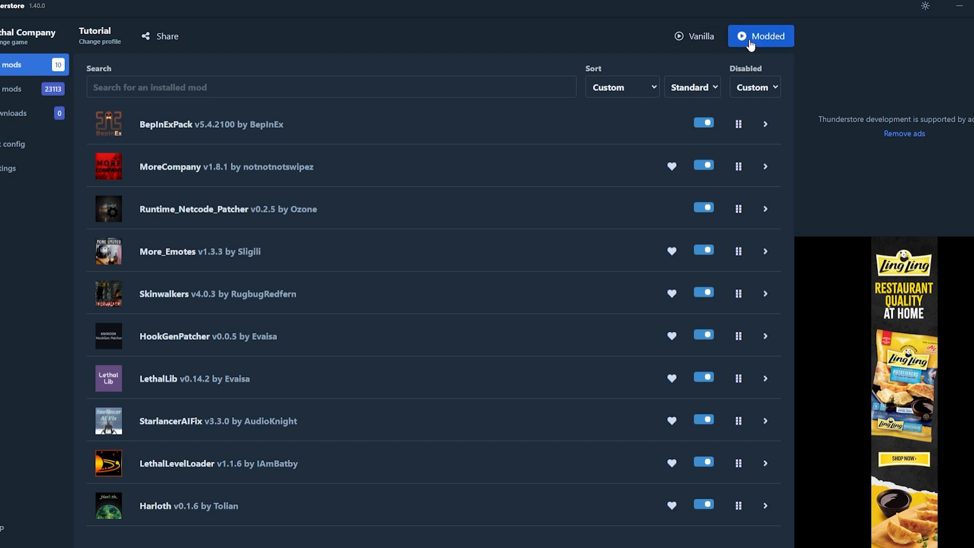
- Launch Lethal Company modded via the Modded button, loading BepInEx
click(760, 36)
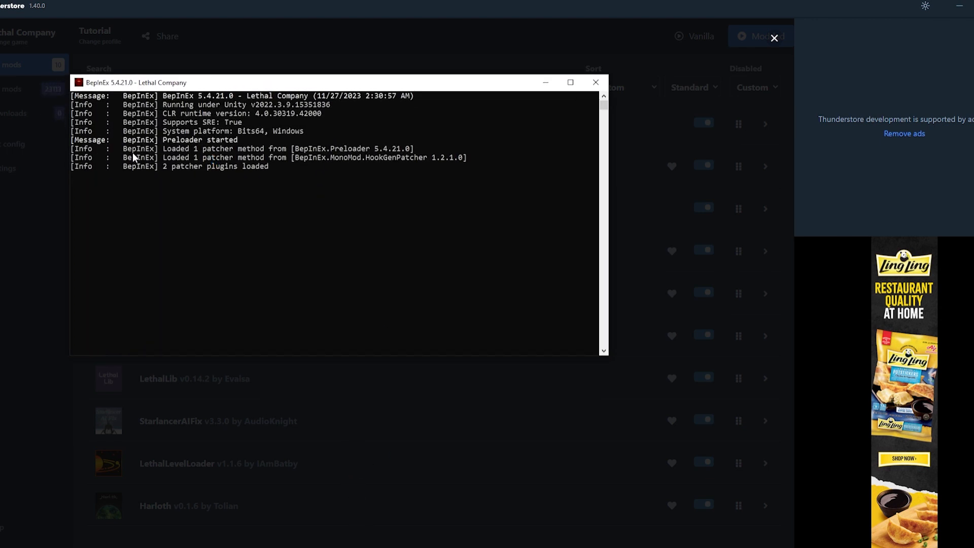
mouse_move(143, 190)
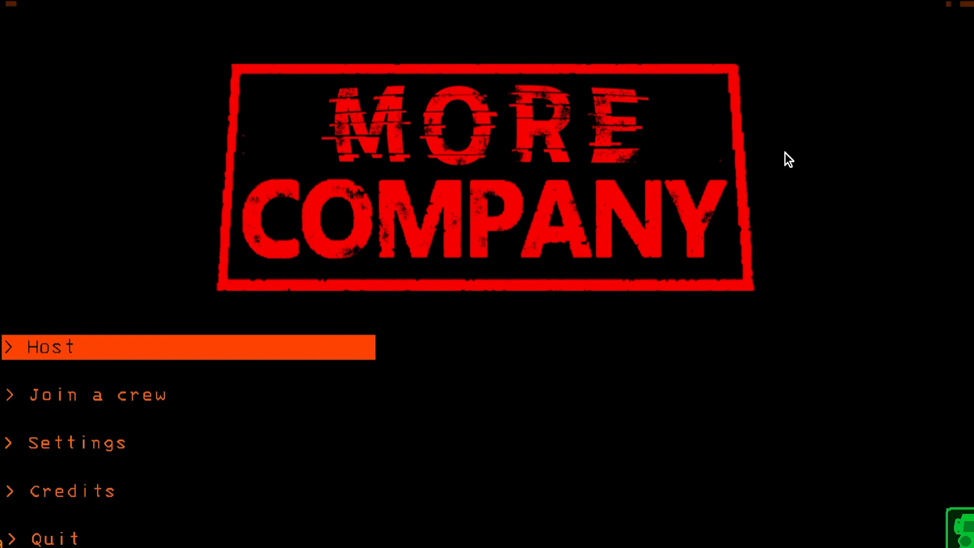
mouse_move(808, 427)
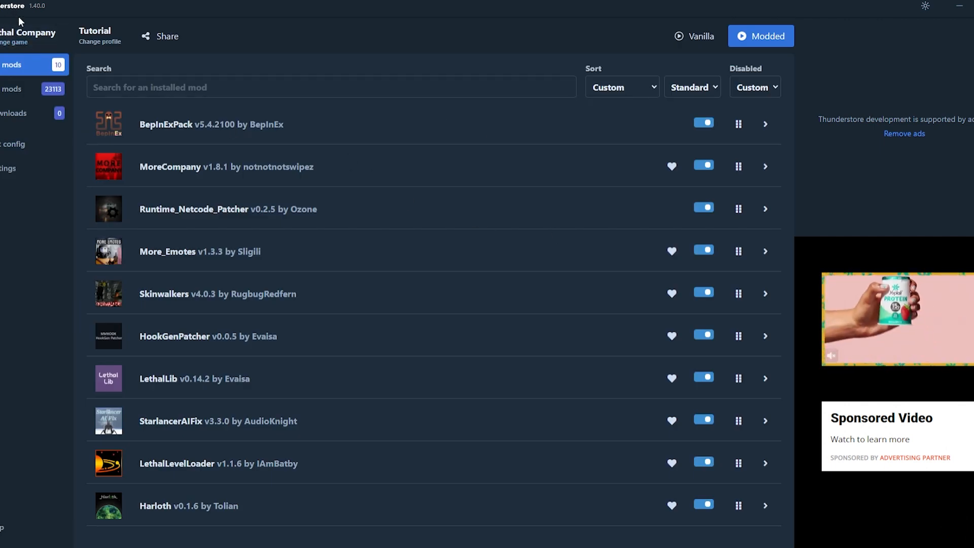
- Leave the Tutorial profile and go back to the game selection grid
click(100, 39)
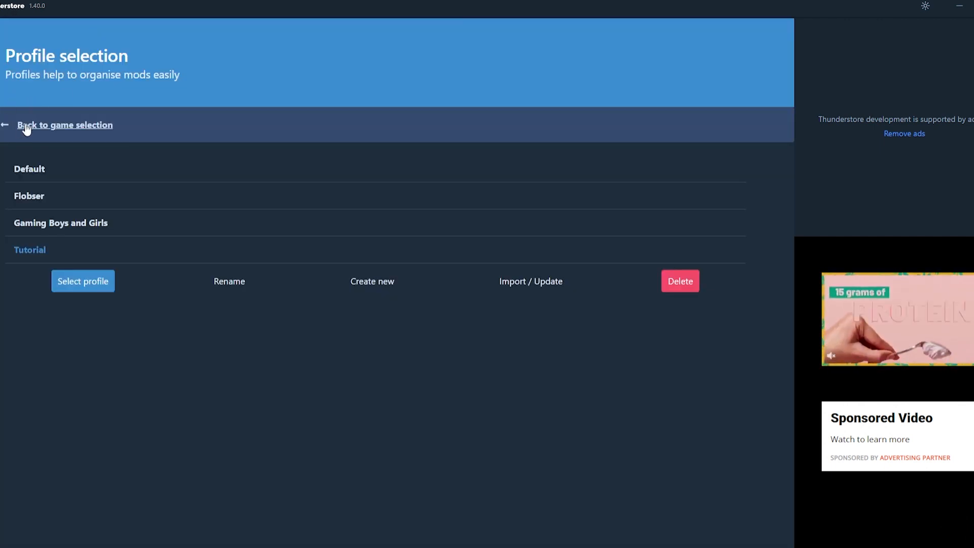
click(64, 125)
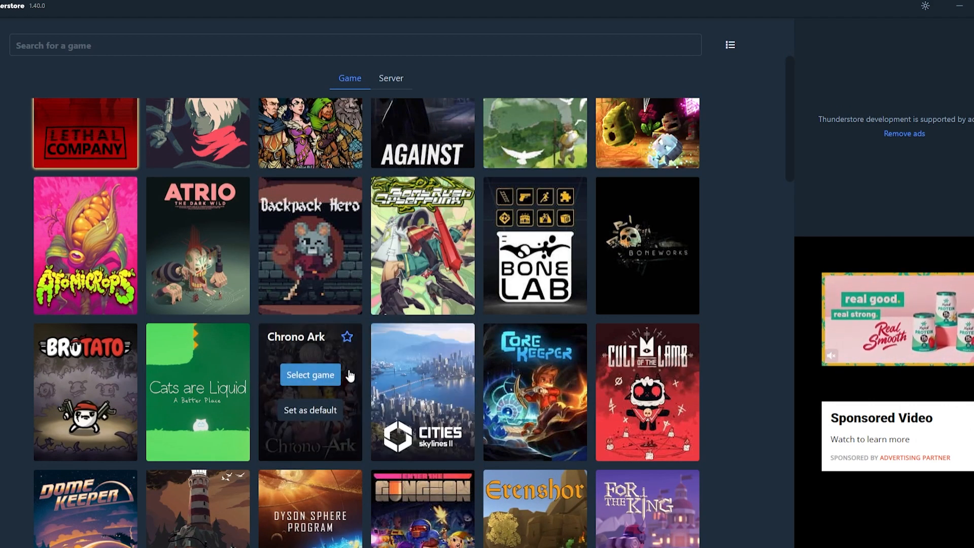
scroll(down, 3)
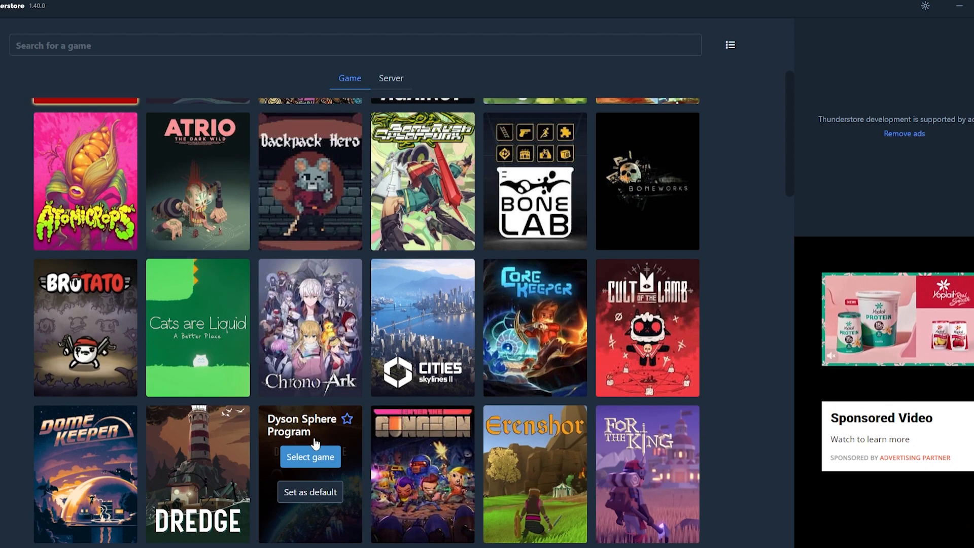